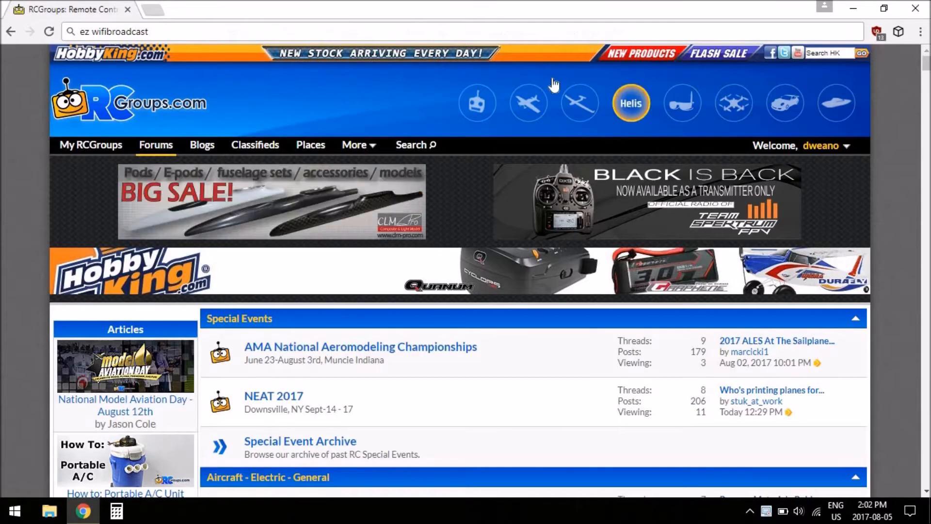
- Search Google for 'ez wifibroadcast' from Chrome's address bar
click(119, 31)
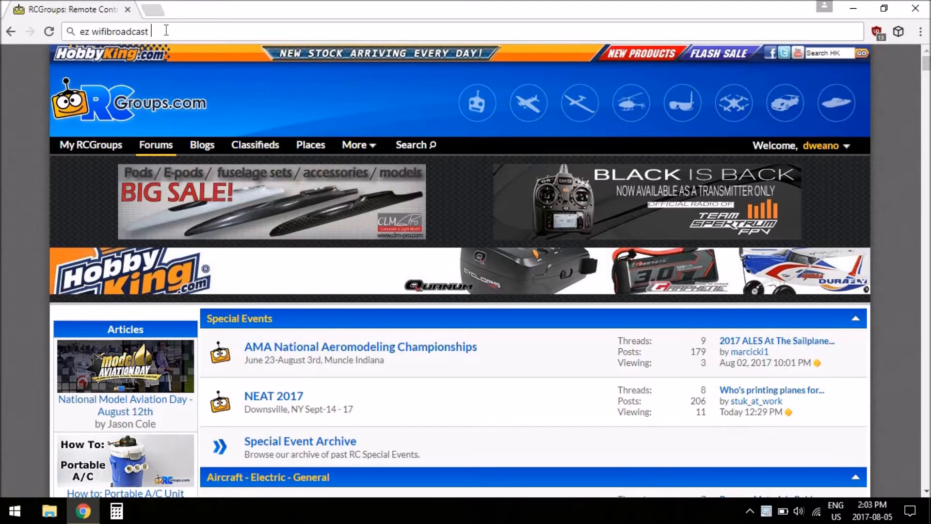
key(Return)
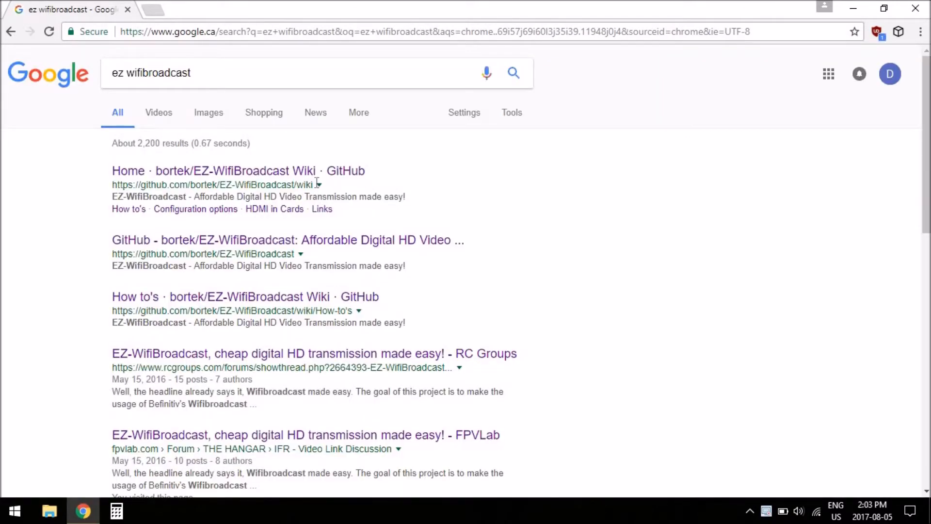
mouse_move(258, 175)
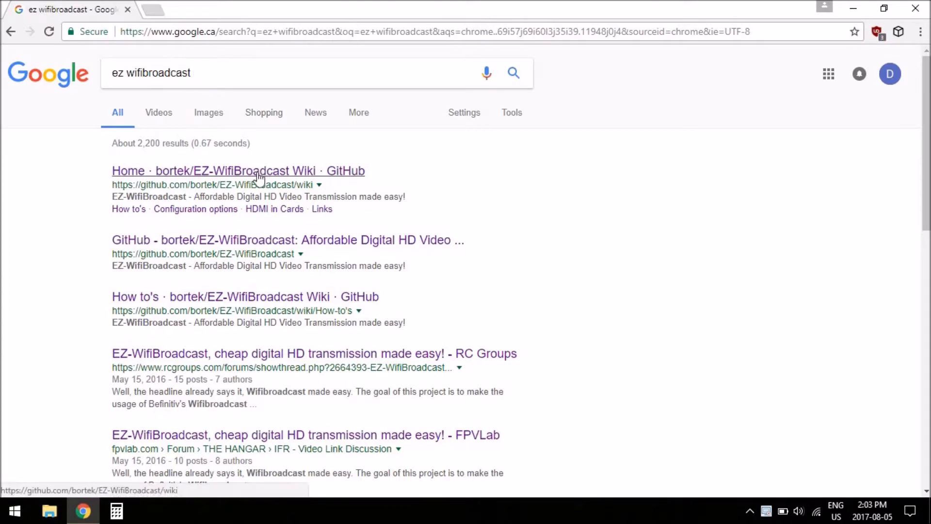
- Open the 'Home · bortek/EZ-WifiBroadcast Wiki' result in a new tab
click(238, 170)
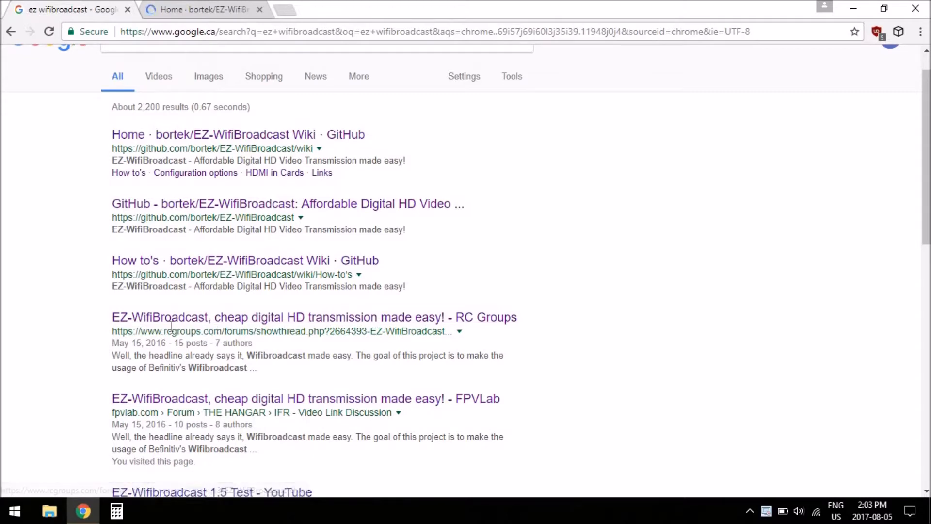
mouse_move(109, 420)
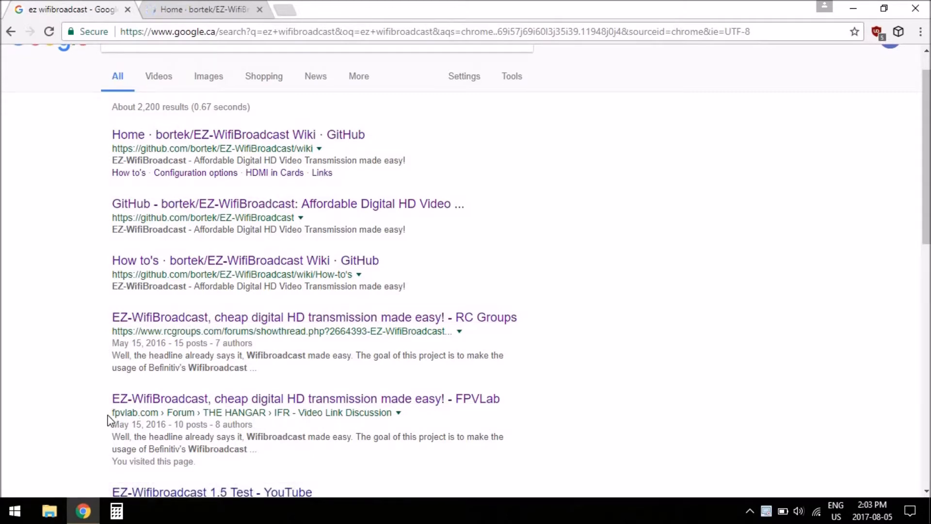
mouse_move(241, 321)
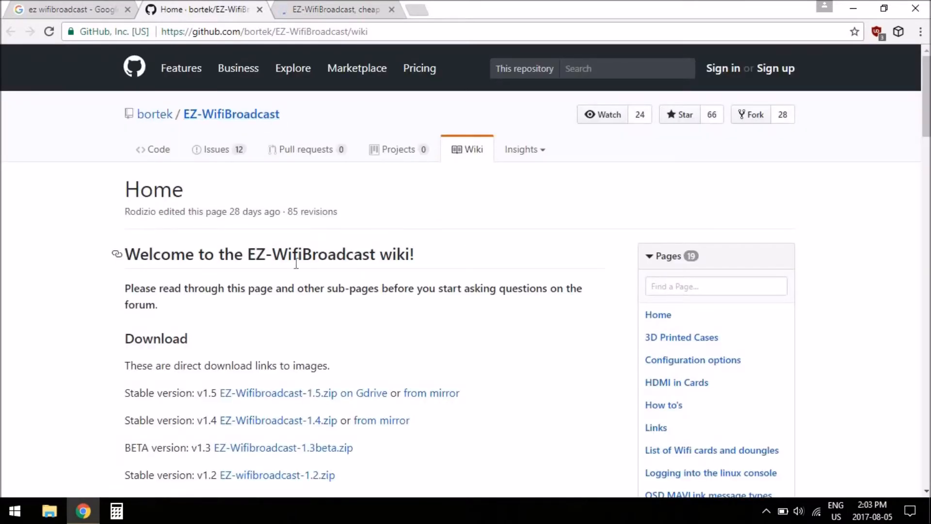
scroll(down, 3)
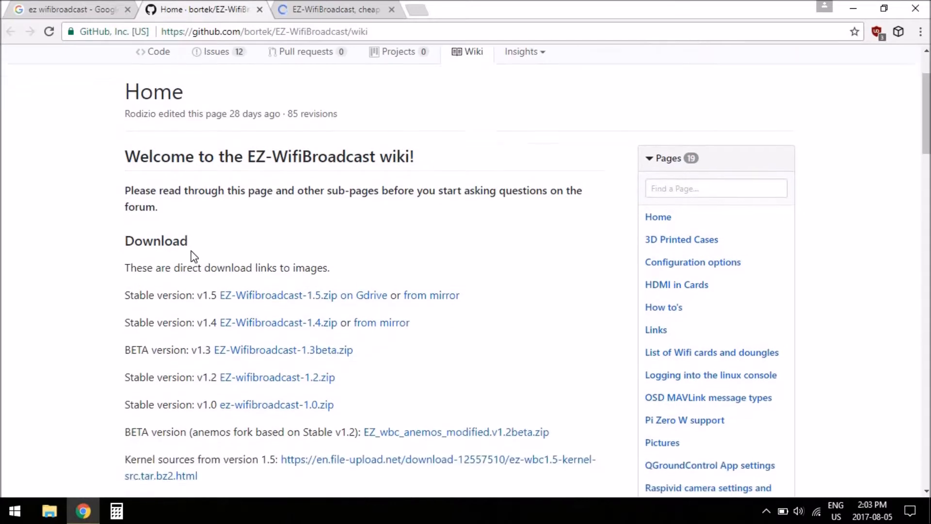
scroll(down, 3)
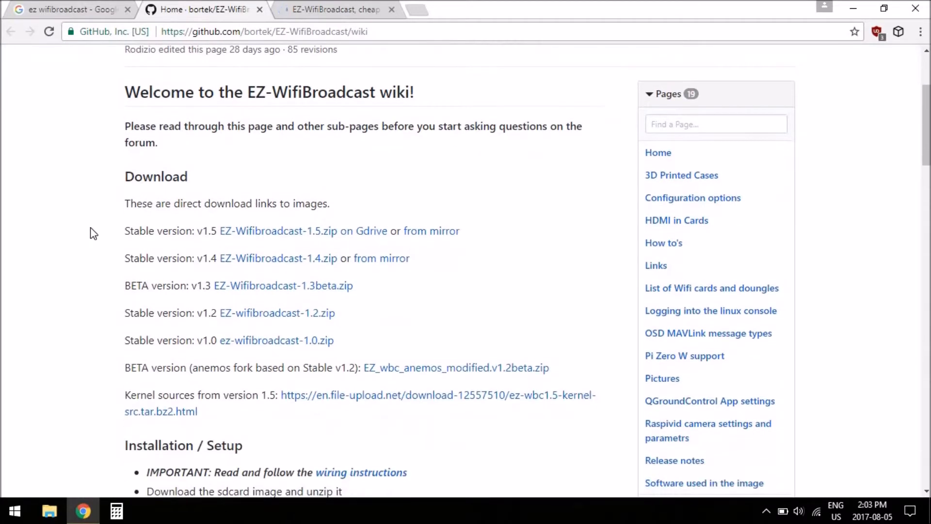
mouse_move(219, 196)
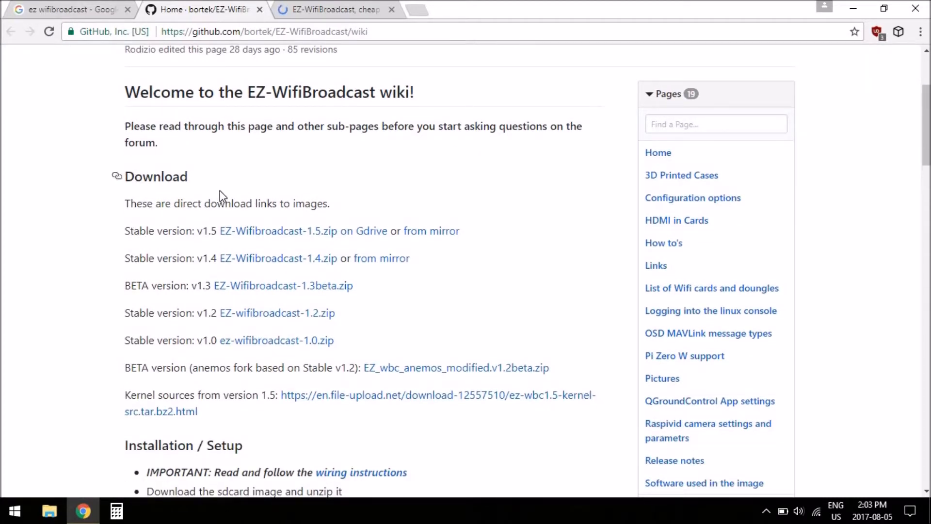
mouse_move(129, 231)
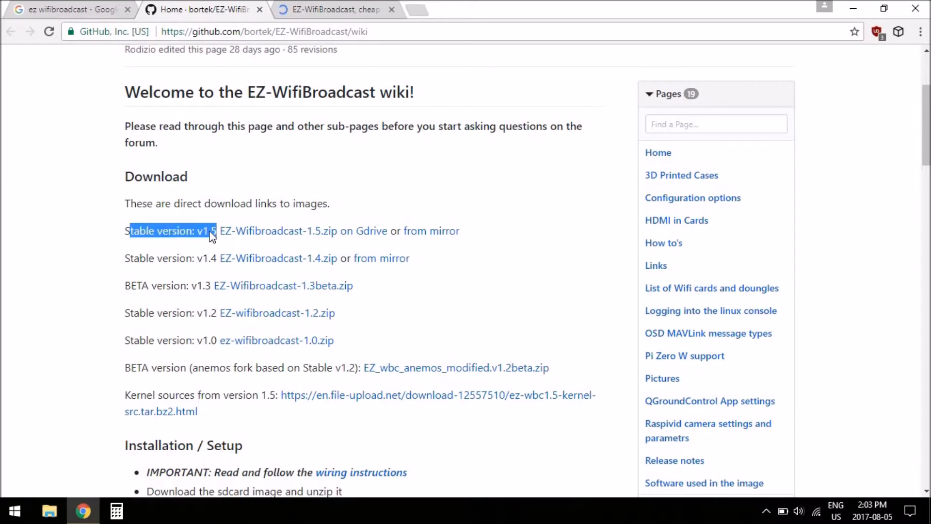
click(455, 259)
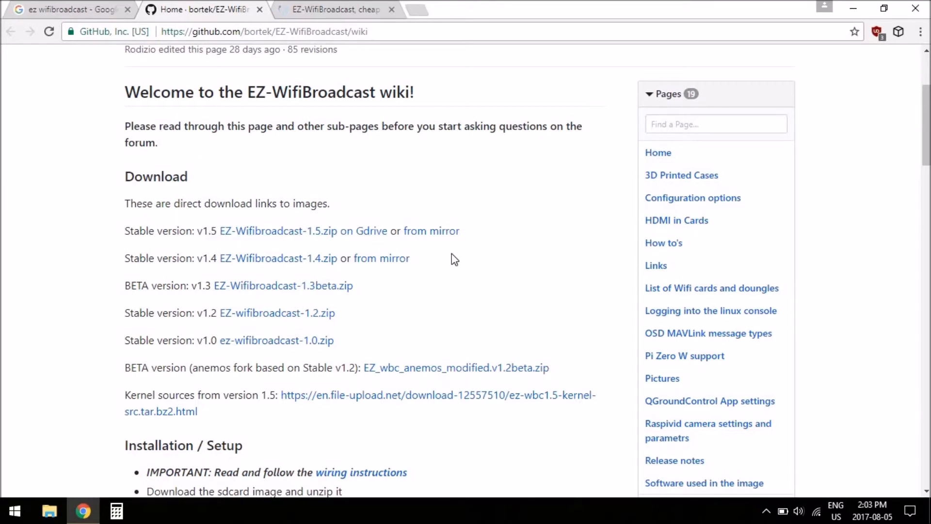
mouse_move(512, 280)
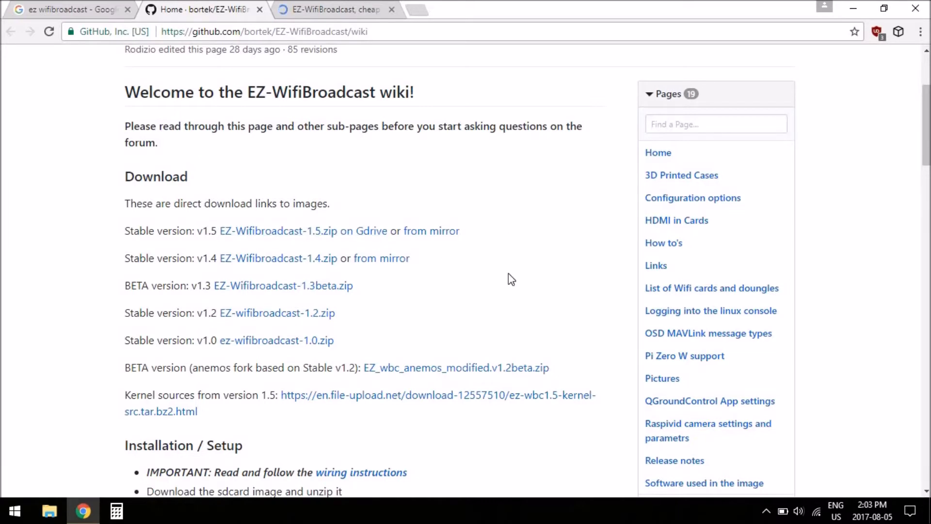
scroll(down, 3)
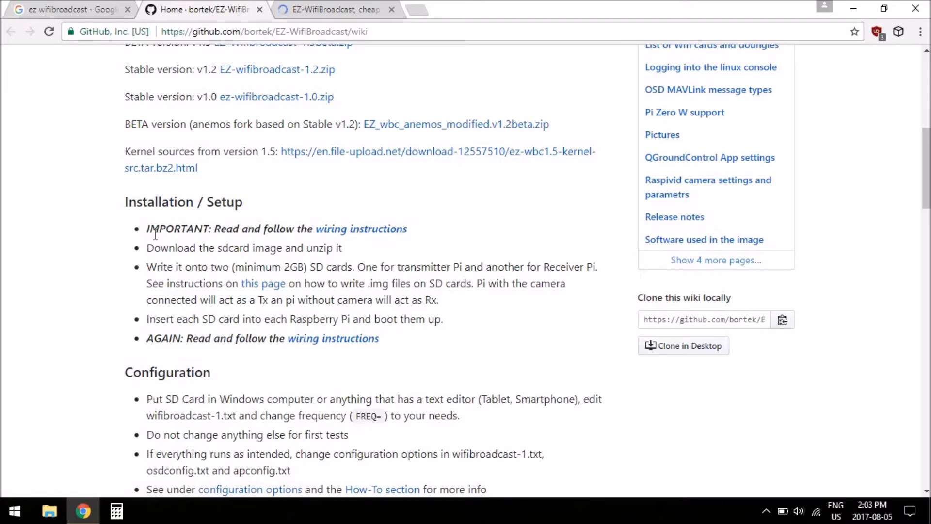
mouse_move(257, 253)
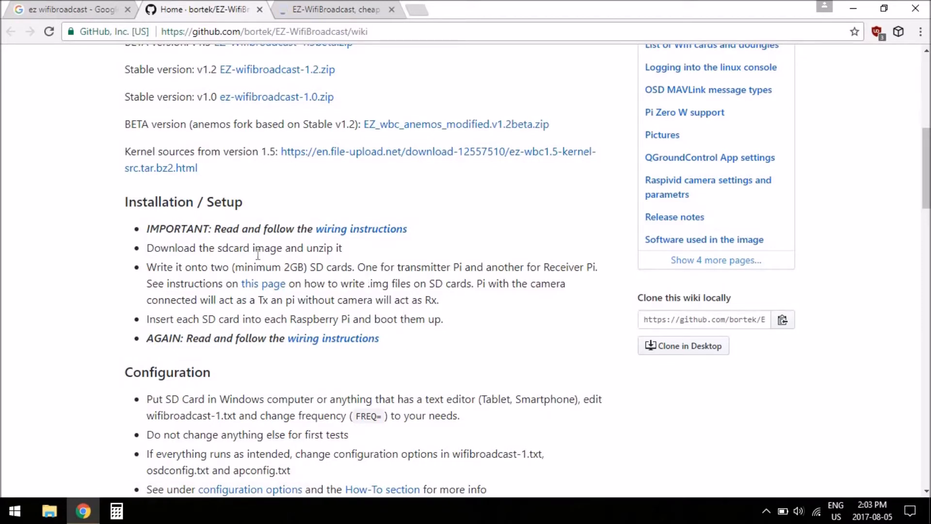
mouse_move(481, 313)
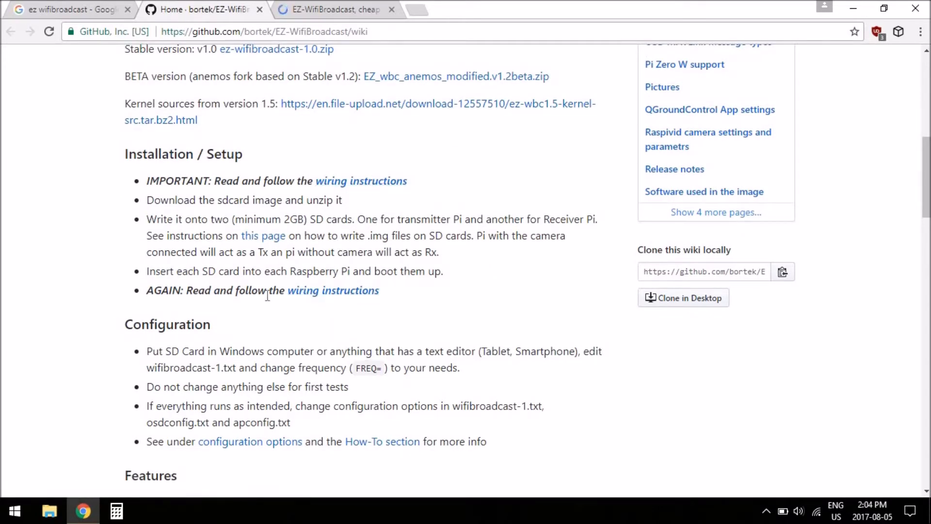
mouse_move(192, 233)
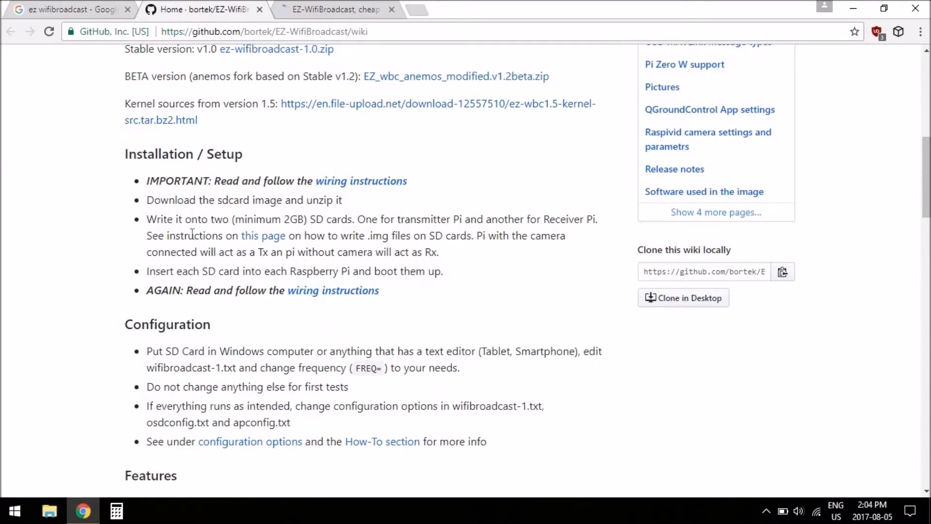
mouse_move(381, 165)
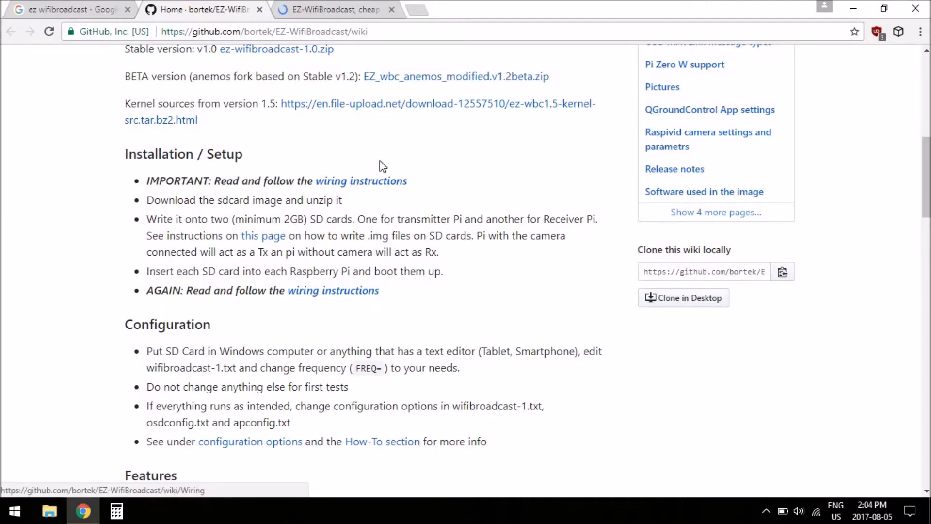
mouse_move(484, 199)
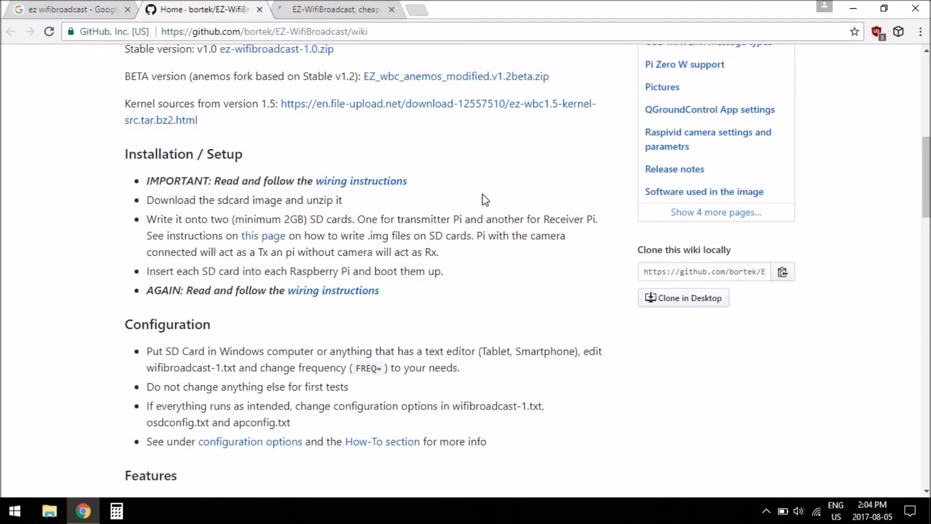
scroll(down, 3)
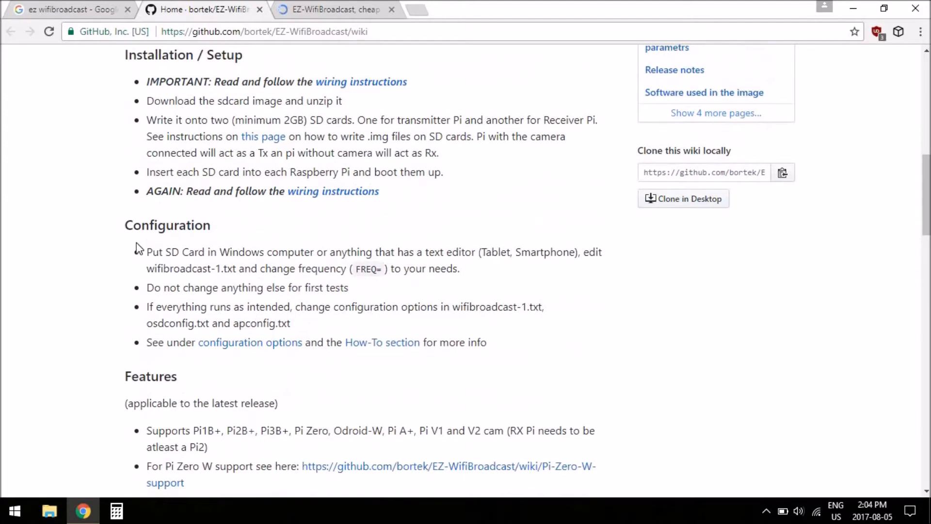
mouse_move(424, 306)
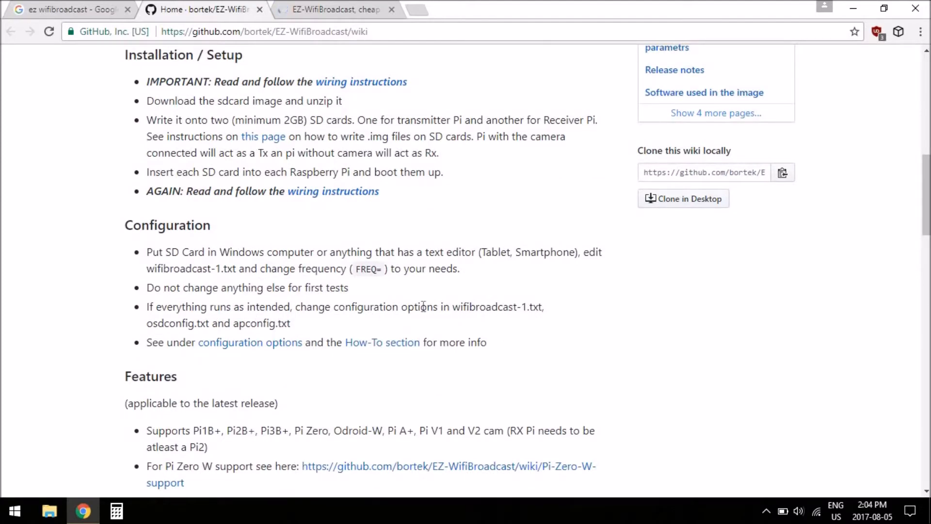
scroll(down, 3)
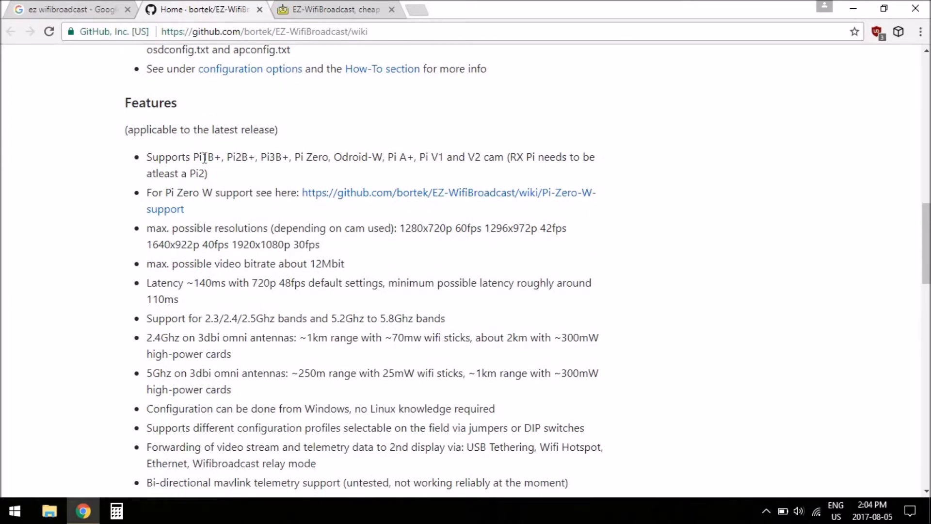
mouse_move(81, 181)
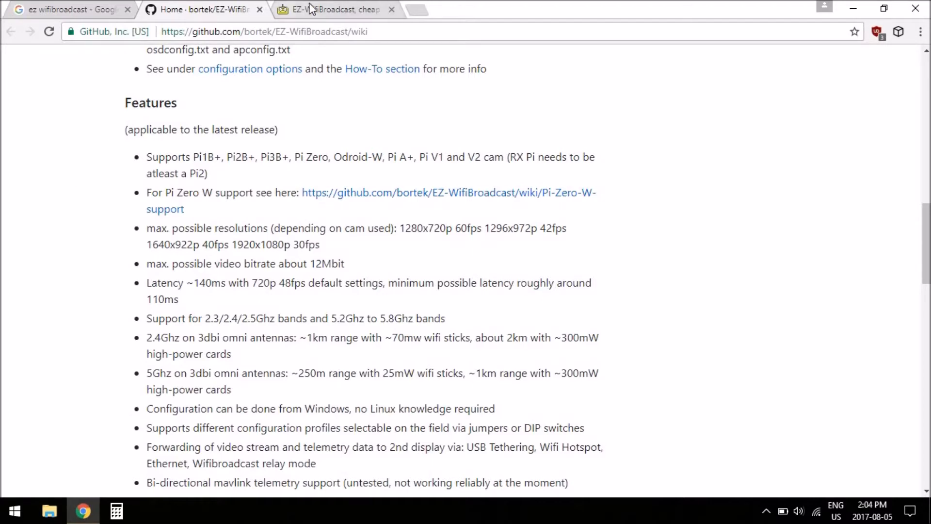
- Switch to the RC Groups EZ-WifiBroadcast tab and read down to its opening post's Features list
click(333, 9)
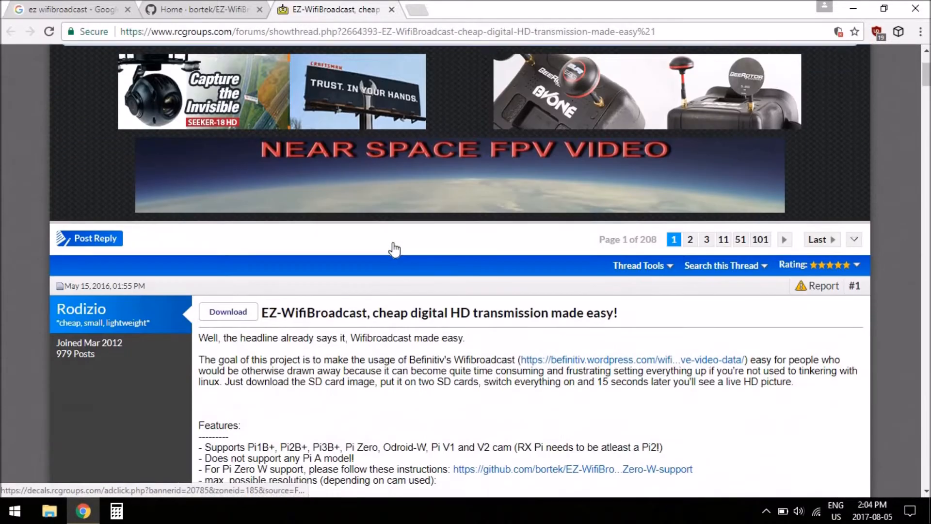
scroll(down, 3)
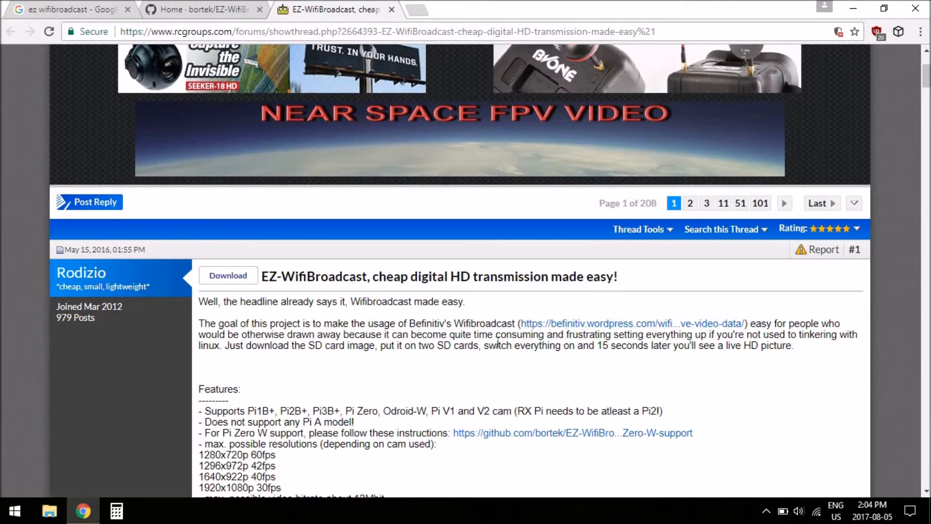
scroll(down, 3)
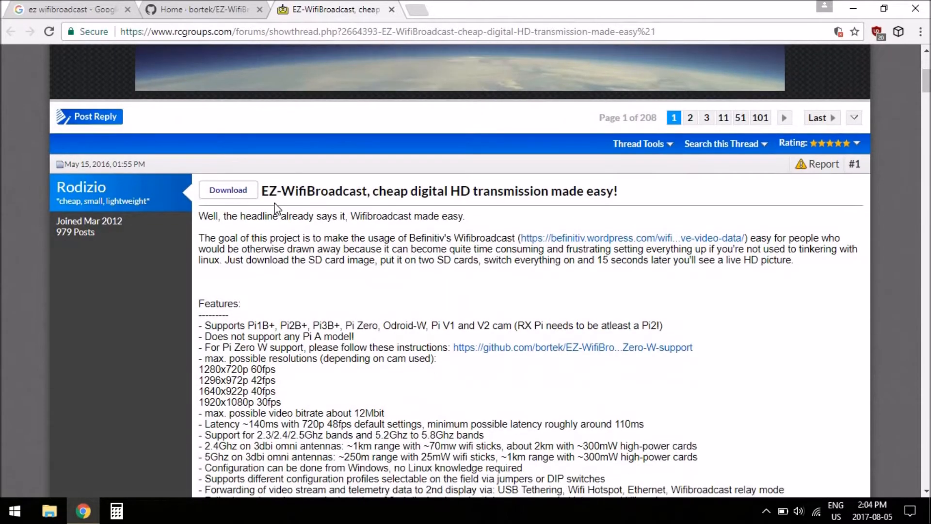
mouse_move(374, 277)
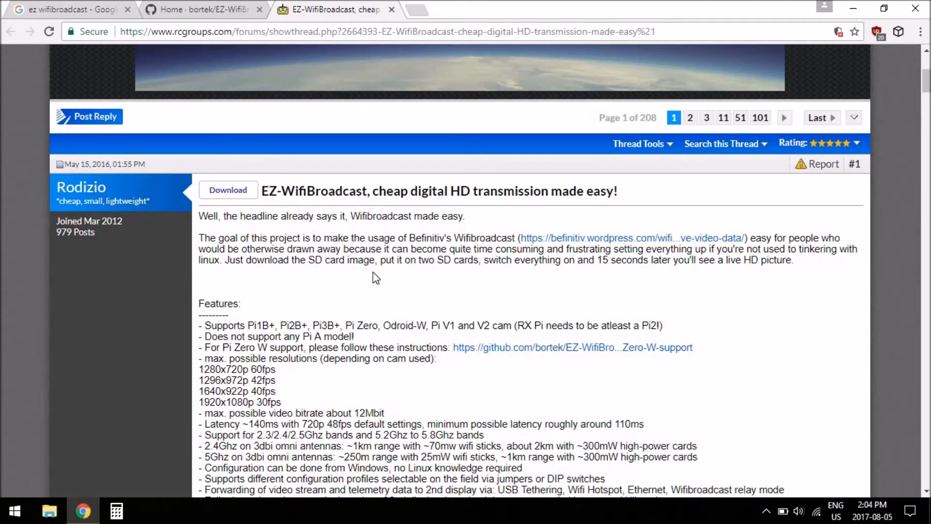
scroll(down, 3)
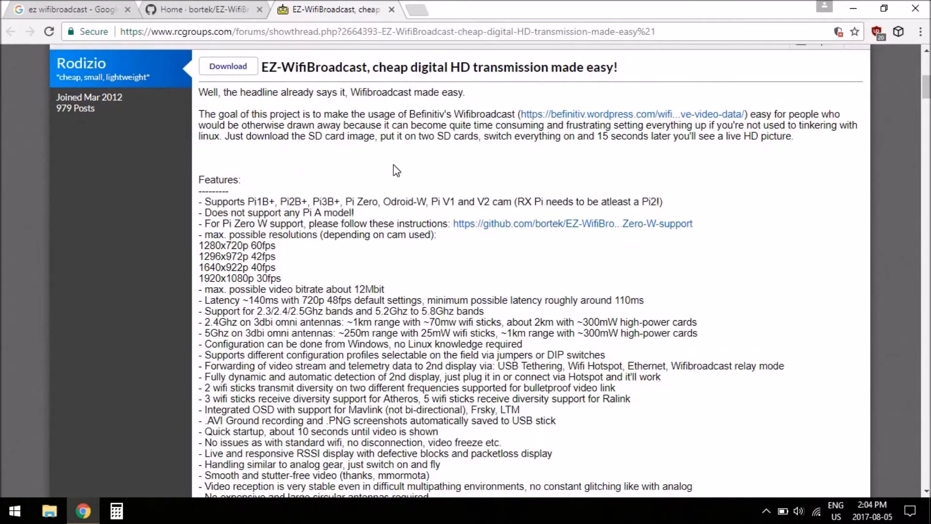
mouse_move(442, 201)
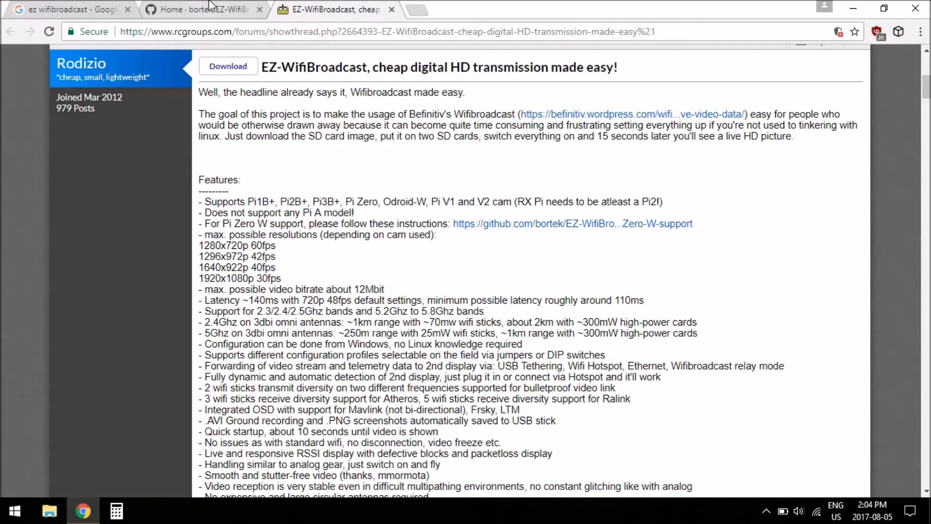
- Return to the EZ-WifiBroadcast wiki Home tab and begin reading its Features list
click(202, 9)
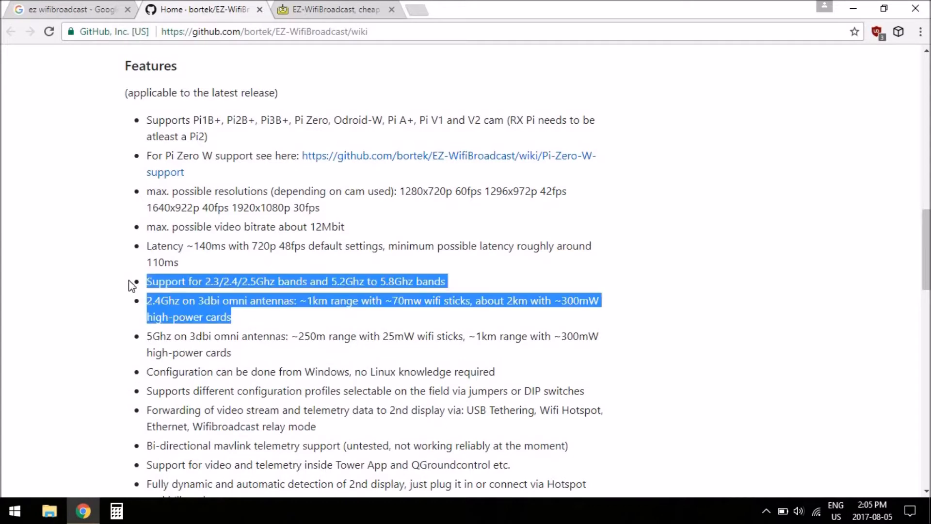
click(236, 318)
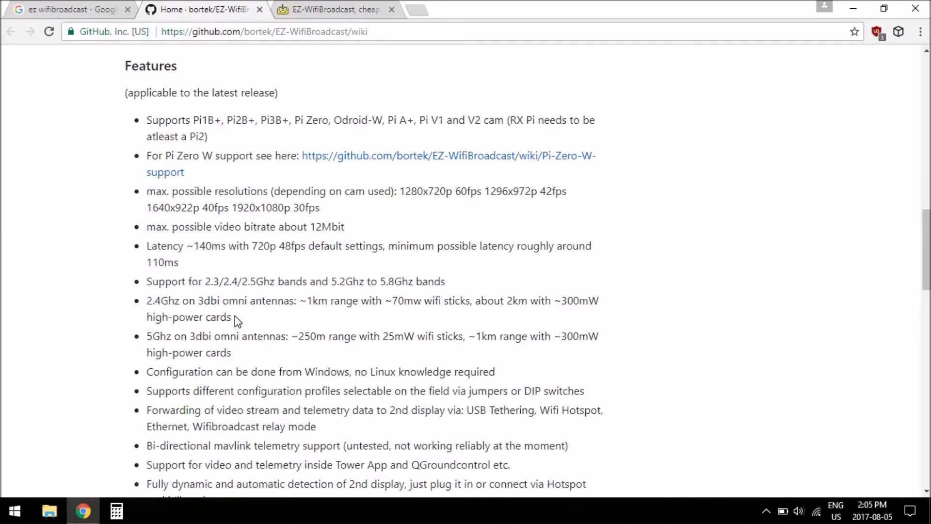
mouse_move(373, 239)
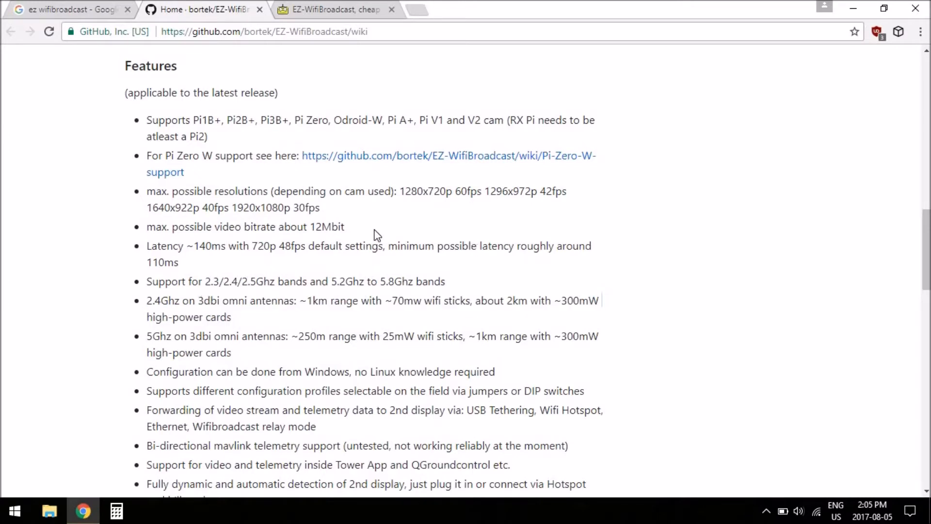
mouse_move(128, 242)
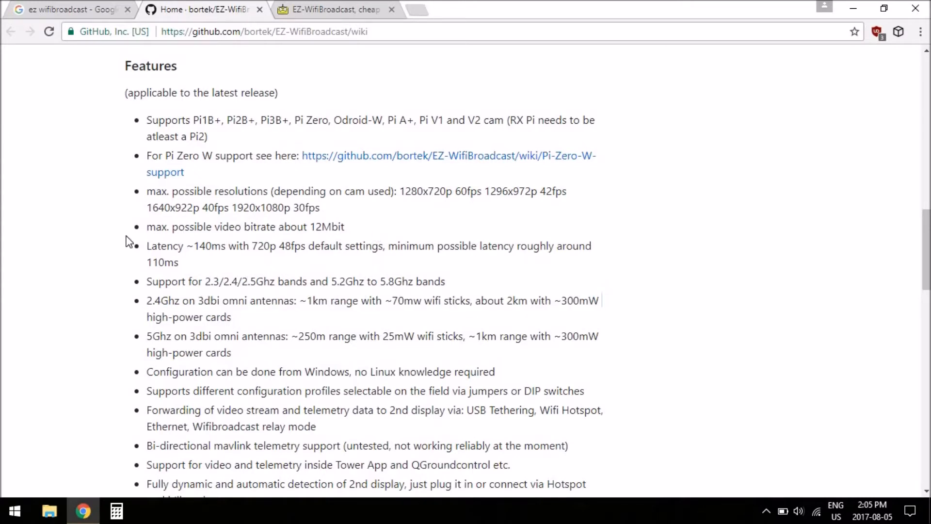
mouse_move(98, 248)
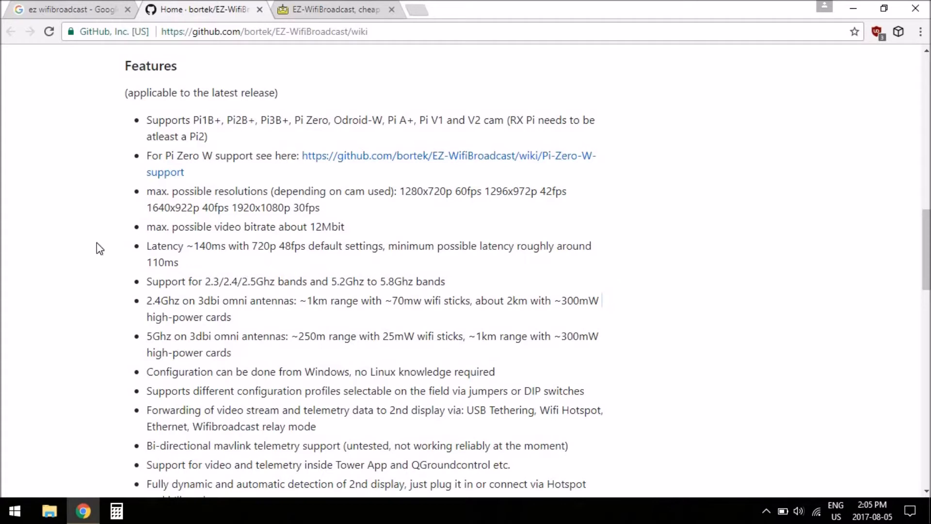
mouse_move(297, 185)
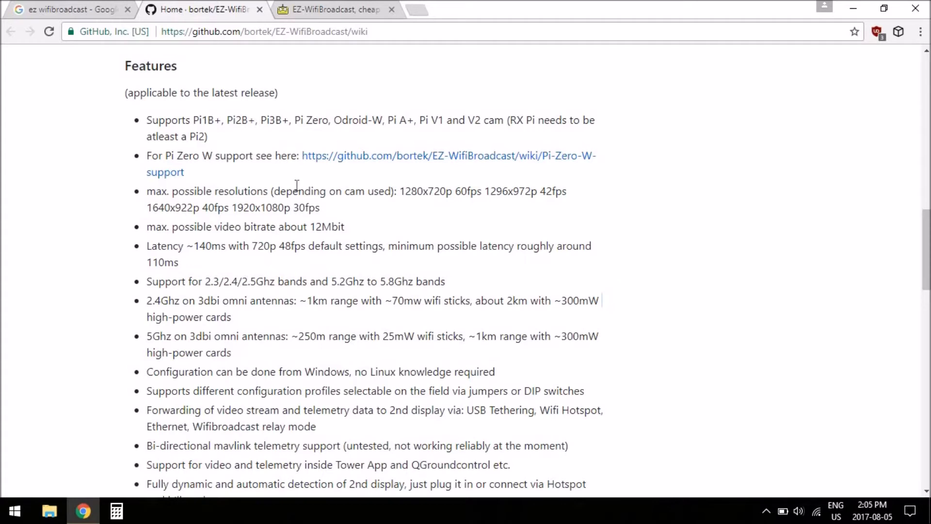
mouse_move(234, 207)
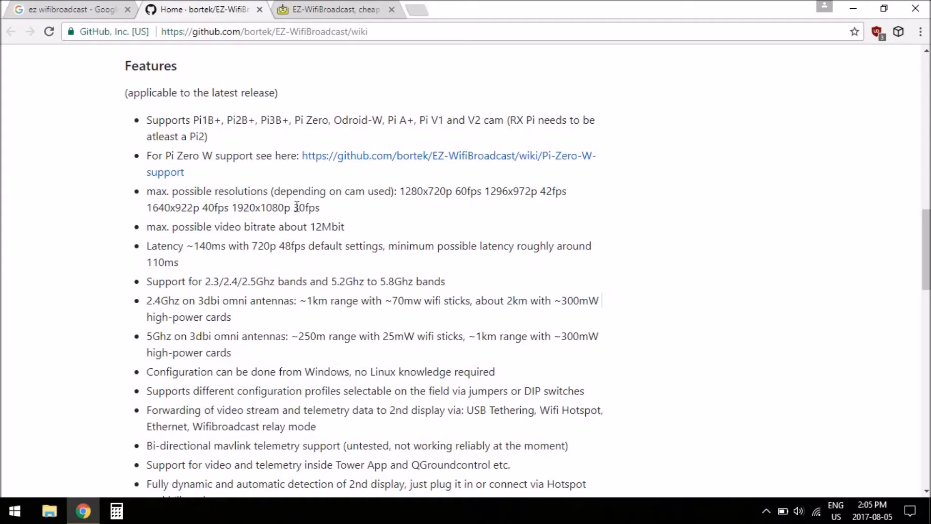
mouse_move(346, 215)
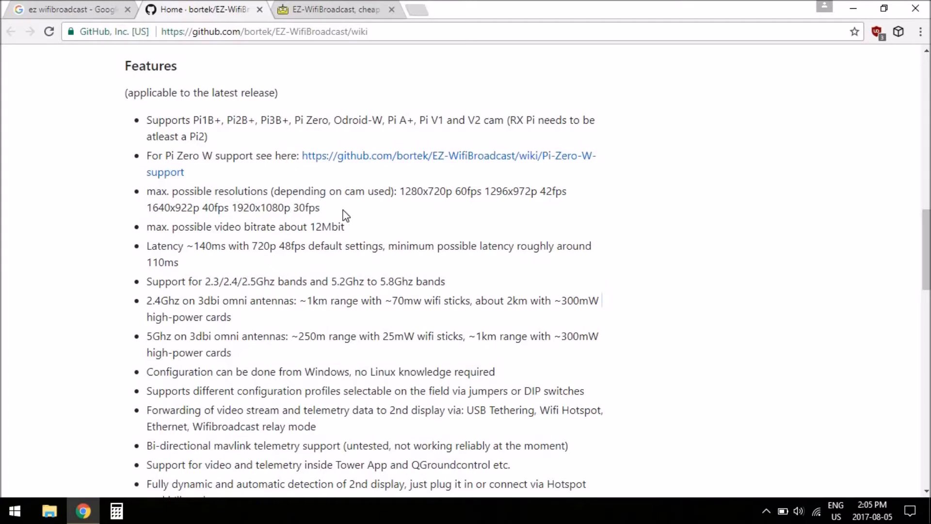
mouse_move(258, 225)
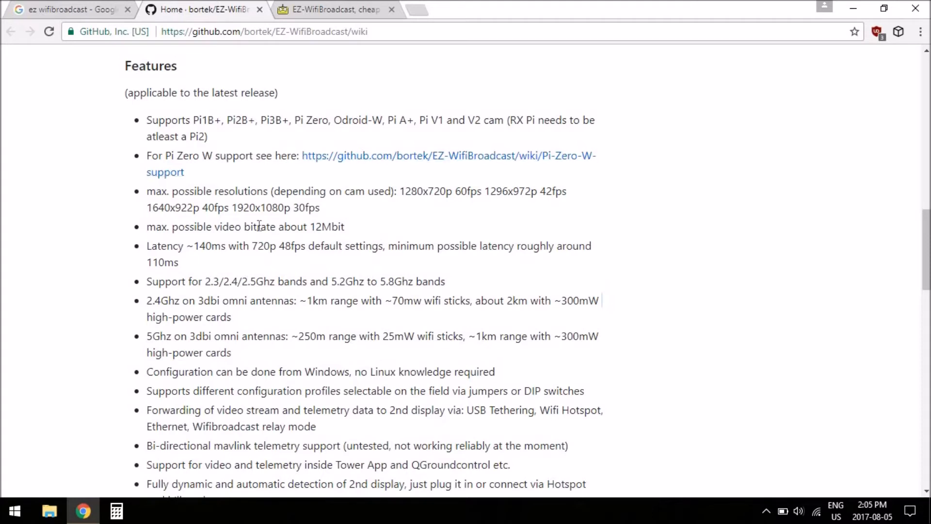
double_click(165, 262)
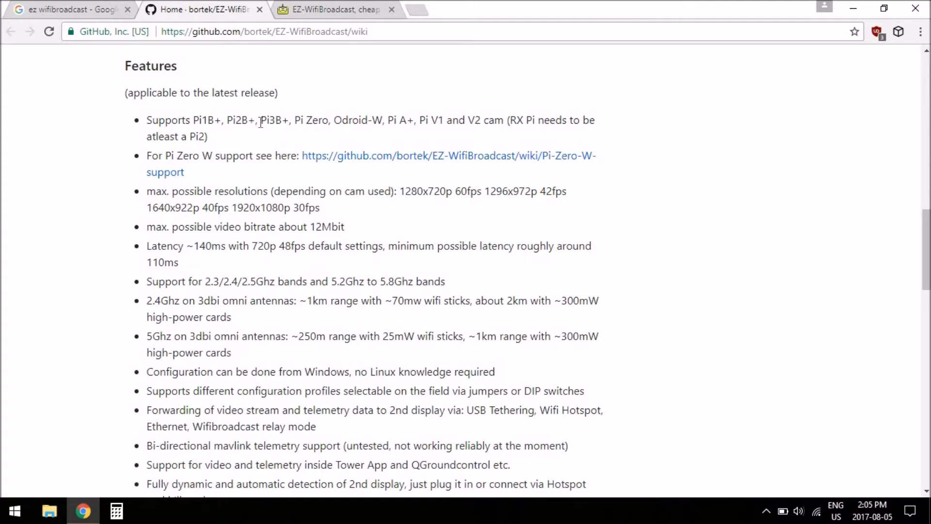
mouse_move(506, 137)
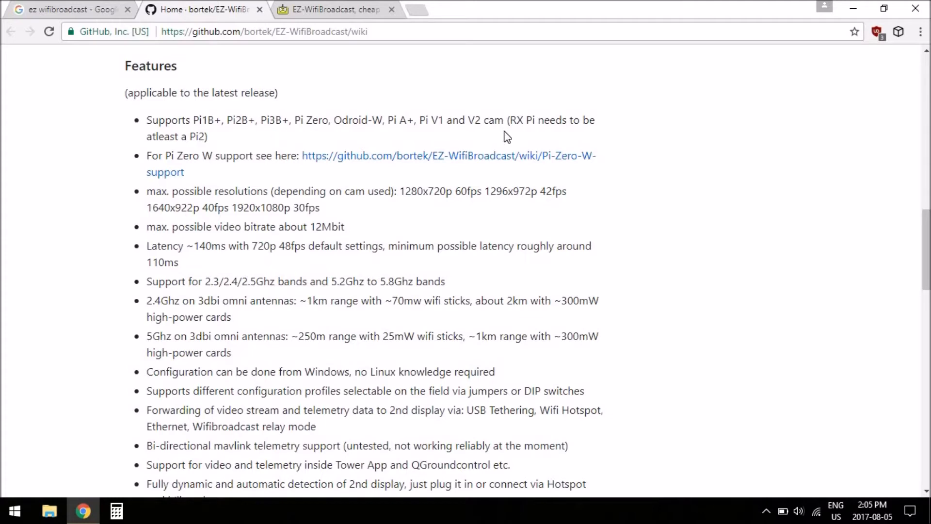
mouse_move(248, 150)
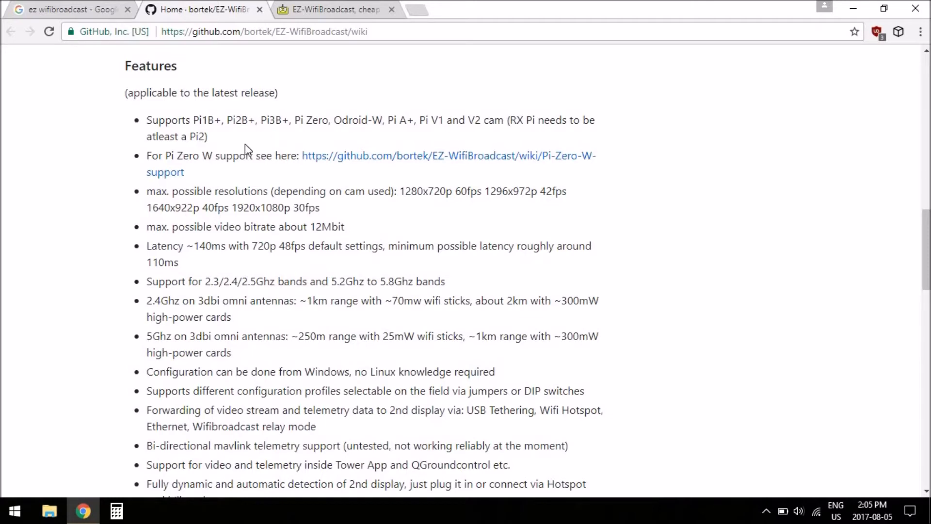
mouse_move(255, 138)
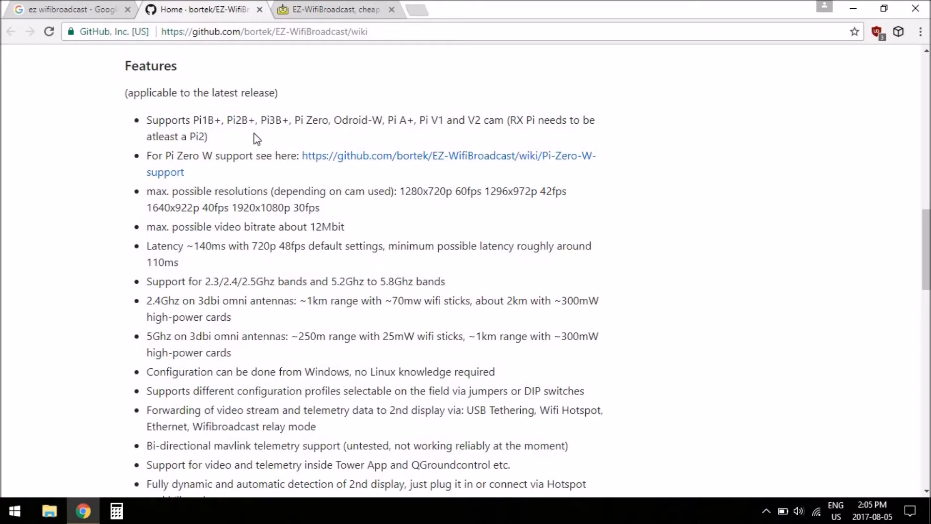
scroll(down, 3)
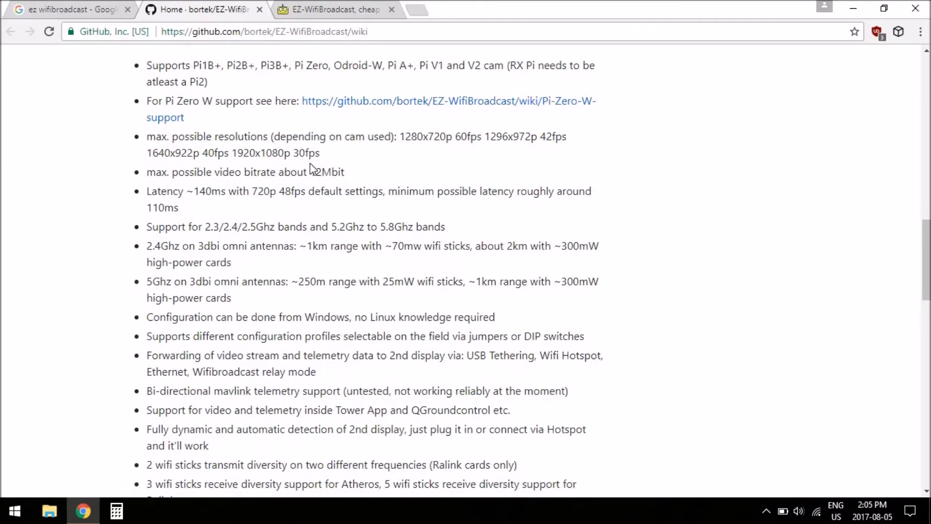
scroll(up, 3)
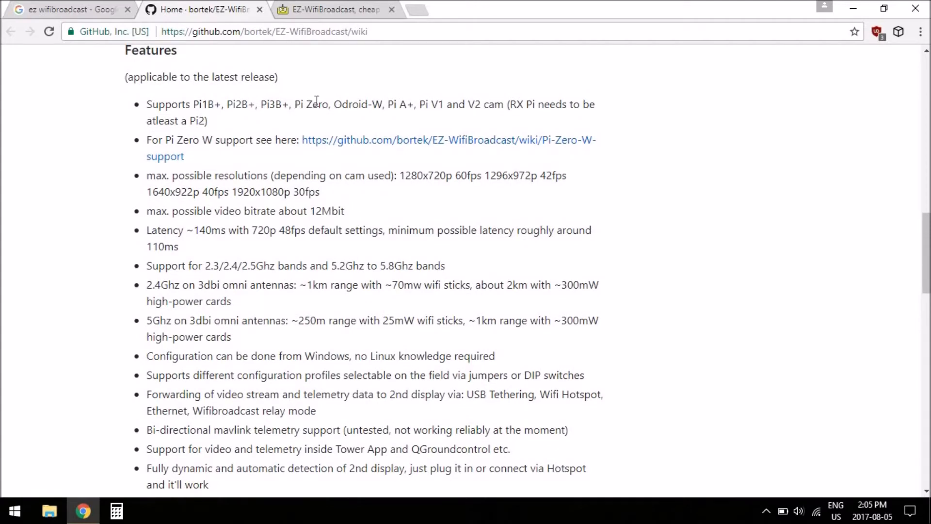
scroll(down, 3)
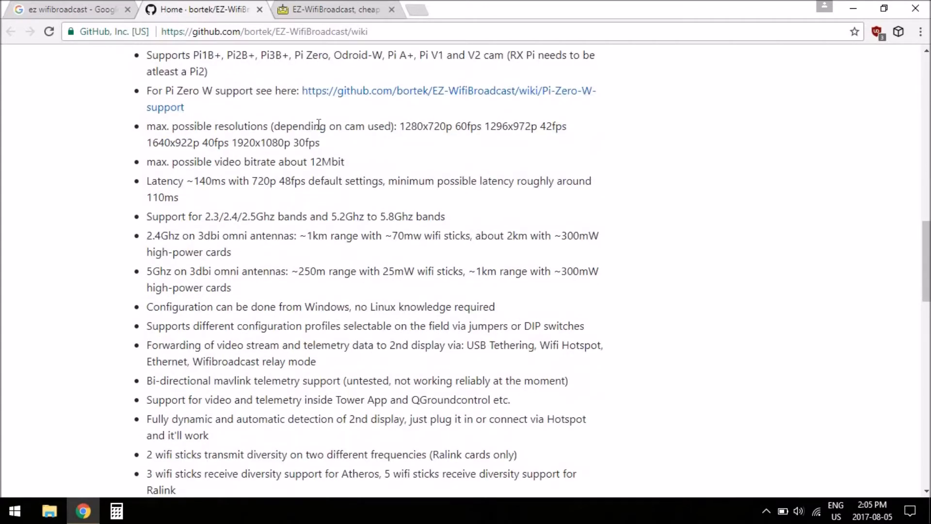
mouse_move(367, 154)
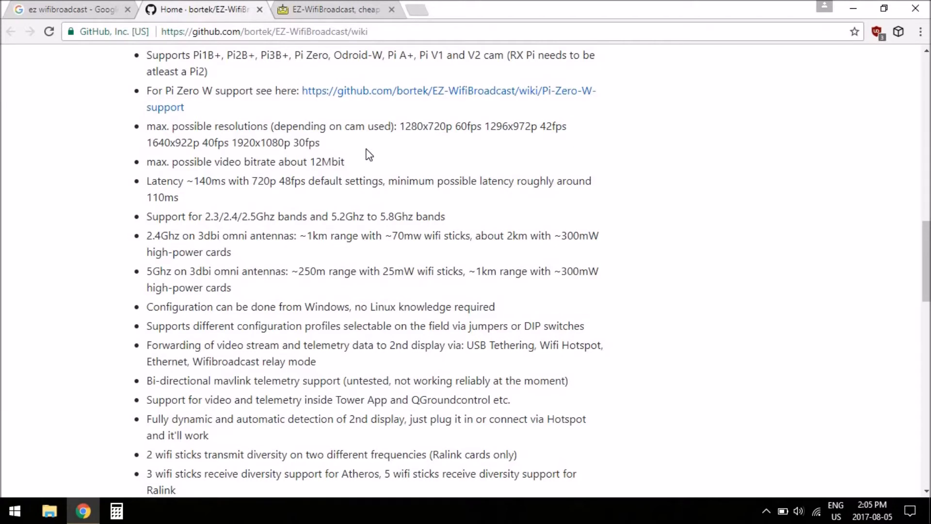
mouse_move(224, 215)
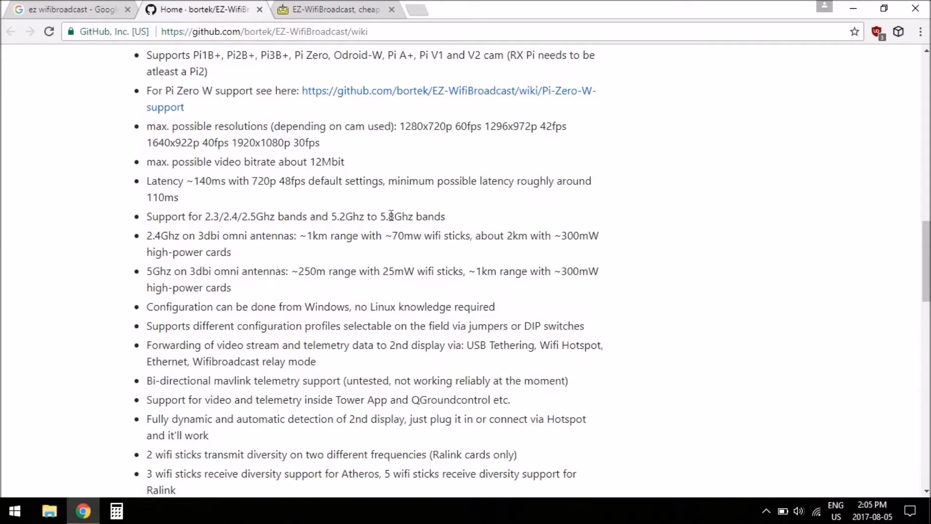
scroll(down, 3)
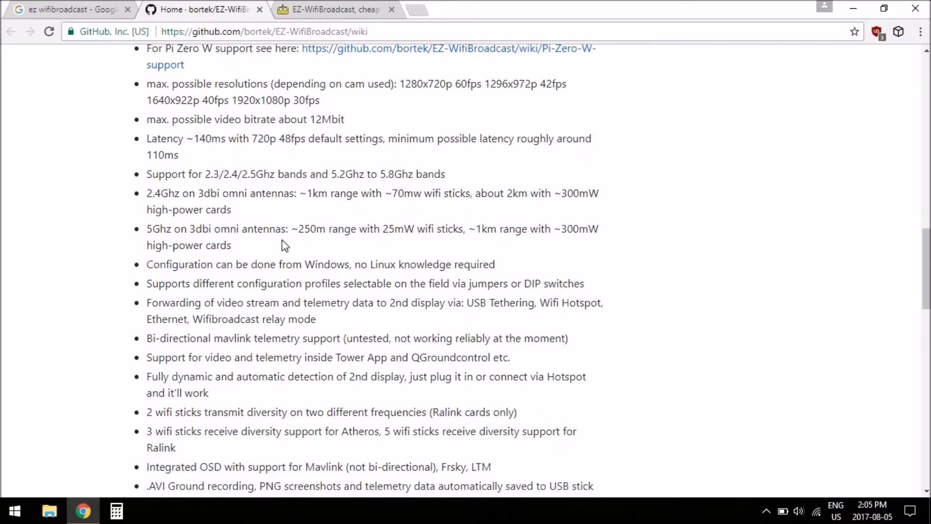
- Continue through the Features list down to the 'Wifi cards and dongles' heading
scroll(down, 3)
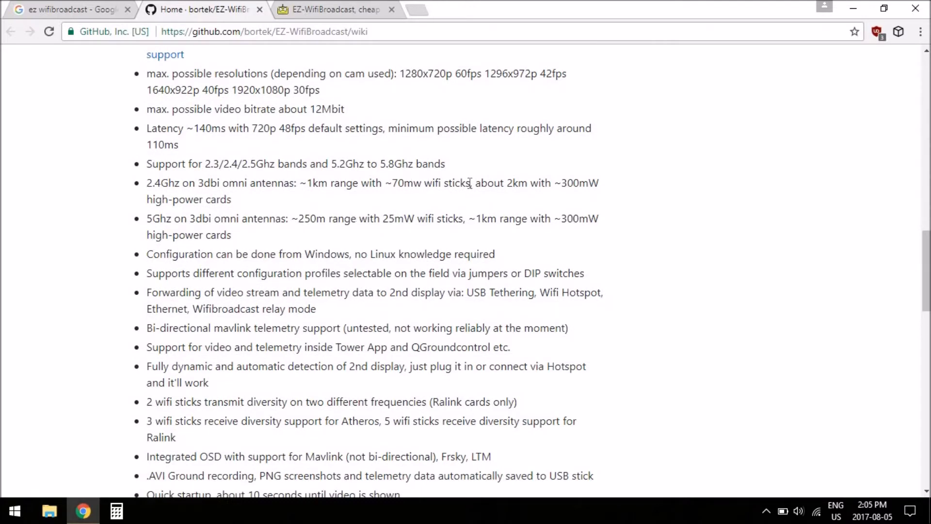
mouse_move(214, 202)
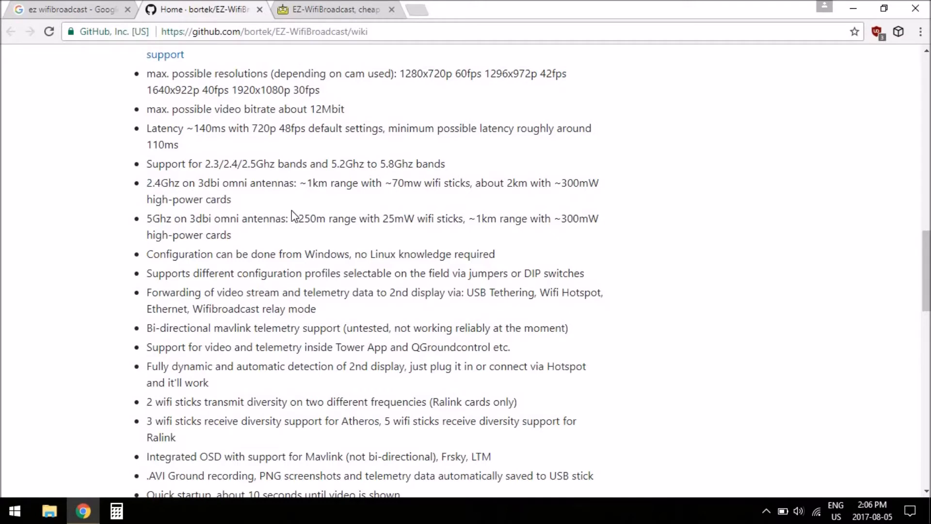
scroll(down, 3)
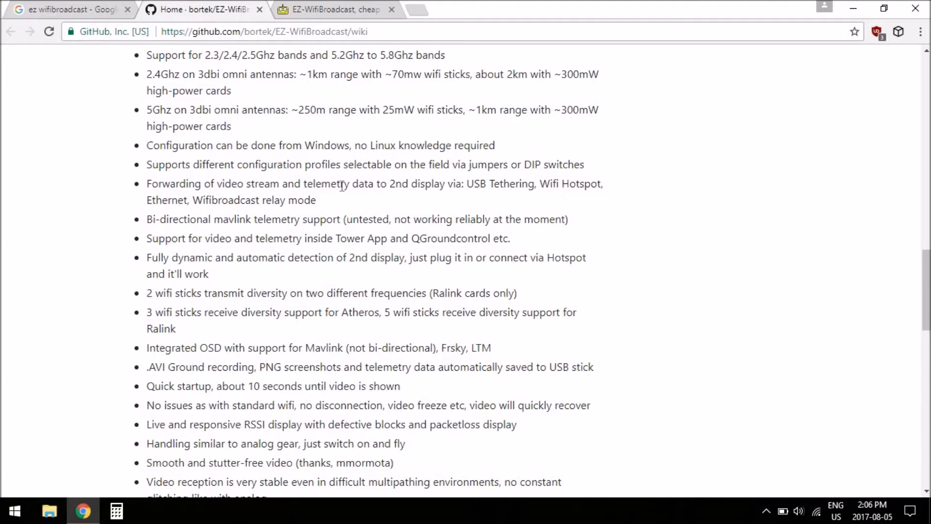
mouse_move(499, 190)
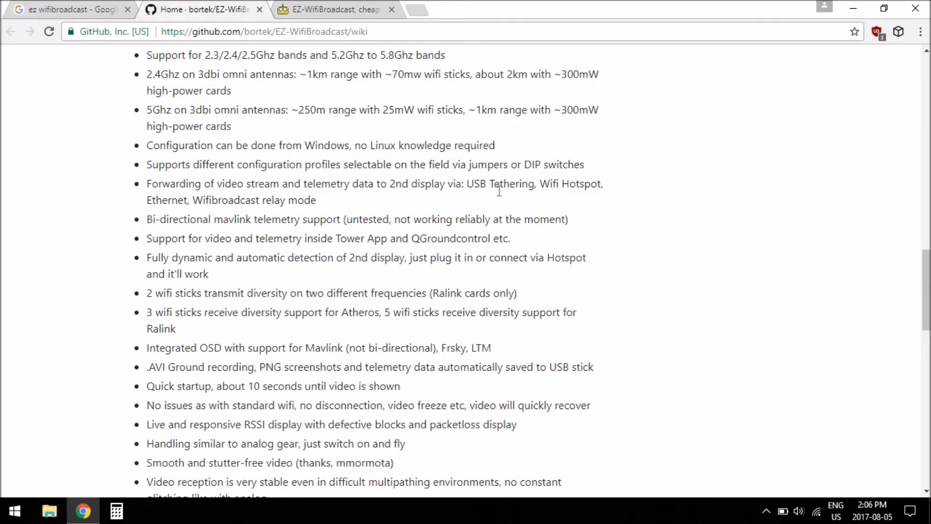
mouse_move(334, 200)
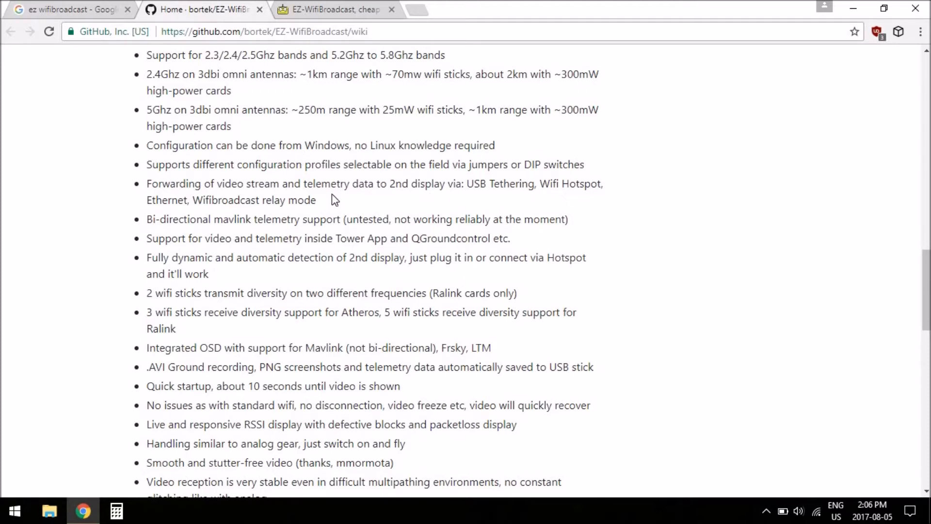
mouse_move(499, 184)
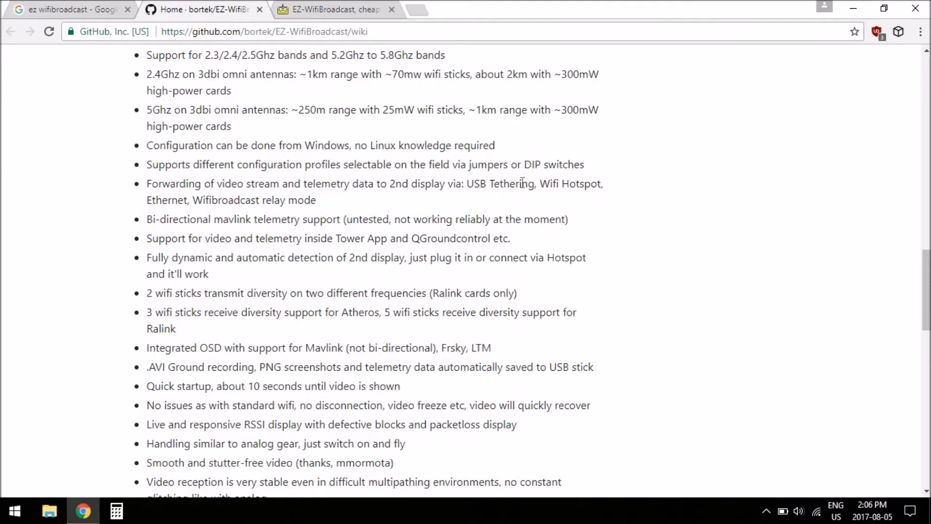
mouse_move(252, 211)
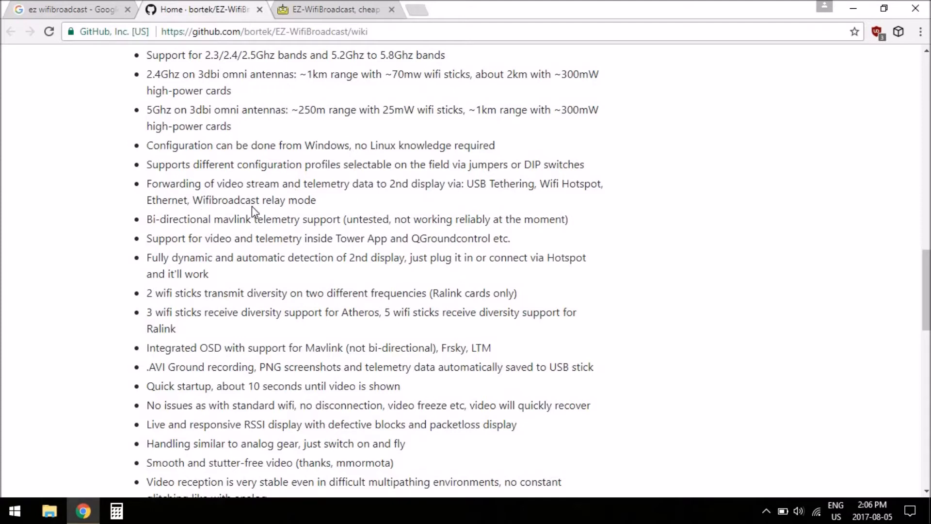
mouse_move(338, 214)
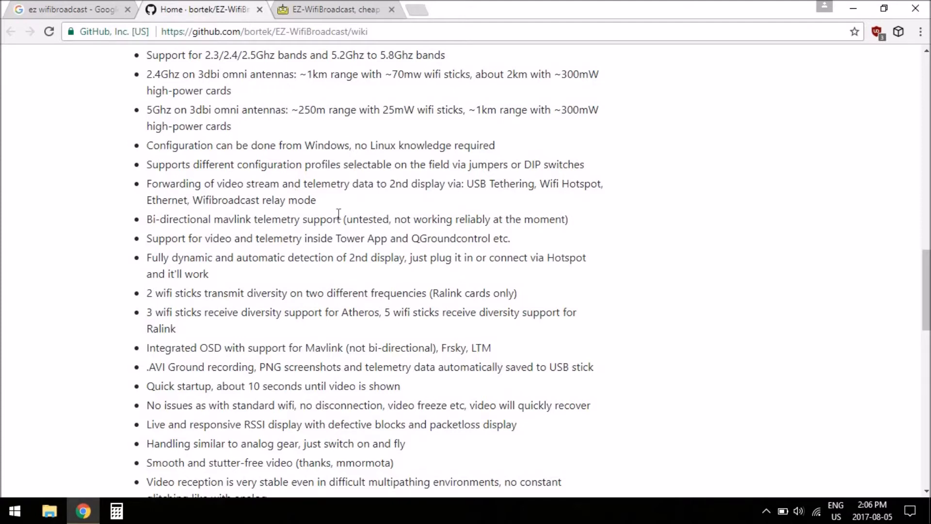
mouse_move(379, 198)
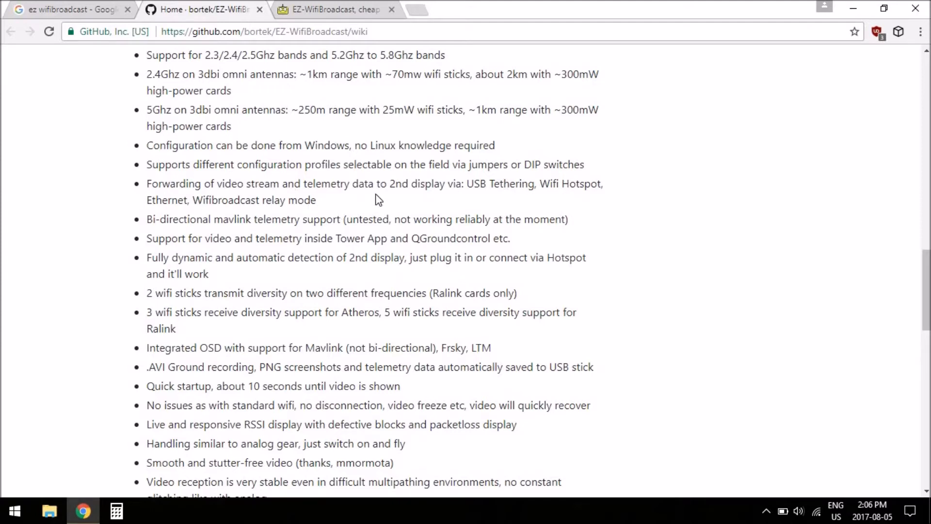
mouse_move(426, 201)
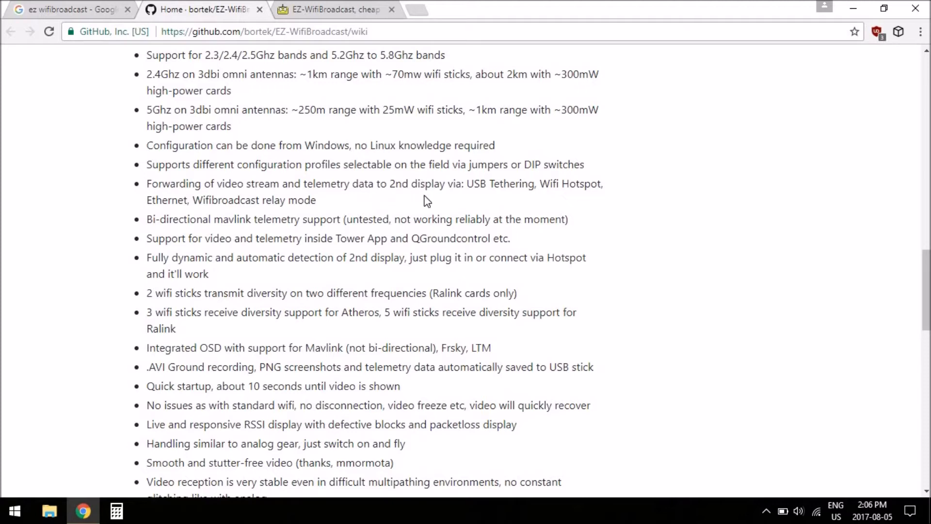
mouse_move(402, 208)
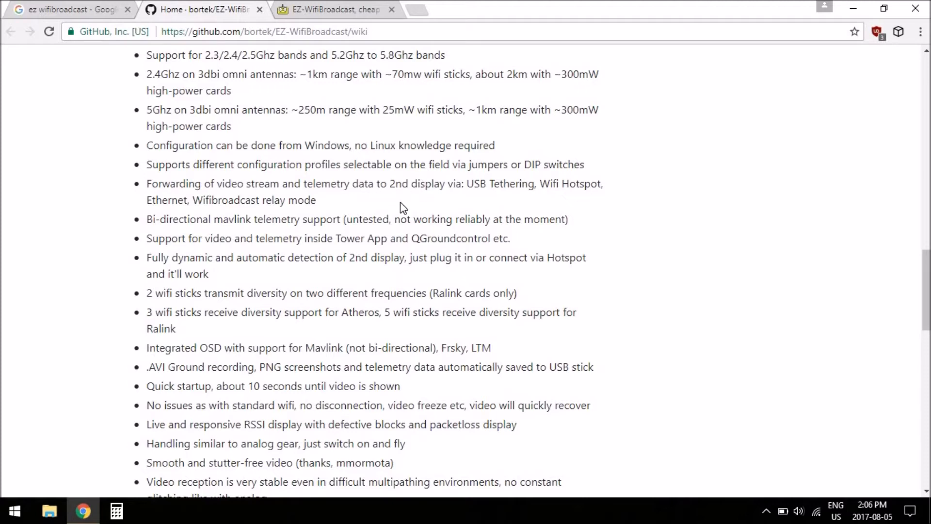
mouse_move(337, 205)
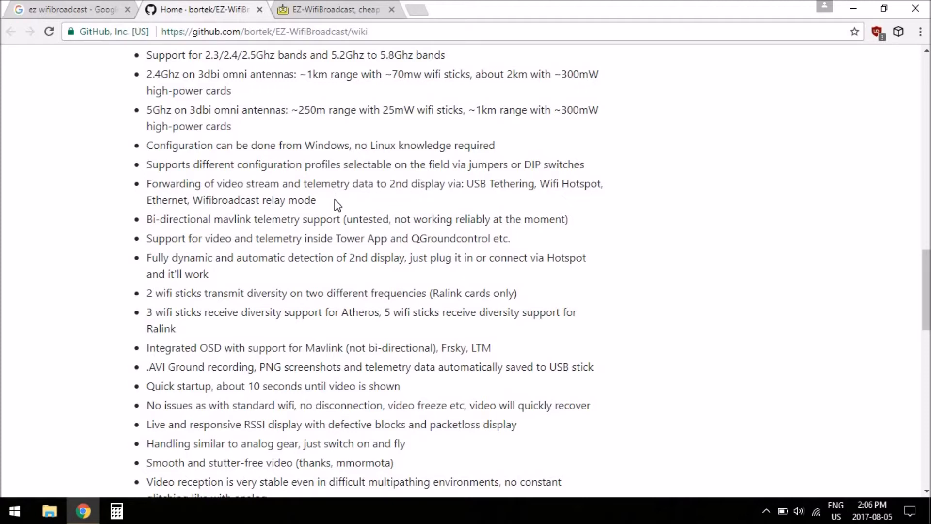
mouse_move(159, 243)
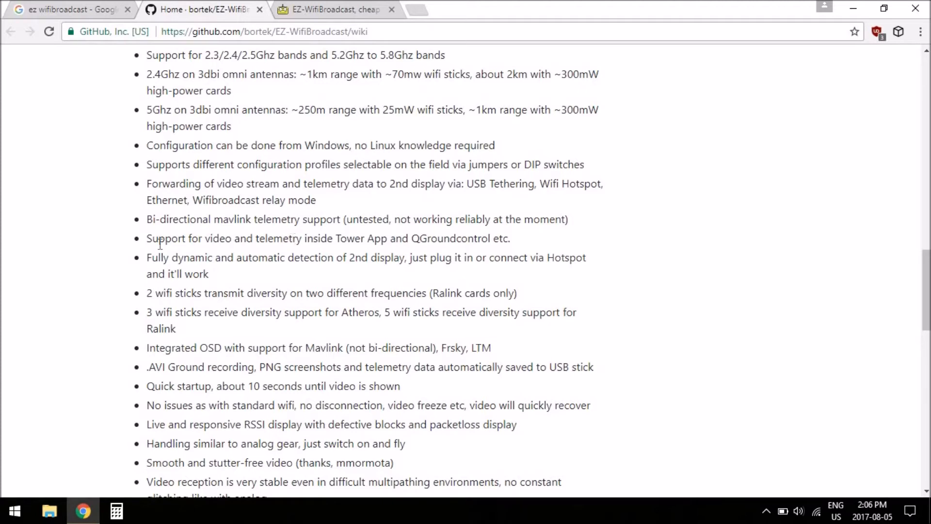
scroll(down, 3)
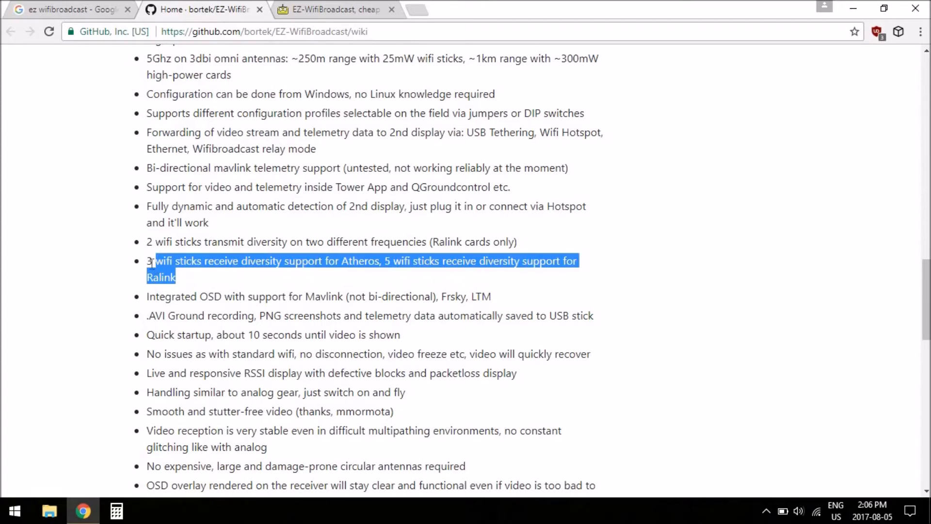
click(149, 242)
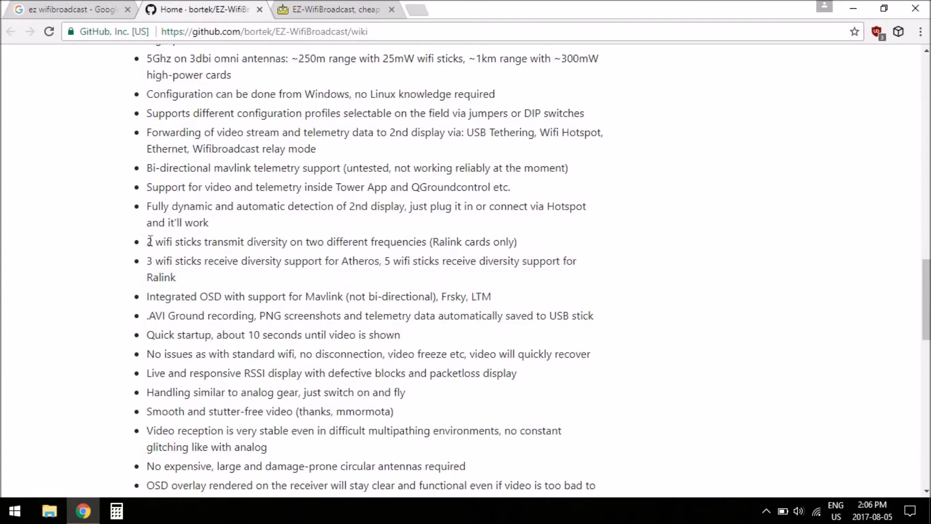
mouse_move(549, 248)
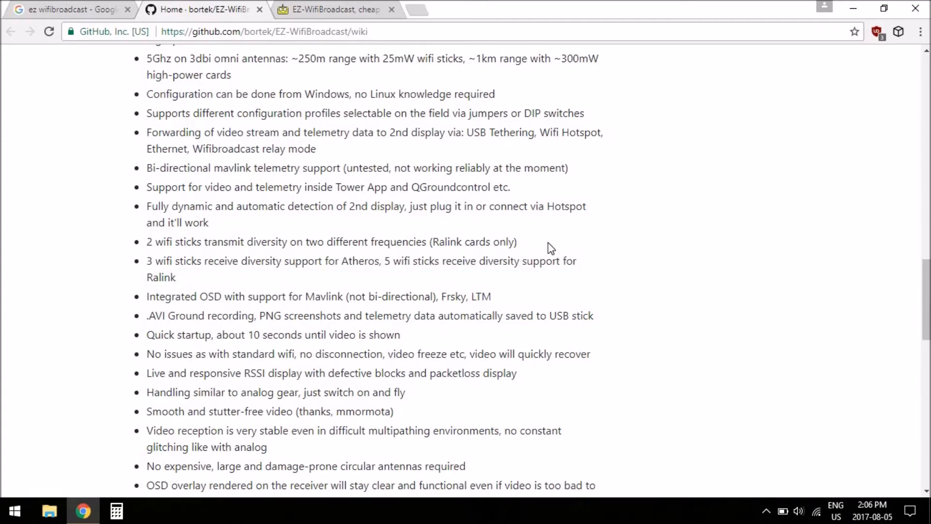
scroll(down, 3)
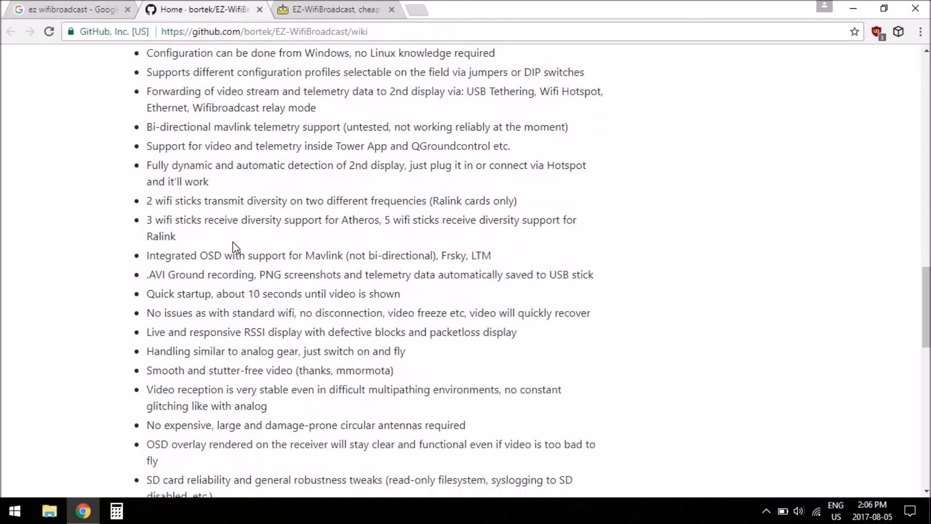
mouse_move(184, 252)
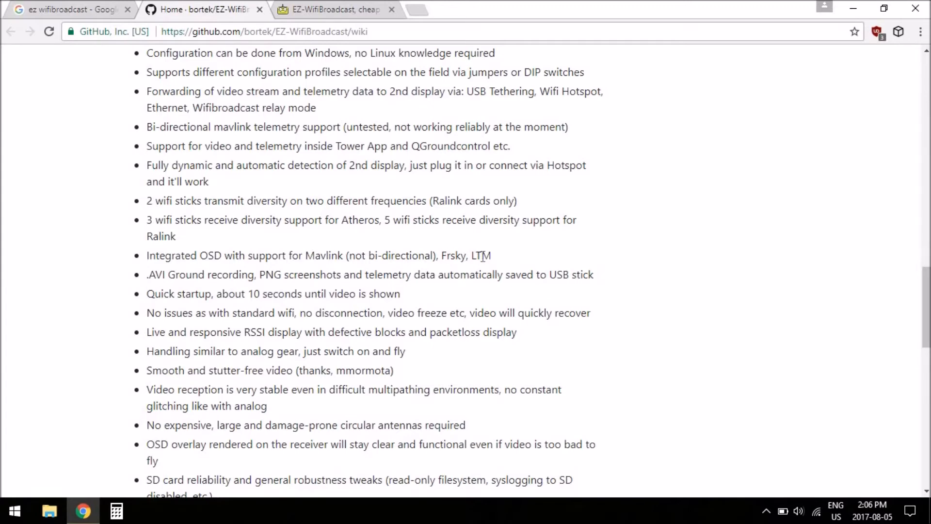
scroll(down, 3)
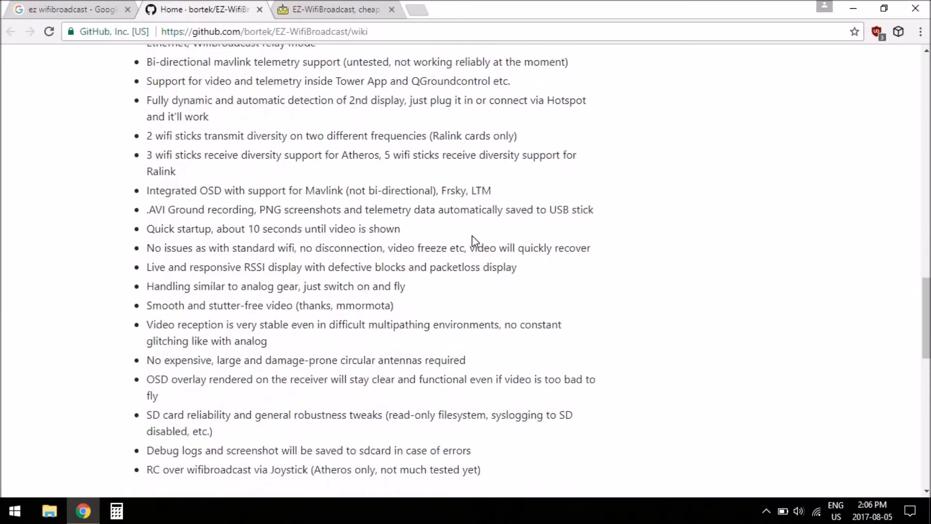
mouse_move(169, 241)
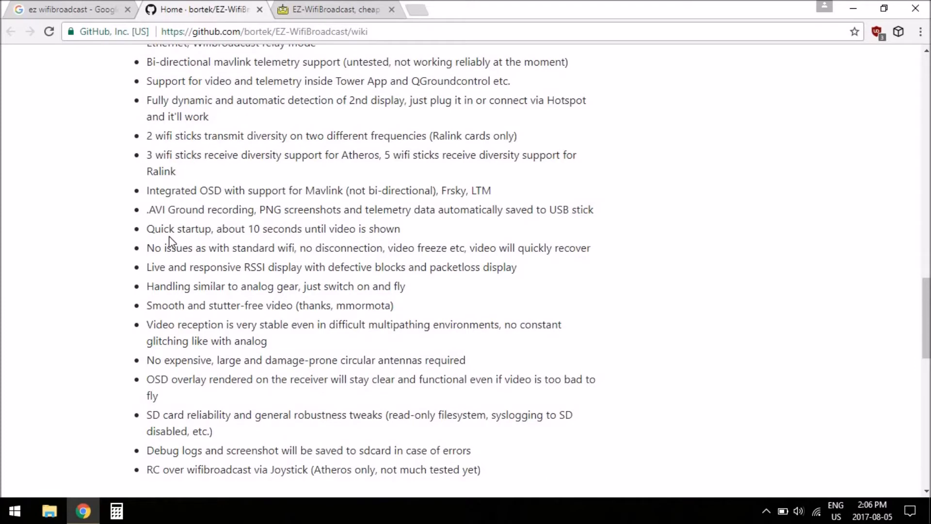
mouse_move(313, 286)
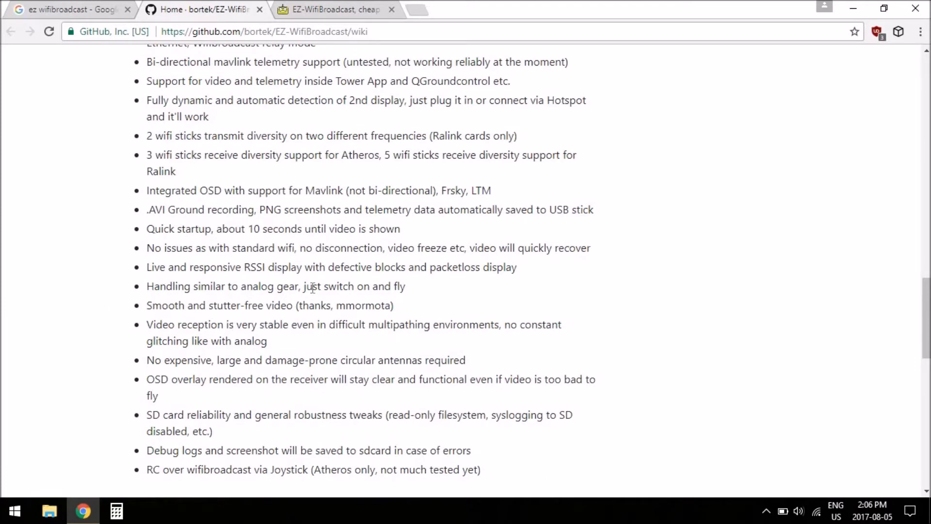
mouse_move(151, 302)
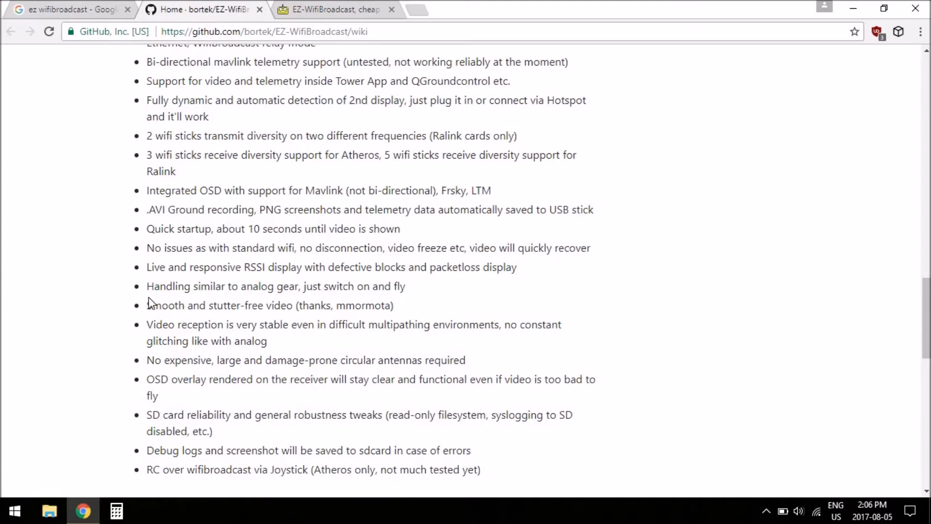
mouse_move(243, 321)
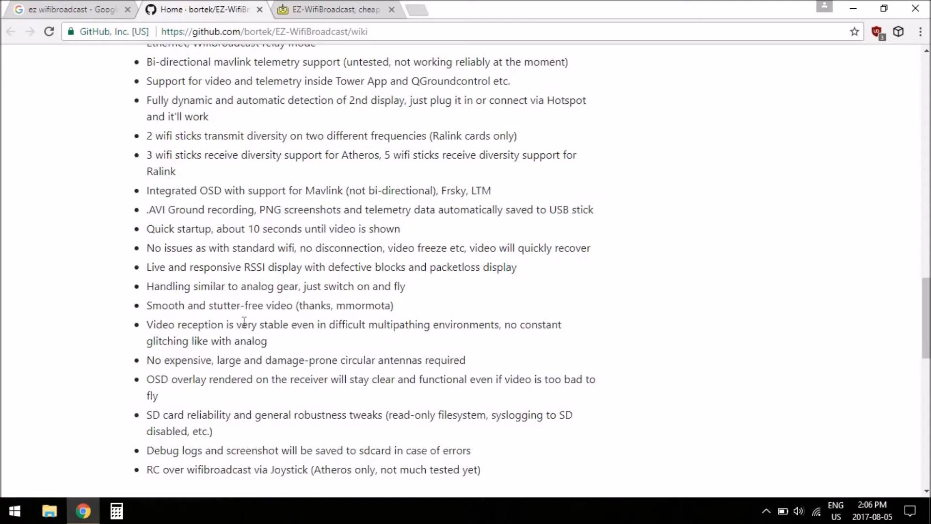
mouse_move(309, 351)
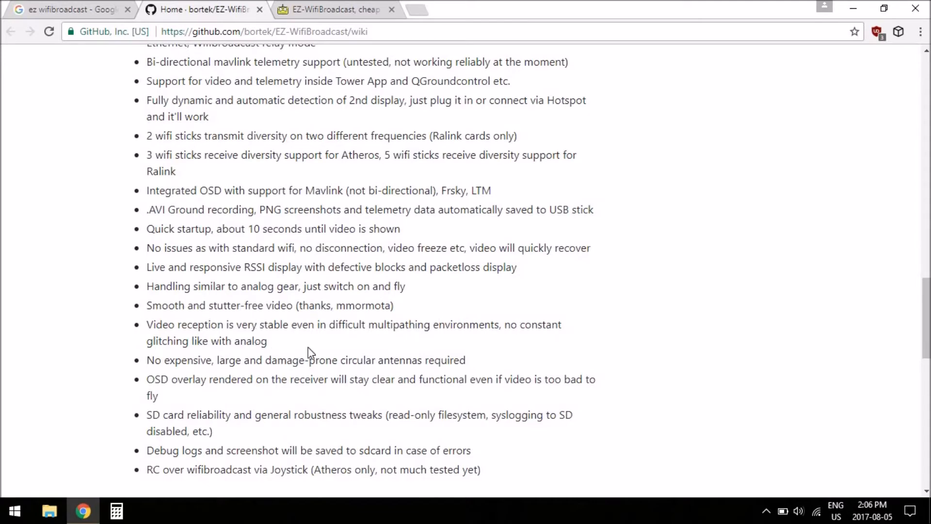
mouse_move(352, 299)
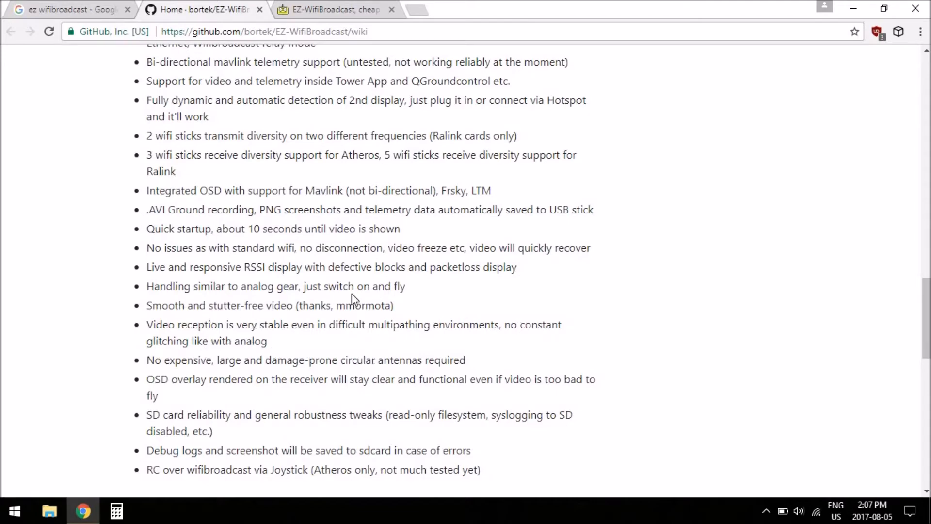
scroll(down, 3)
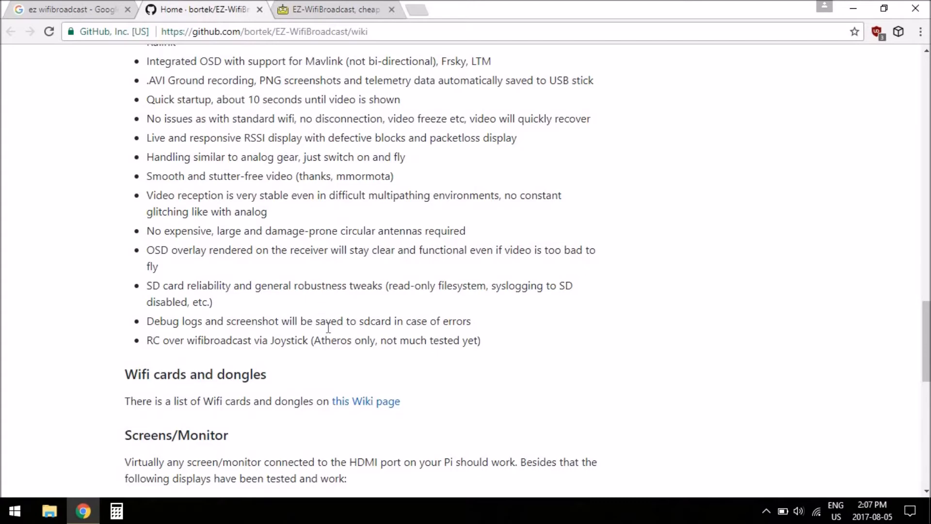
- Read past Screens/Monitor and Tested Raspberry Pi Hardware to the Notes section and footer
scroll(down, 3)
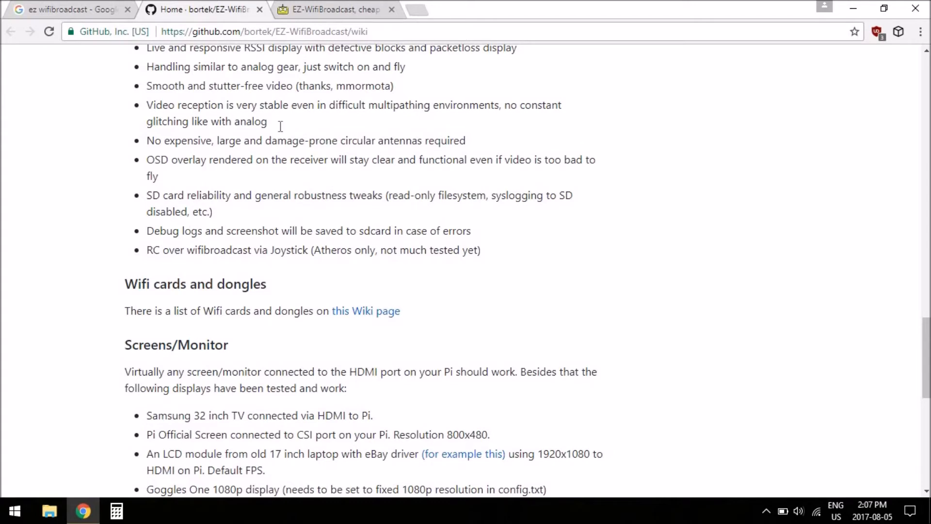
mouse_move(116, 297)
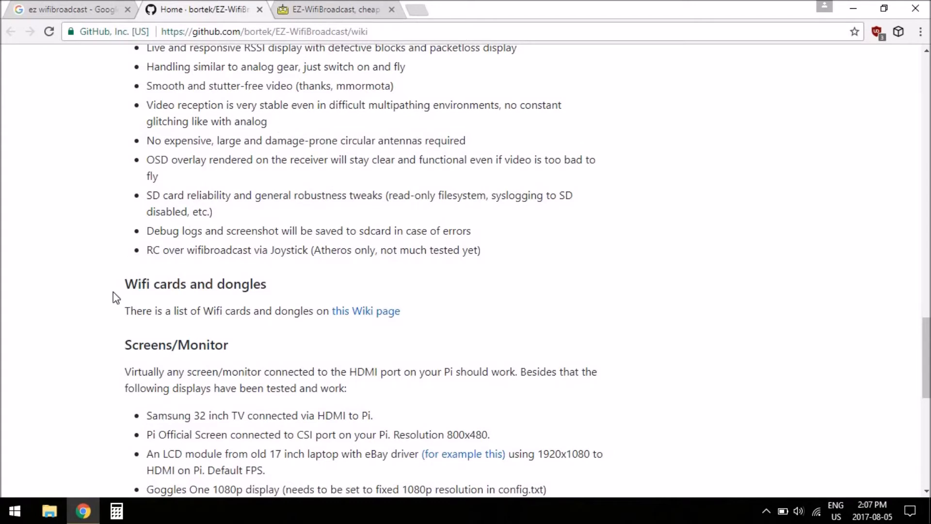
mouse_move(365, 311)
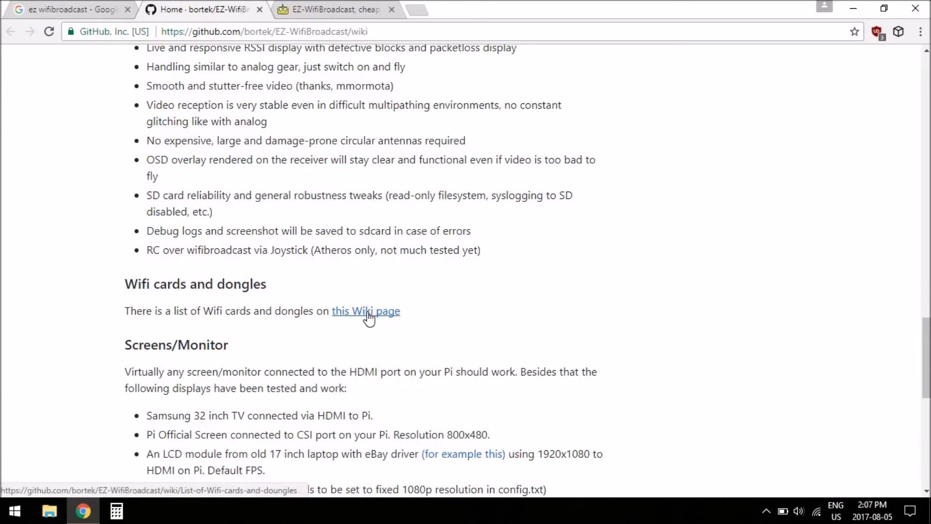
scroll(down, 3)
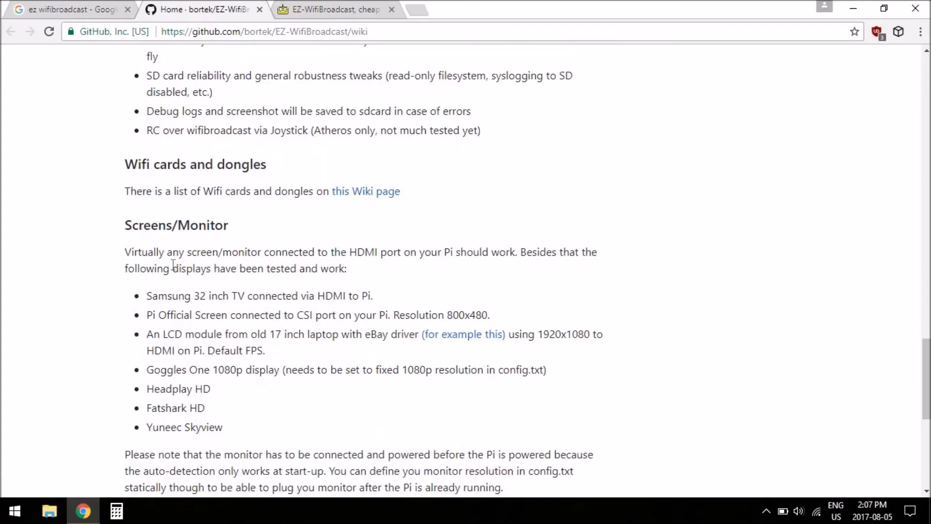
scroll(down, 3)
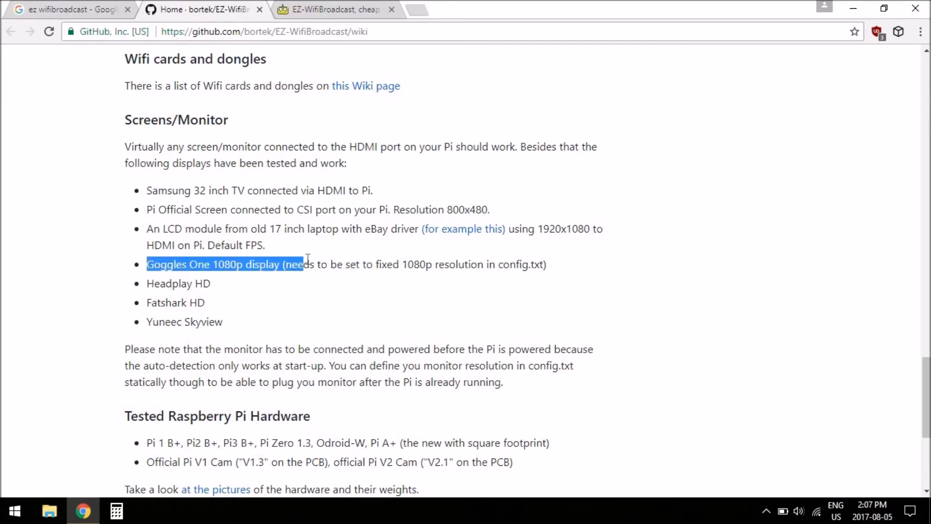
click(282, 285)
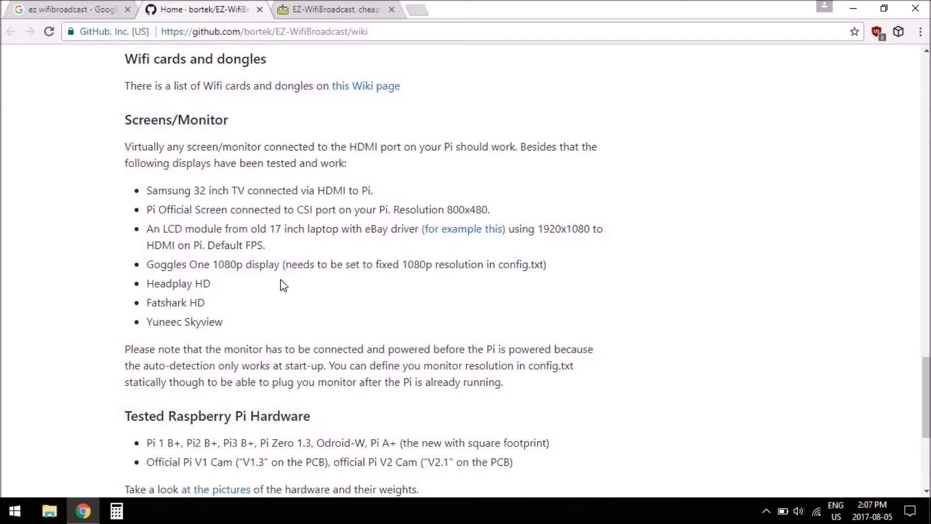
scroll(down, 3)
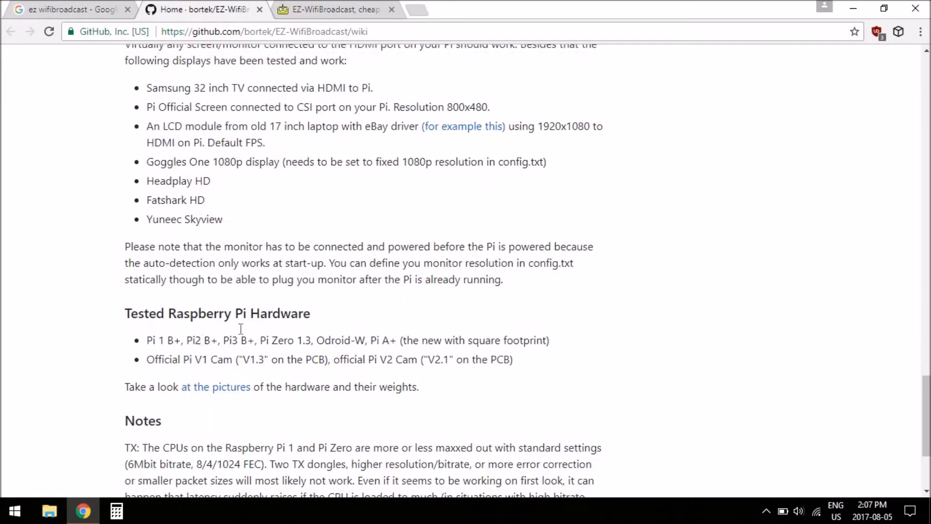
mouse_move(422, 361)
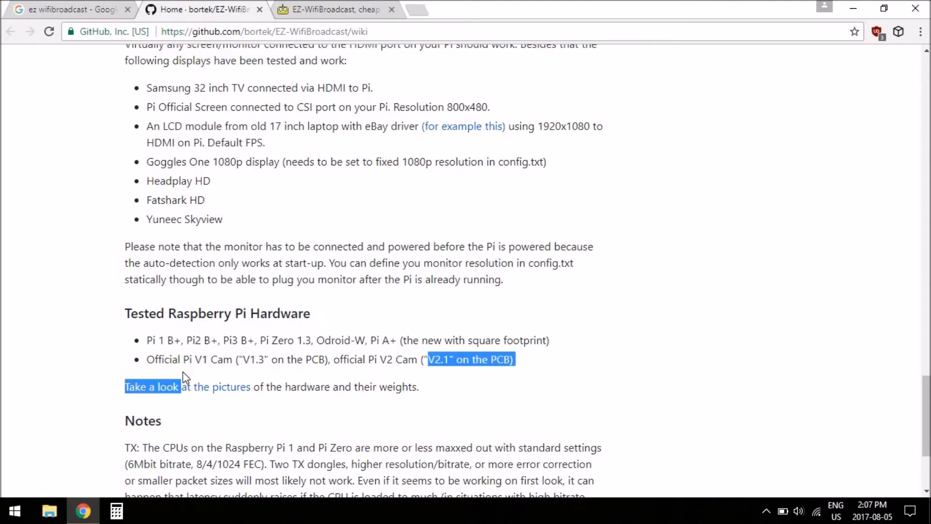
click(380, 359)
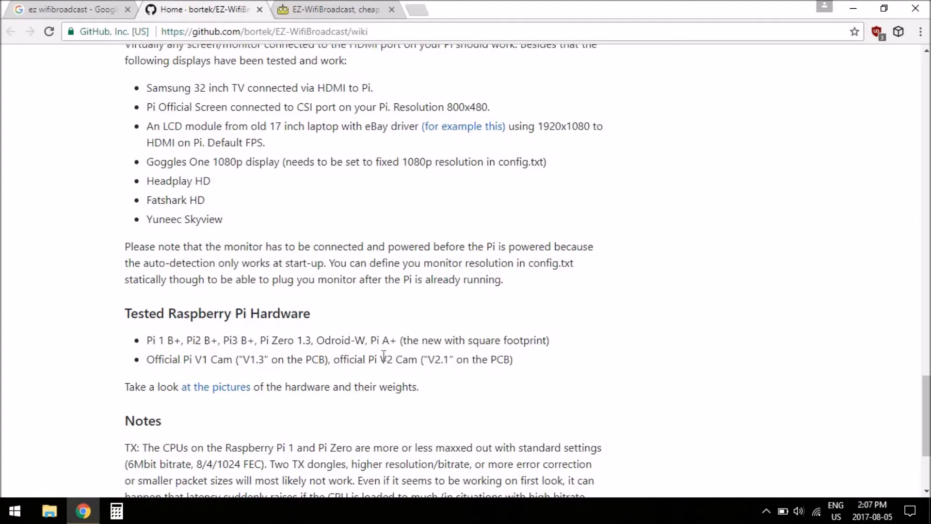
scroll(down, 3)
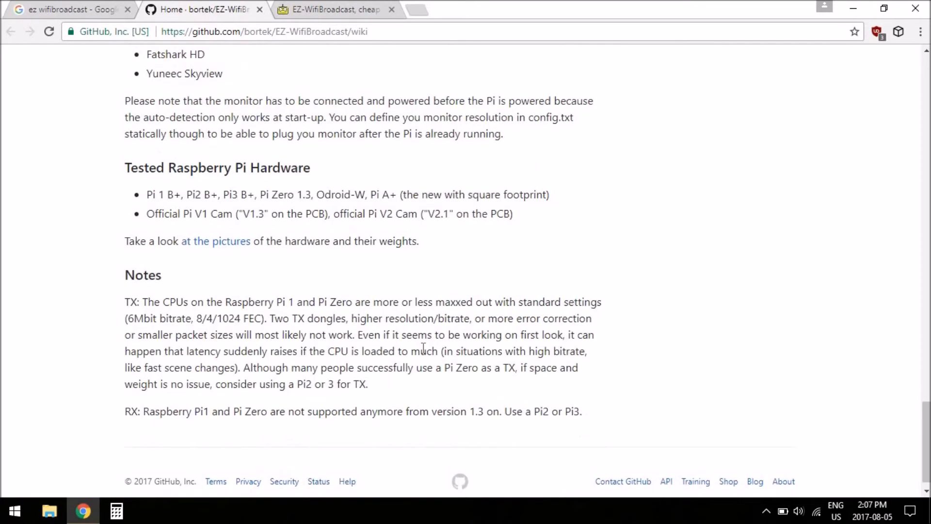
mouse_move(292, 302)
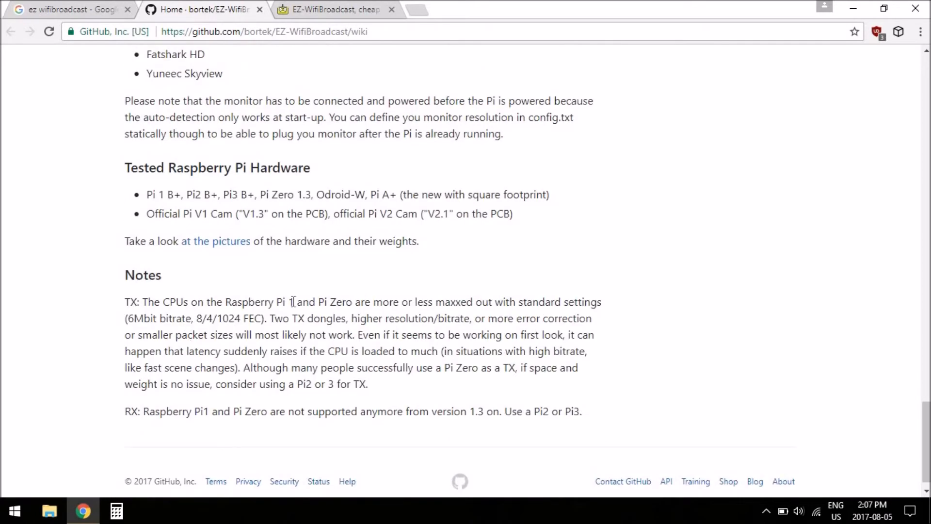
mouse_move(320, 298)
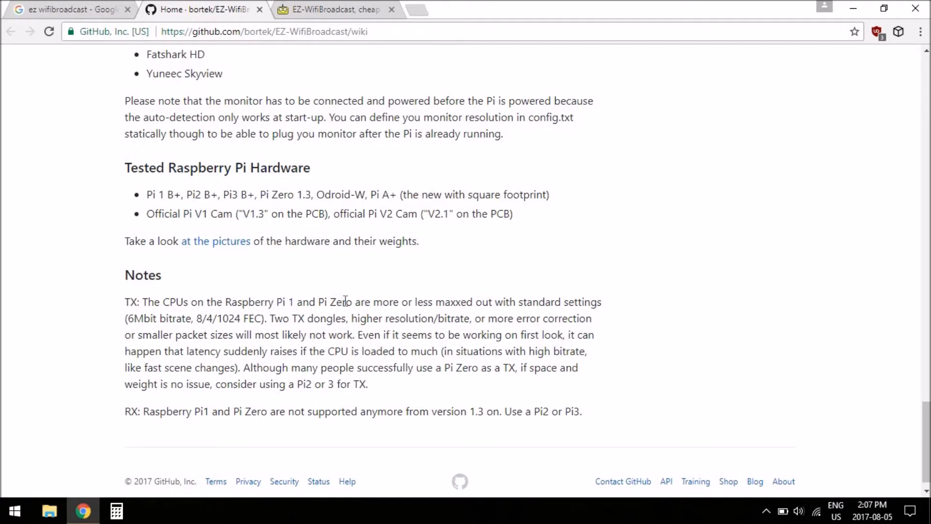
mouse_move(397, 285)
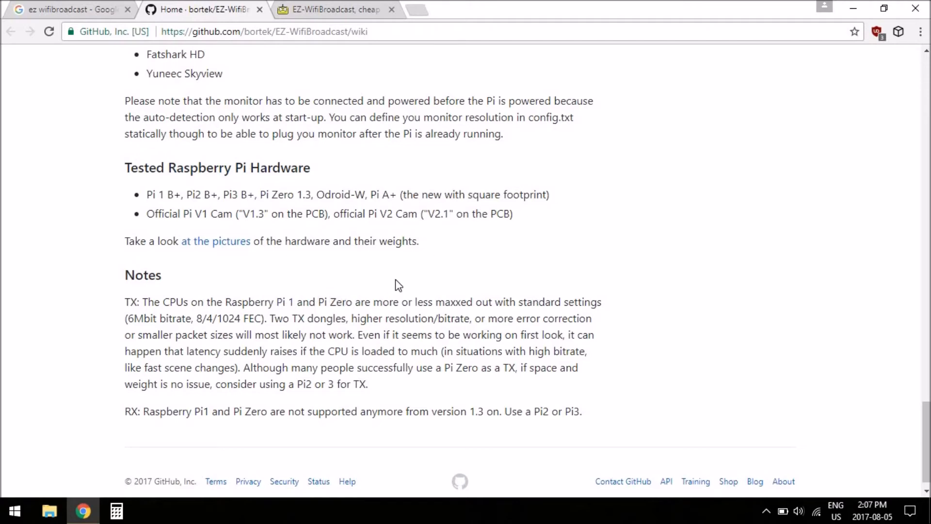
mouse_move(369, 323)
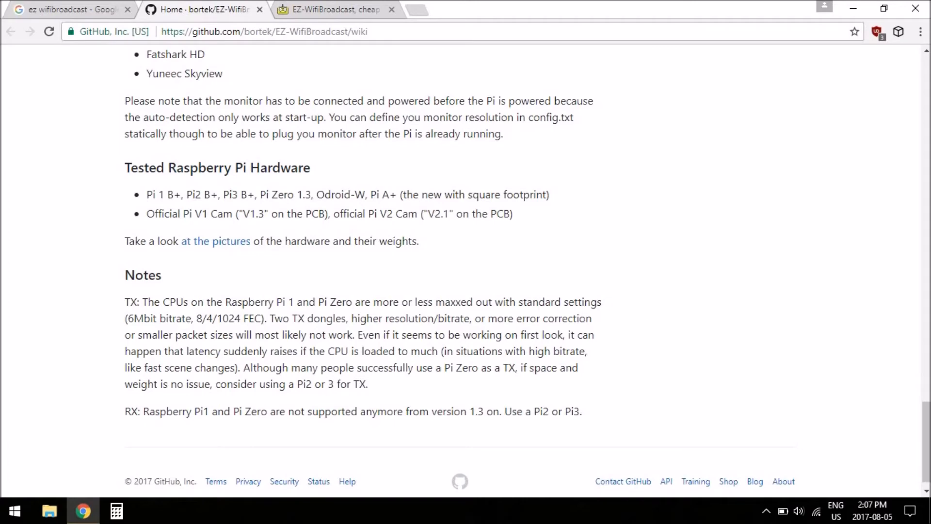
- Scroll to the wiki page's top and choose 'How to's' in the Pages sidebar
scroll(up, 3)
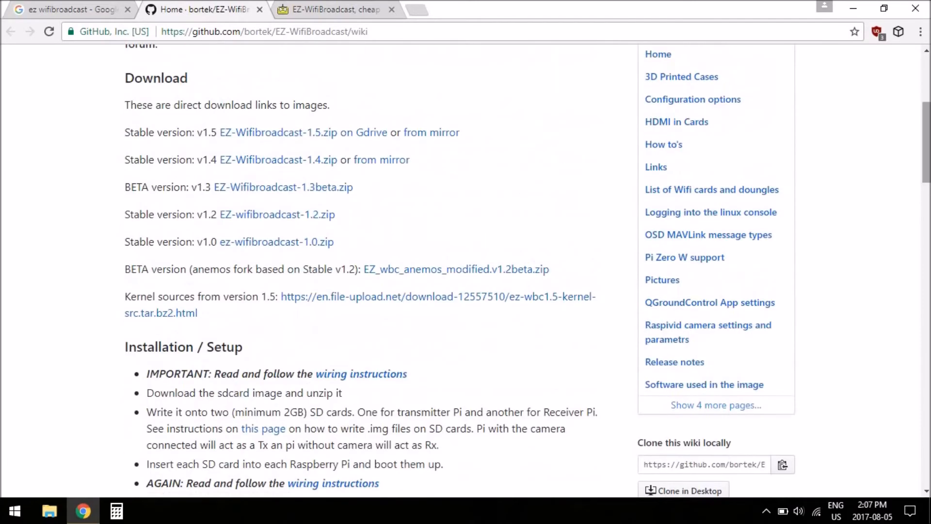
scroll(up, 3)
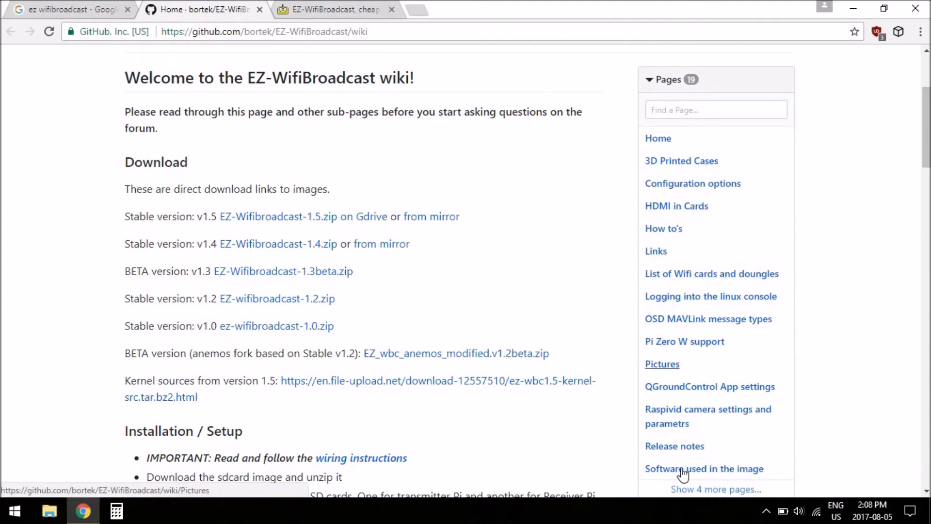
click(663, 228)
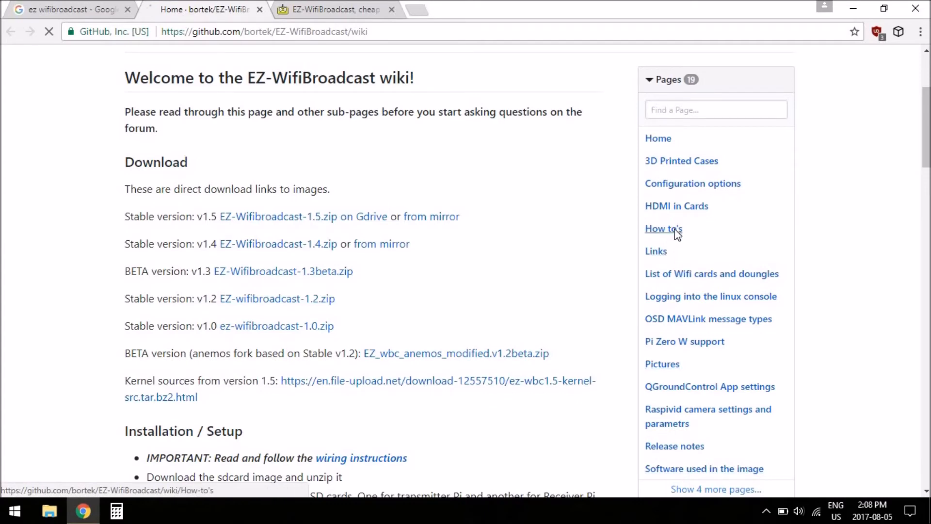
- Load the How to's page and scroll from telemetry setup toward the Linux section
click(663, 228)
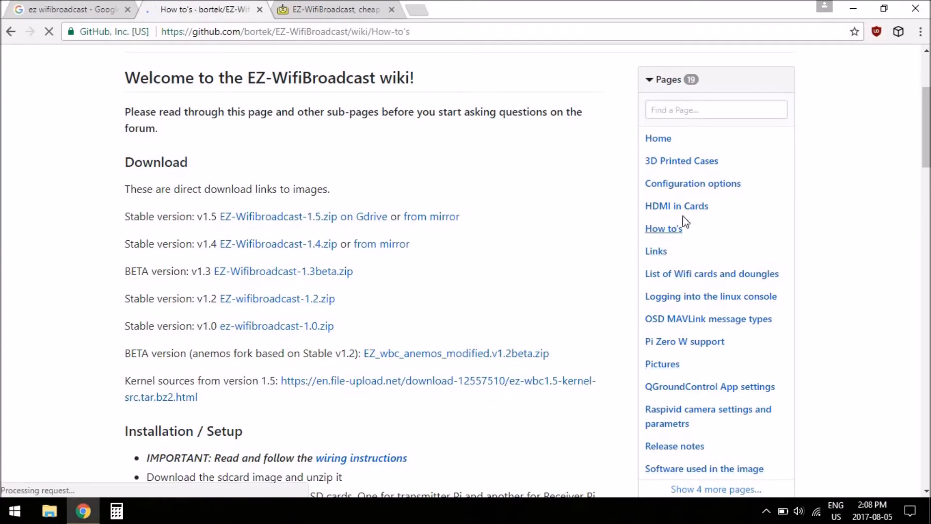
click(663, 228)
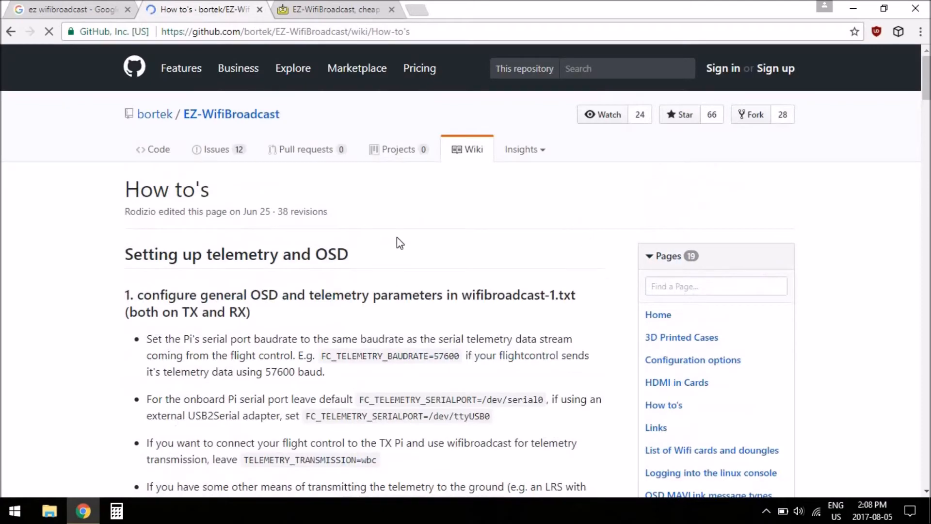
scroll(down, 3)
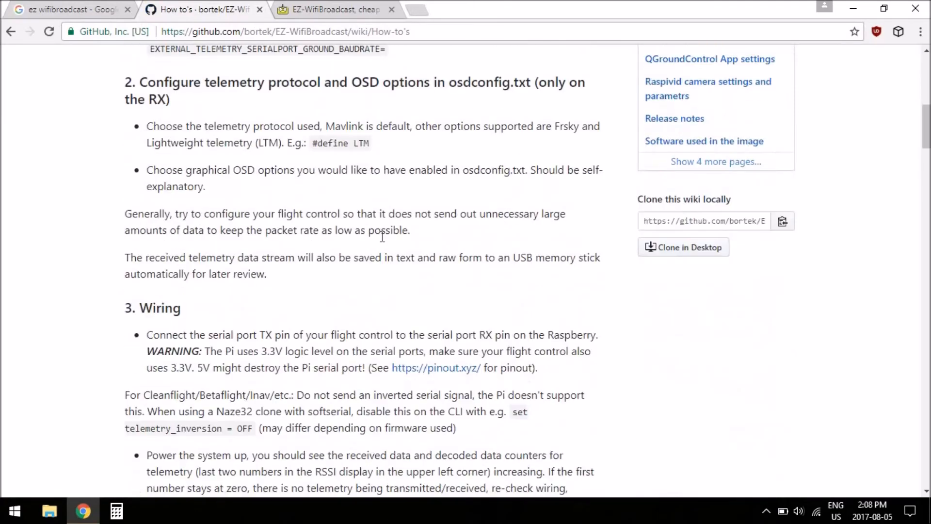
scroll(down, 3)
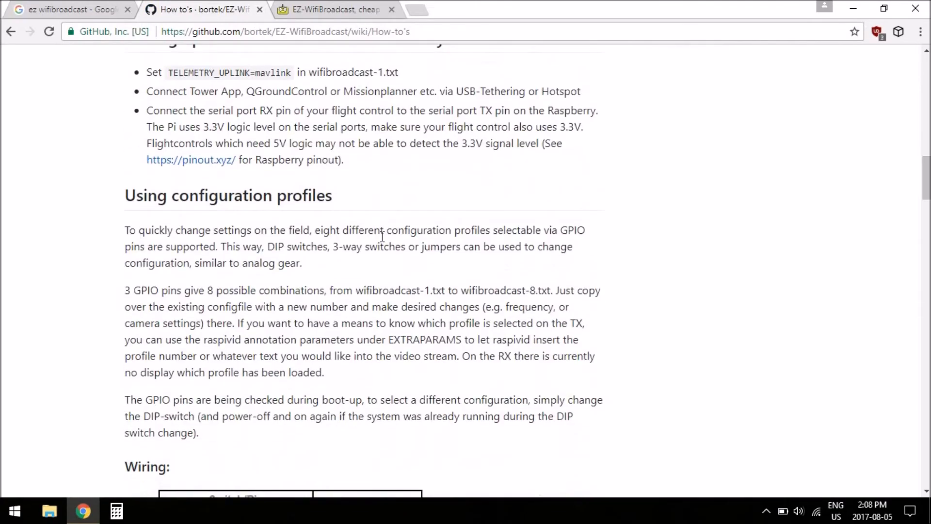
scroll(down, 3)
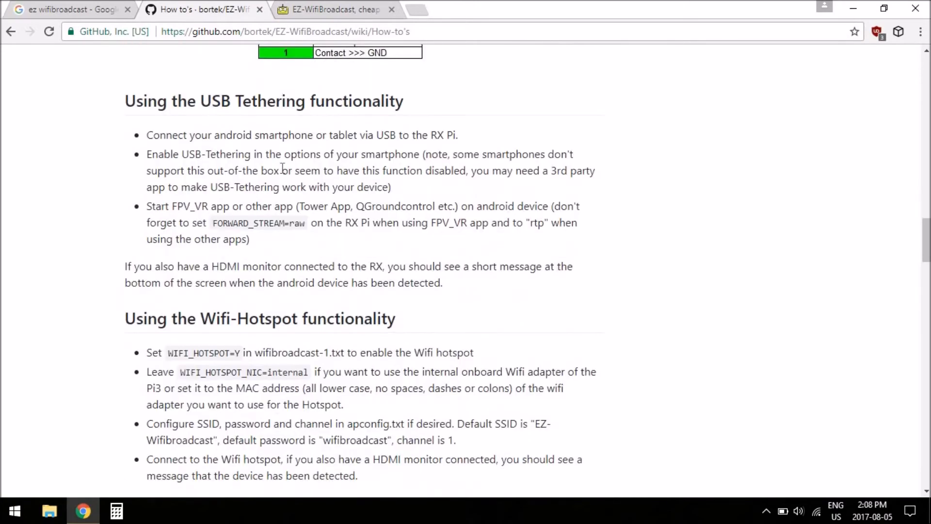
scroll(down, 3)
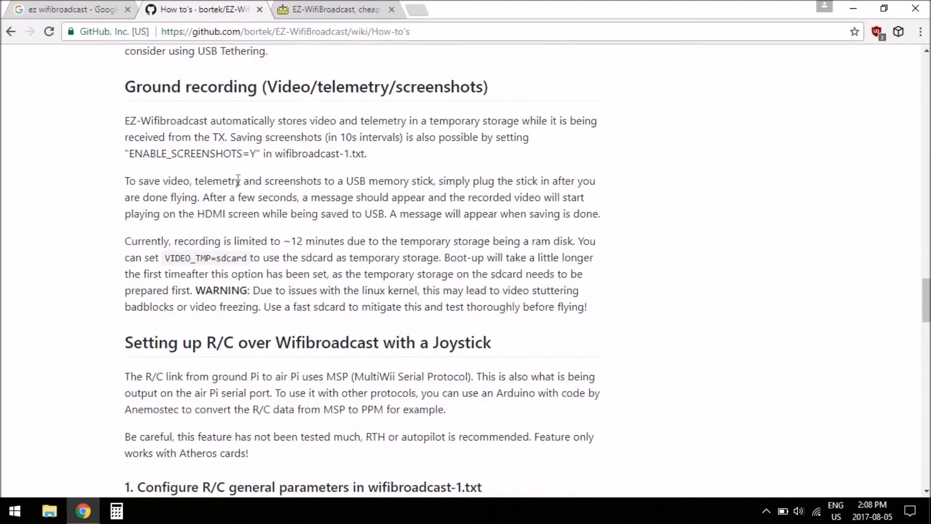
scroll(down, 3)
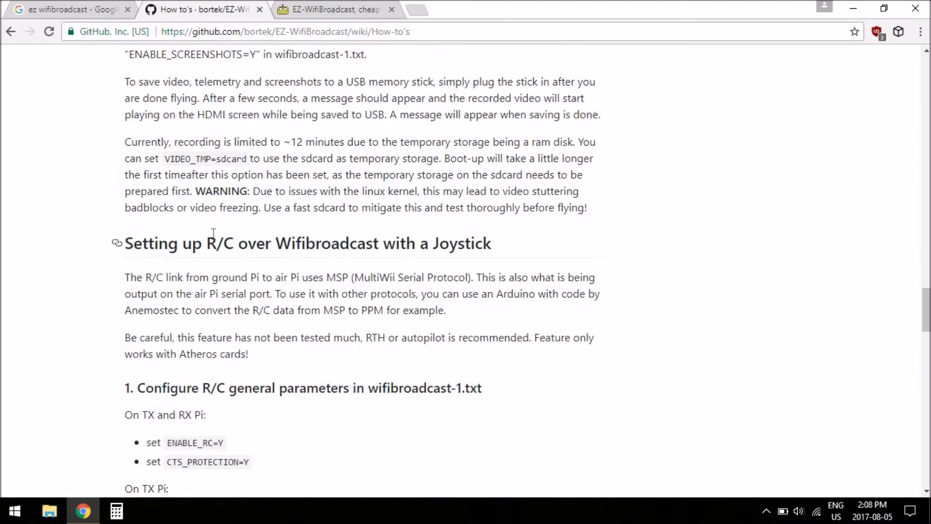
scroll(down, 3)
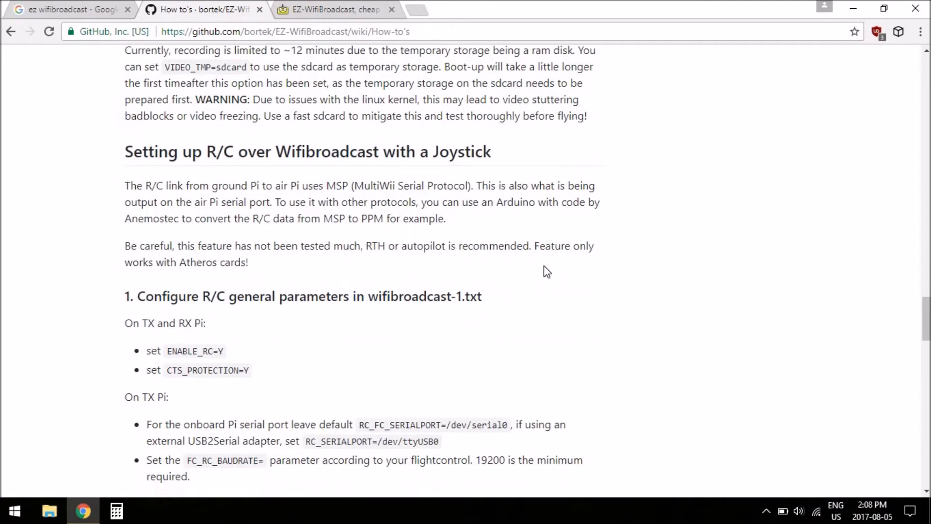
scroll(down, 3)
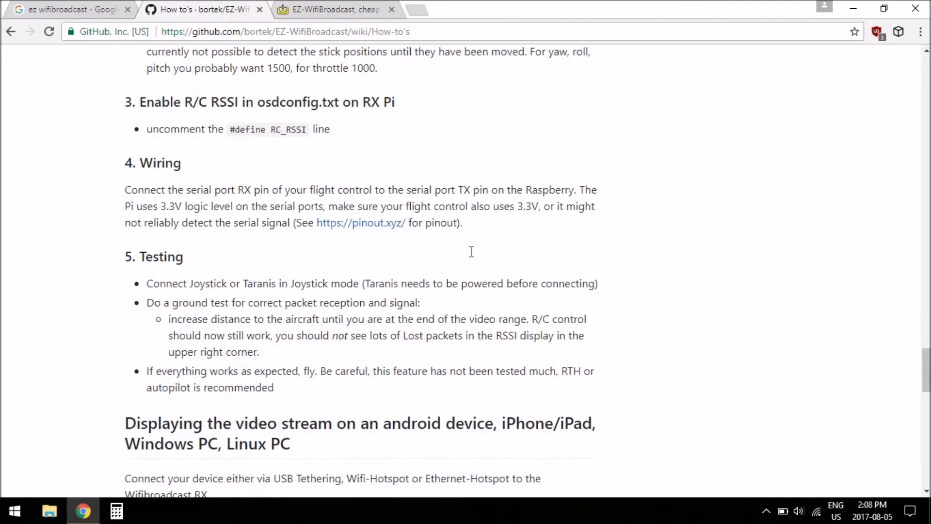
scroll(down, 3)
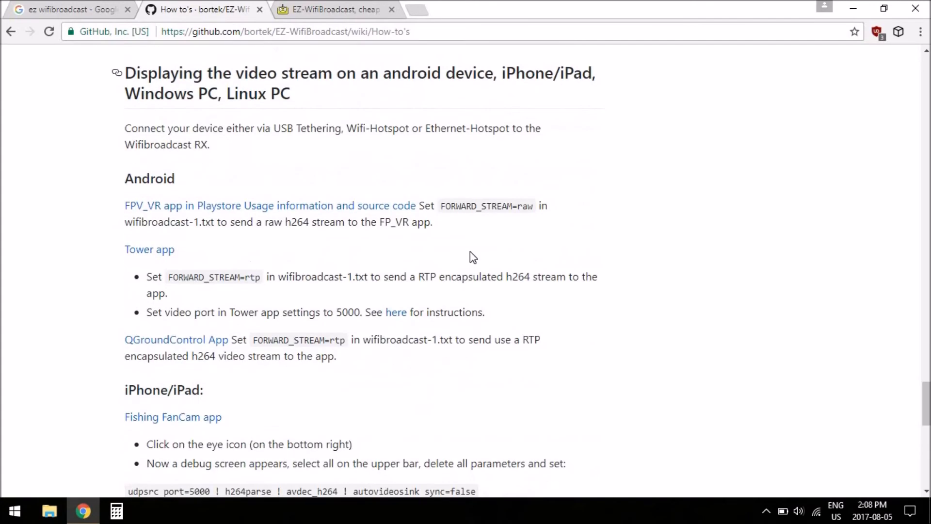
mouse_move(120, 181)
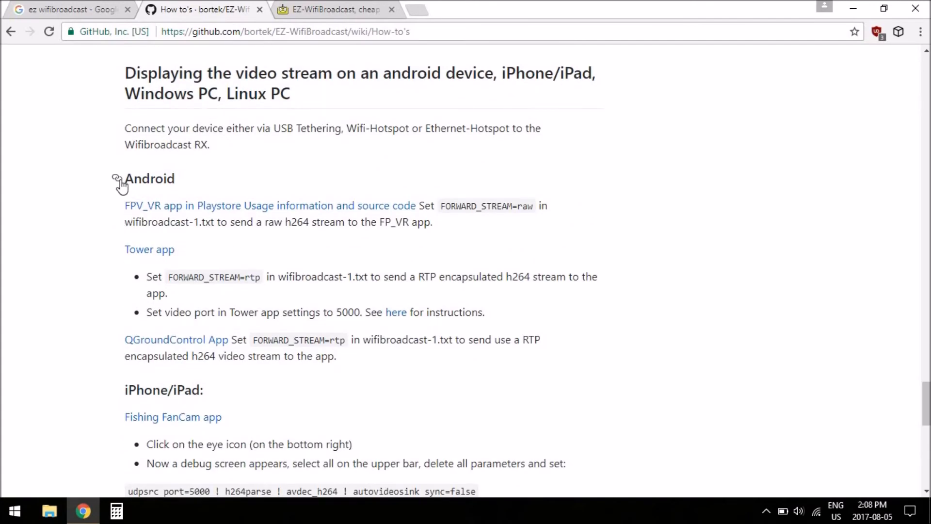
mouse_move(101, 193)
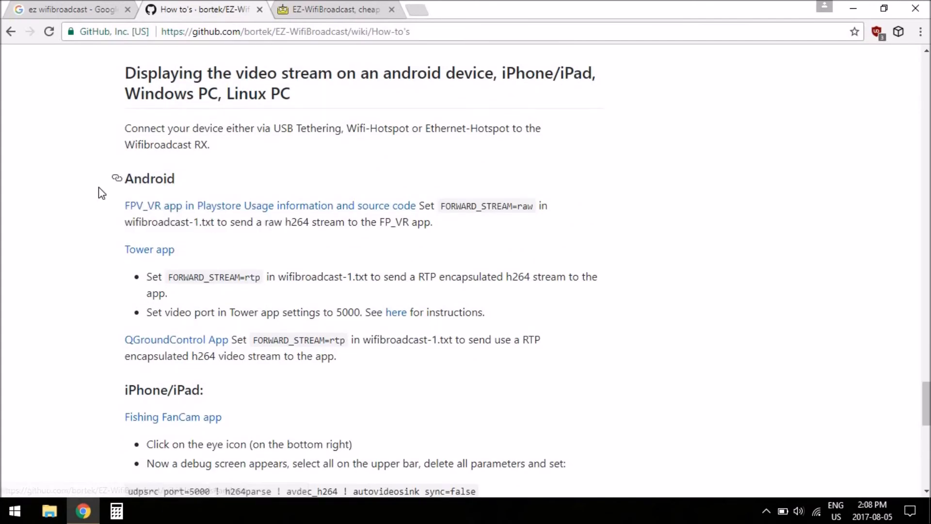
mouse_move(154, 205)
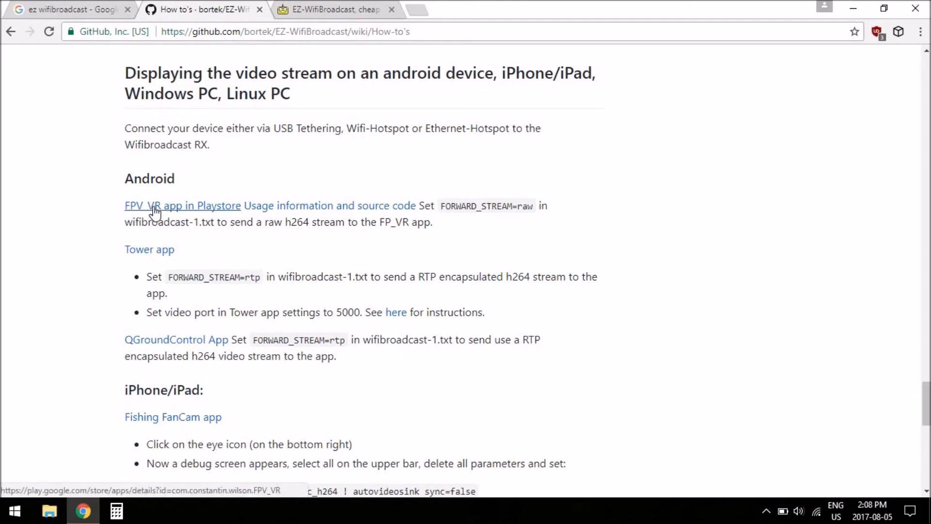
mouse_move(544, 239)
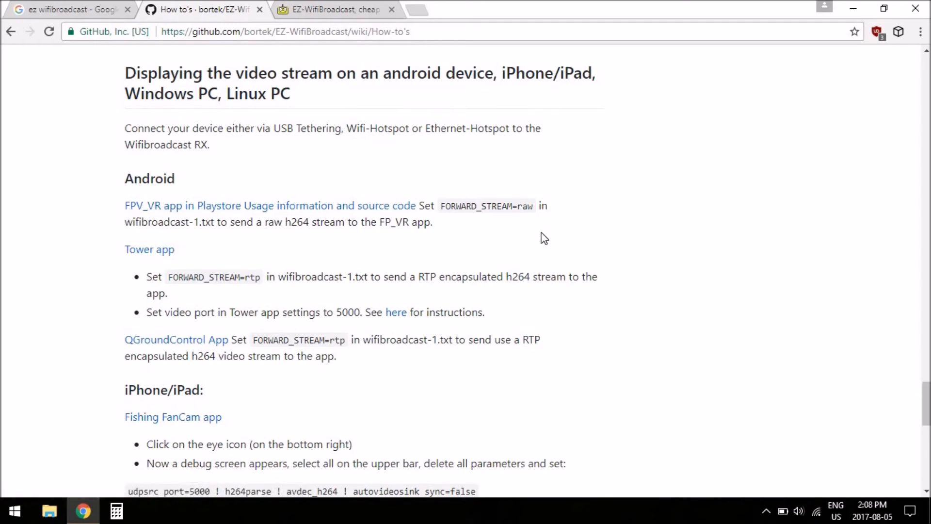
- Reach the How to's footer, then scroll back to the page top
scroll(down, 3)
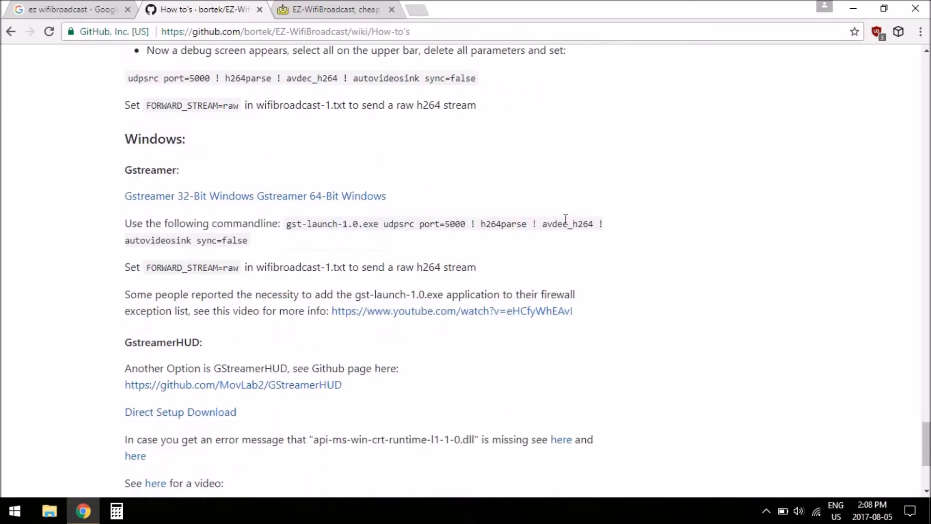
scroll(down, 3)
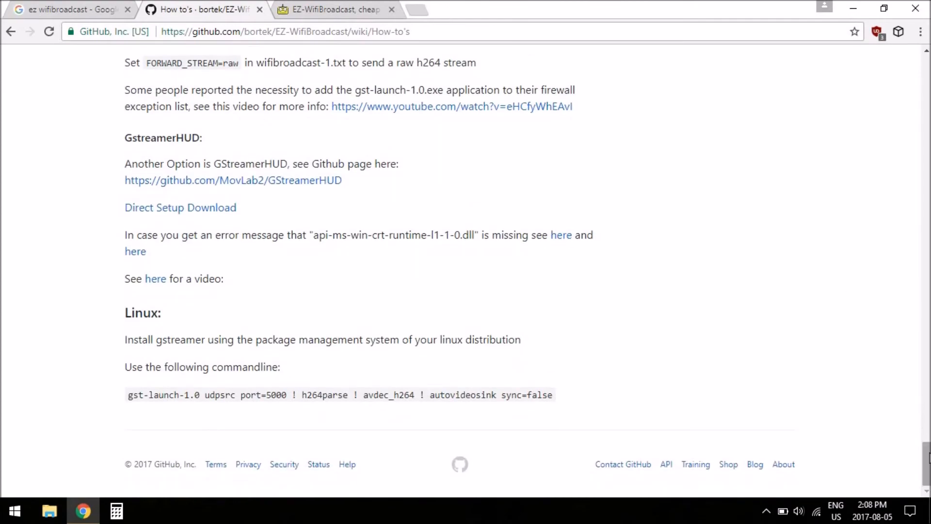
scroll(up, 3)
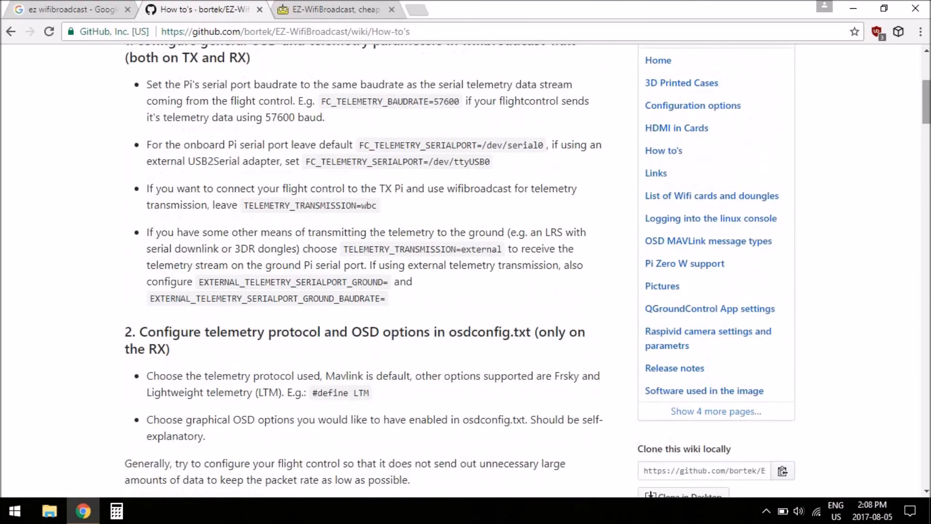
scroll(up, 3)
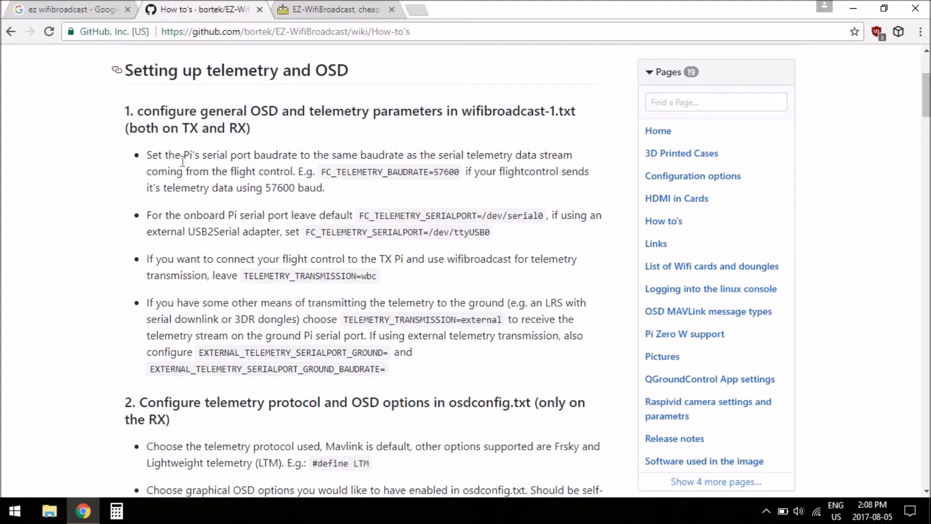
scroll(up, 3)
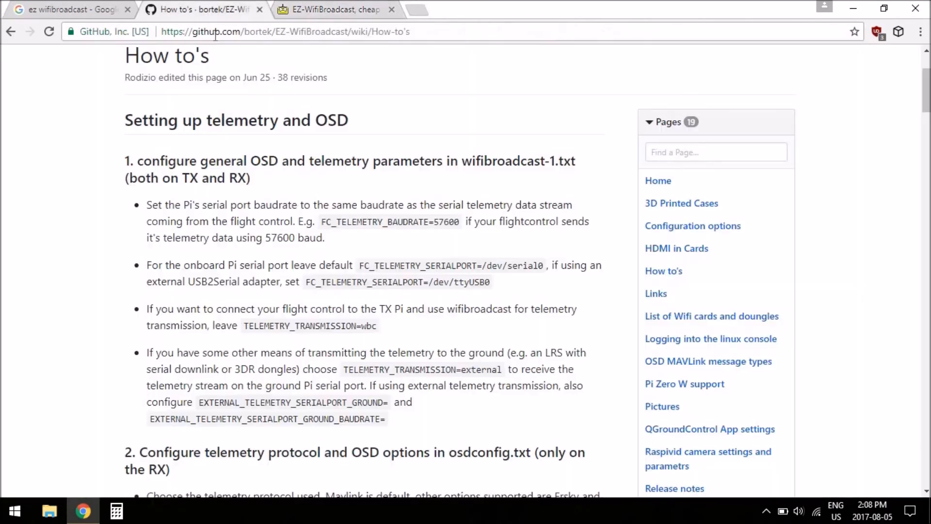
- Switch to the RC Groups thread and skim its first post from the setup notes downward
click(335, 10)
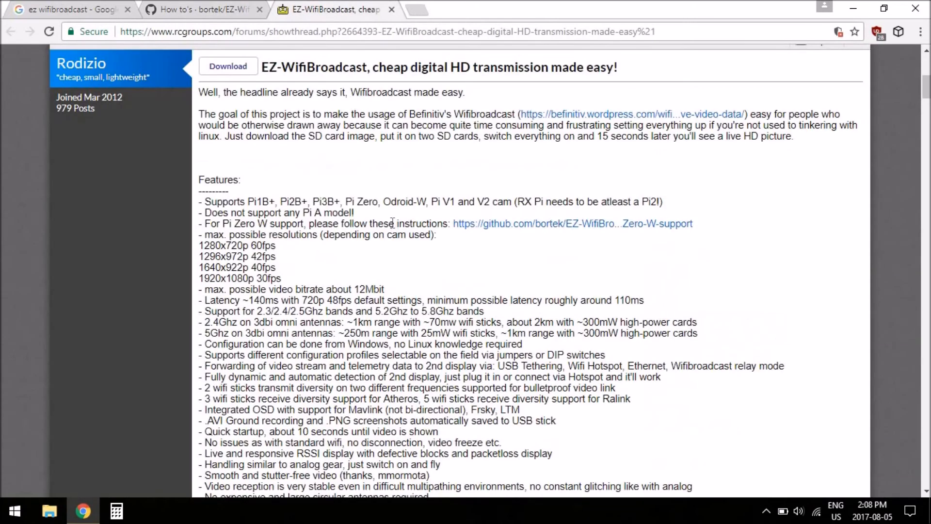
scroll(up, 3)
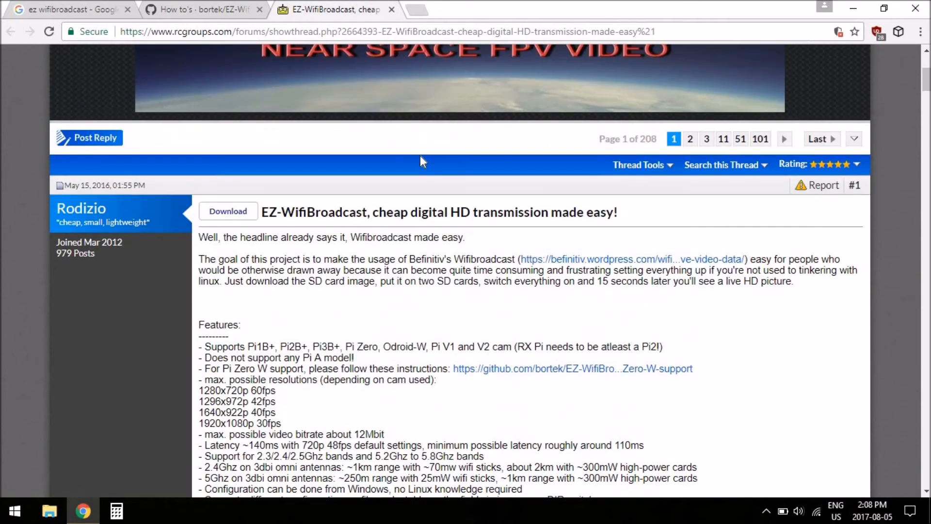
scroll(up, 3)
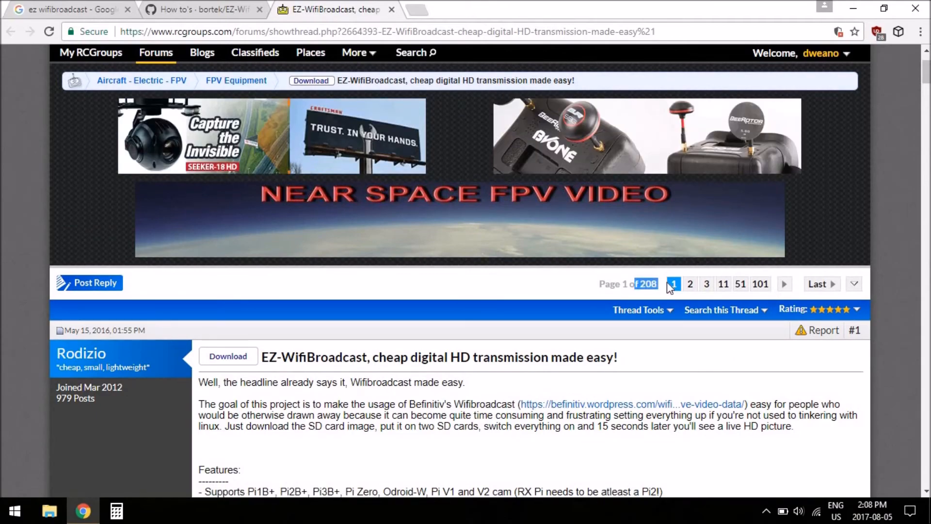
scroll(down, 3)
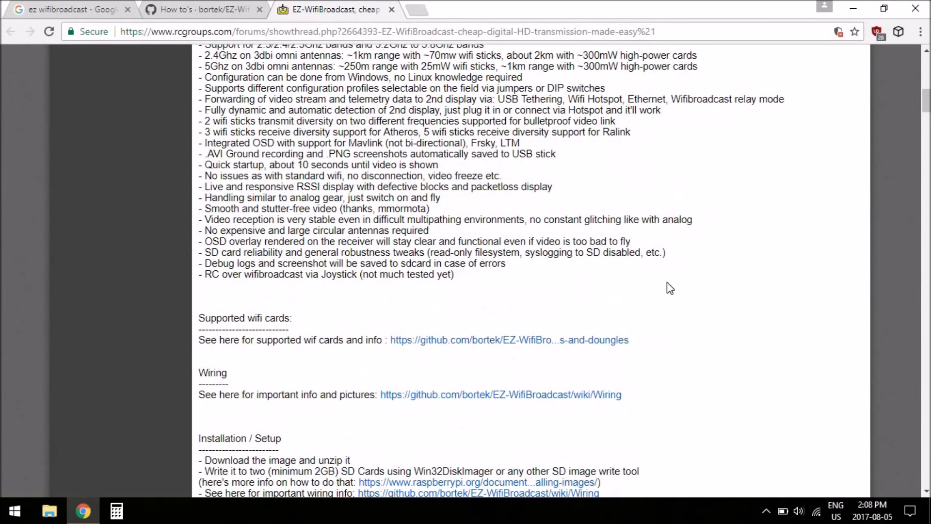
scroll(up, 3)
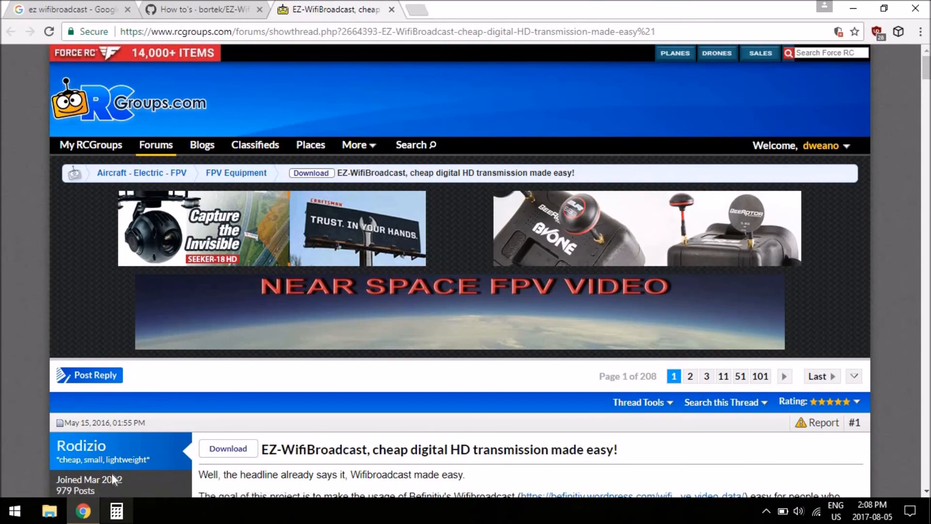
scroll(down, 3)
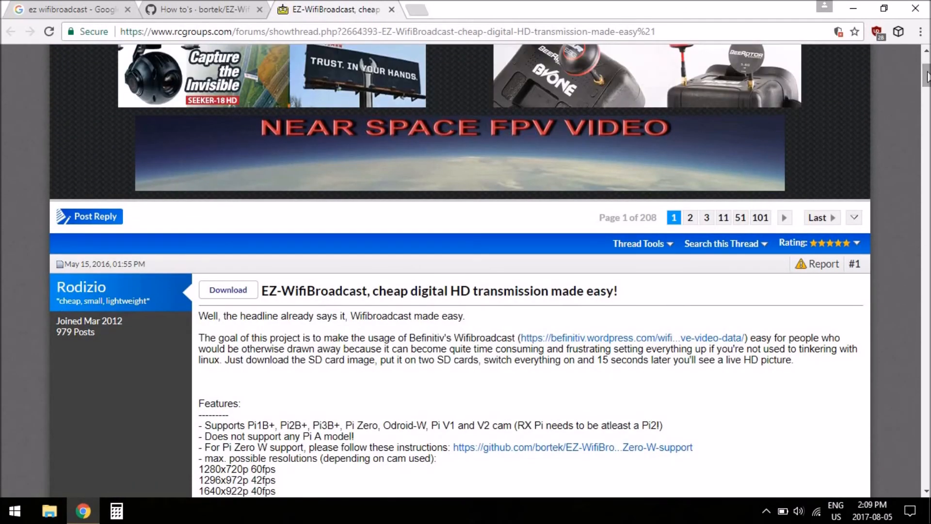
scroll(down, 3)
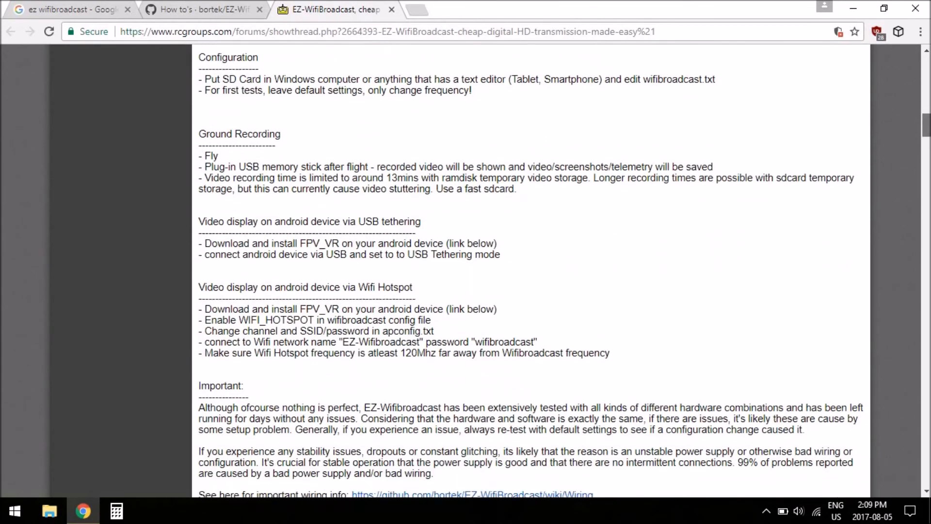
scroll(down, 3)
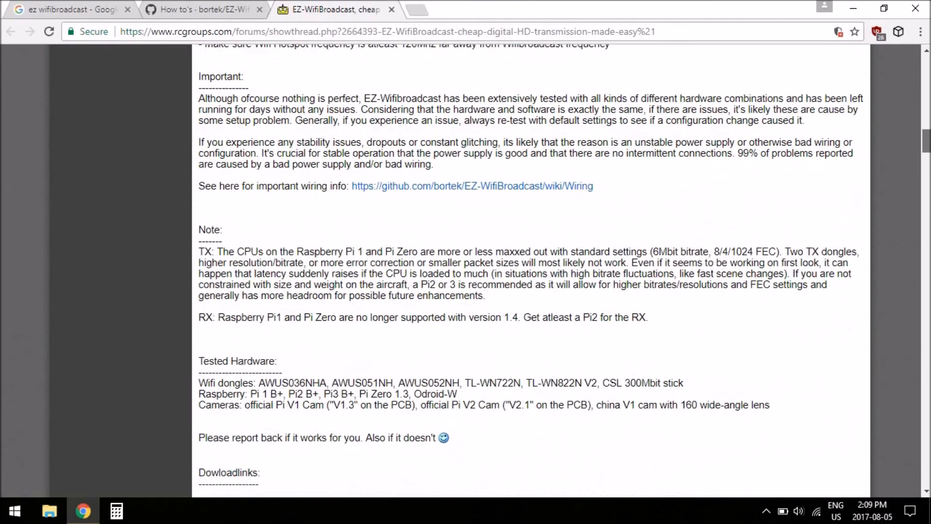
scroll(down, 3)
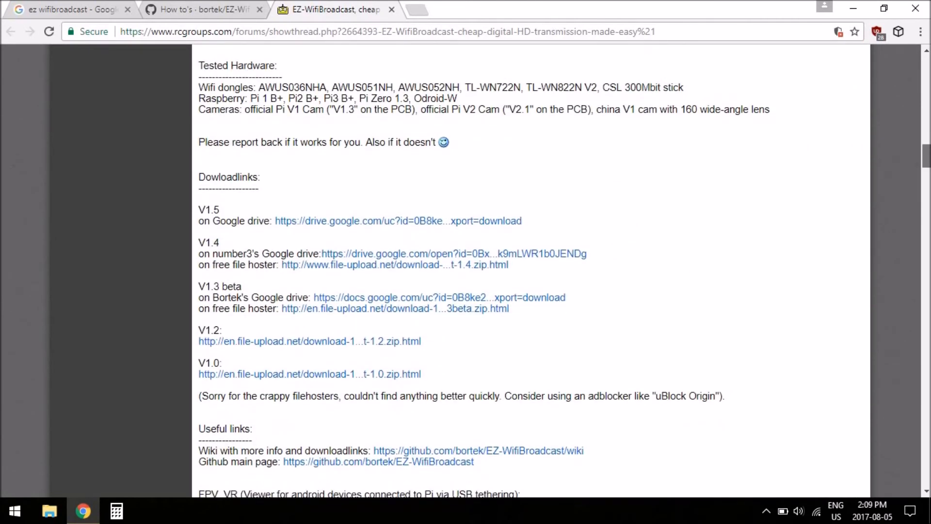
scroll(down, 3)
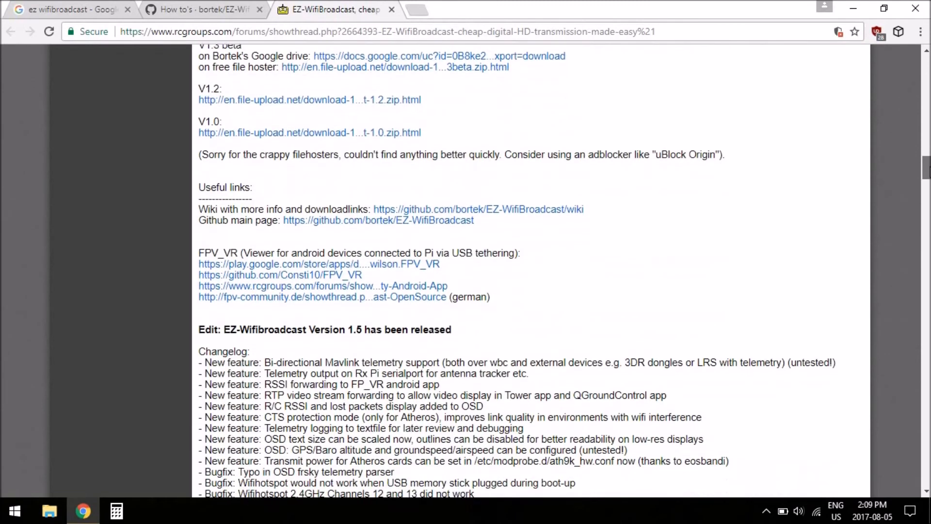
- Skim past downloads, changelog, videos and photos, then return to the post's start
scroll(down, 3)
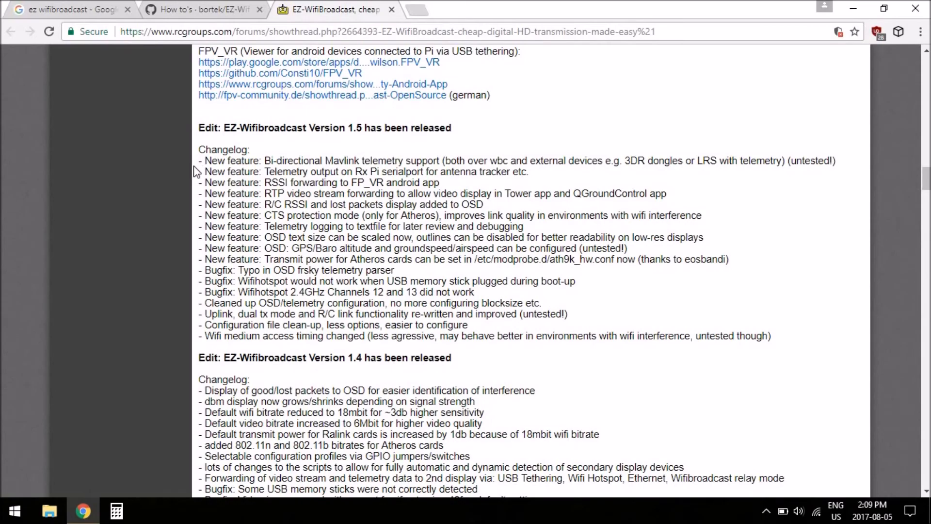
scroll(down, 3)
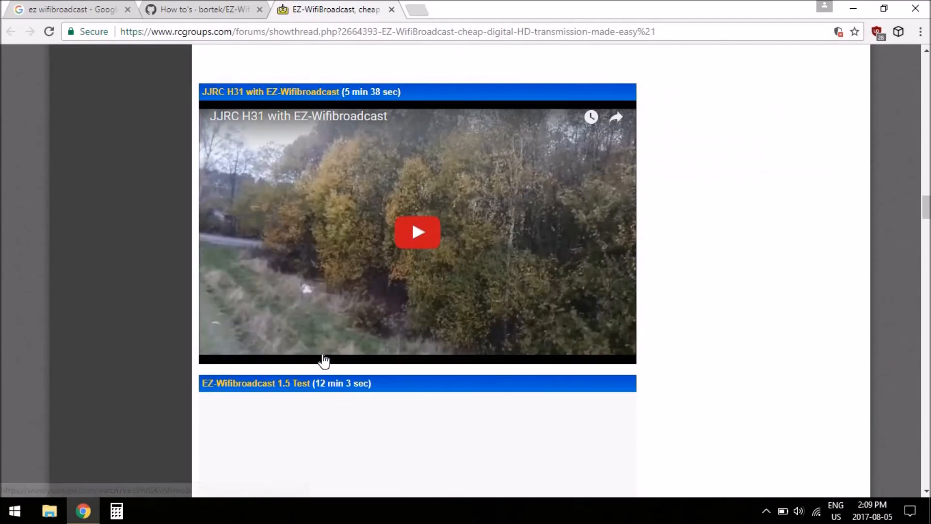
scroll(down, 3)
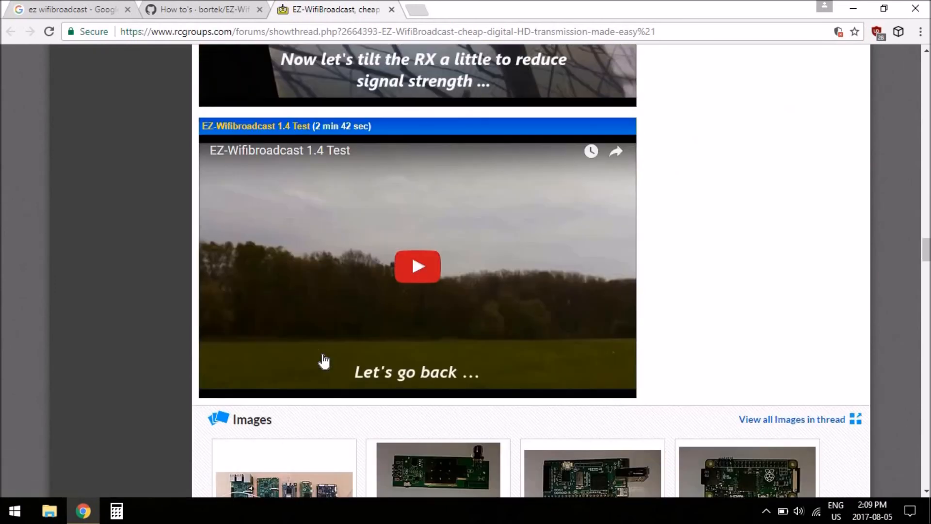
scroll(down, 3)
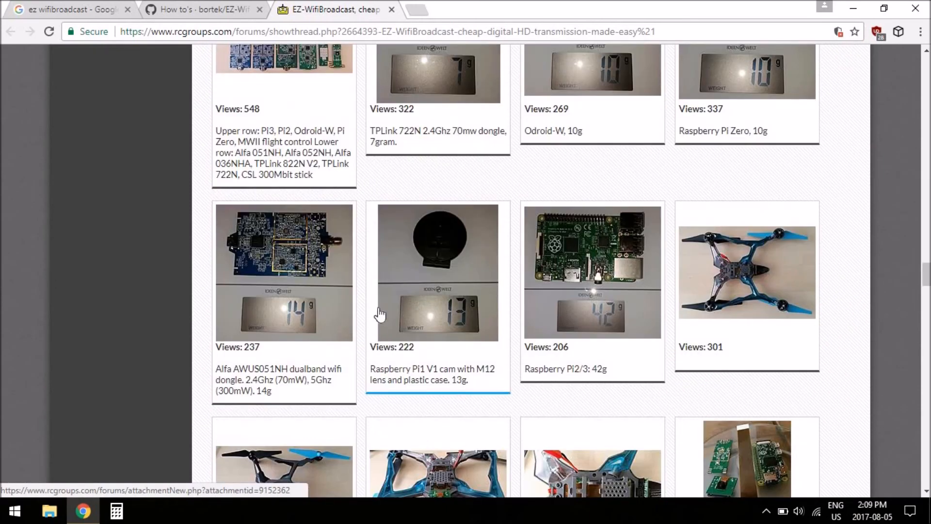
mouse_move(440, 232)
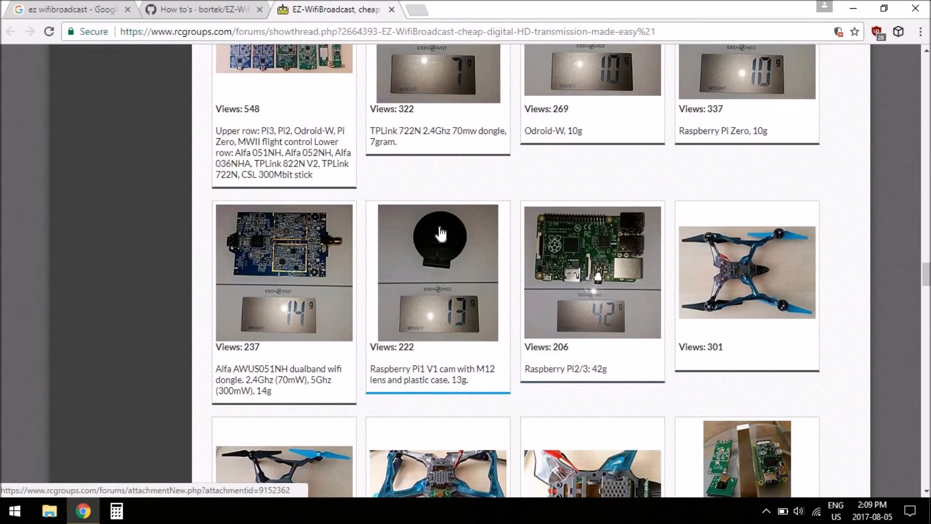
mouse_move(320, 261)
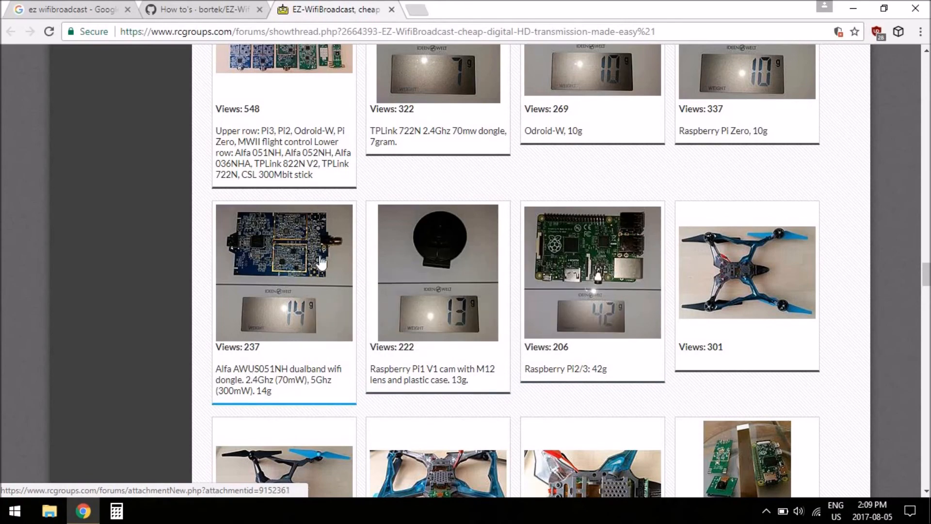
scroll(down, 3)
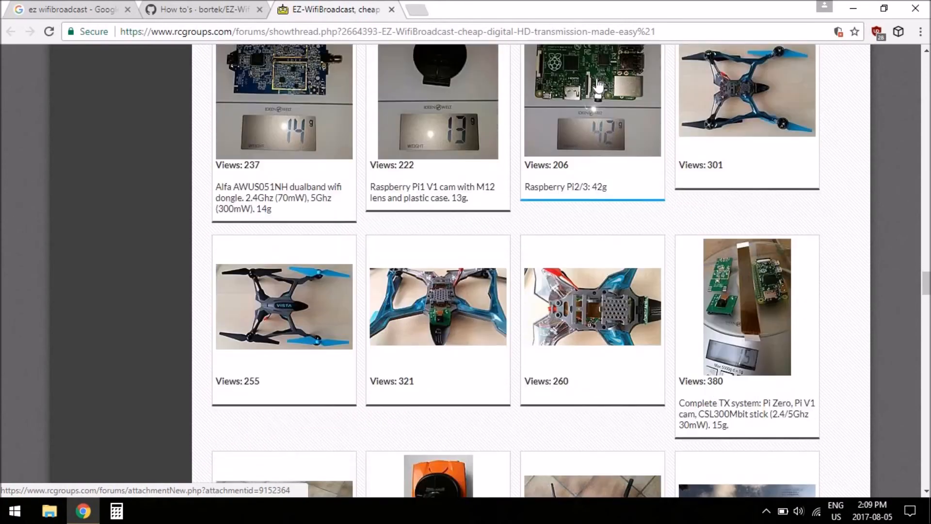
scroll(down, 3)
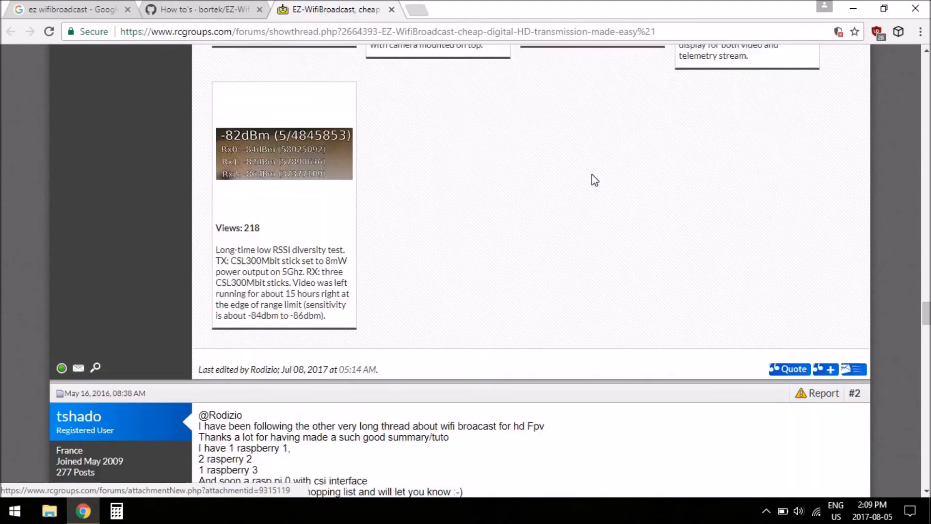
scroll(down, 3)
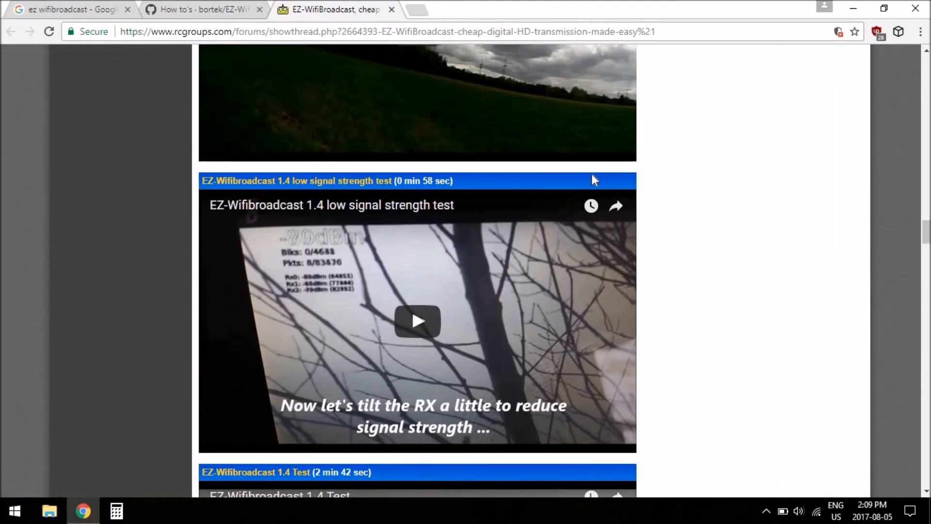
scroll(up, 3)
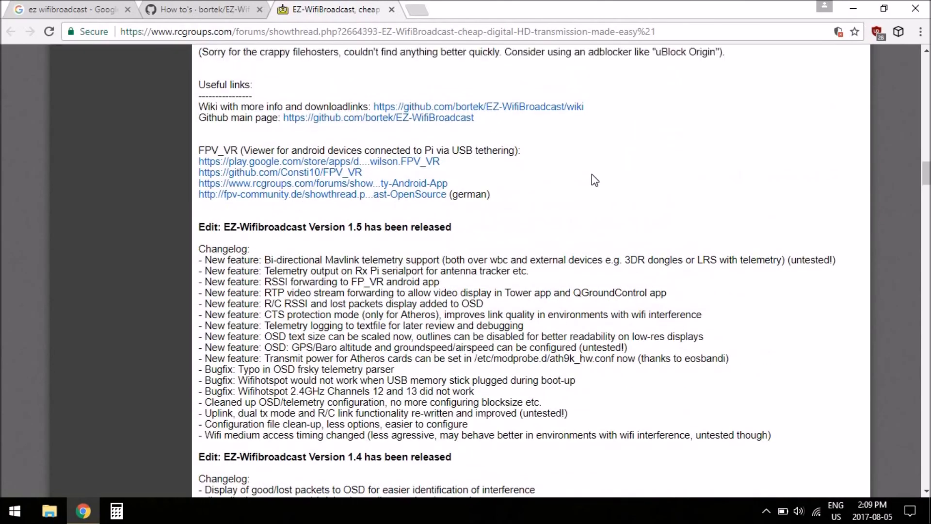
scroll(up, 3)
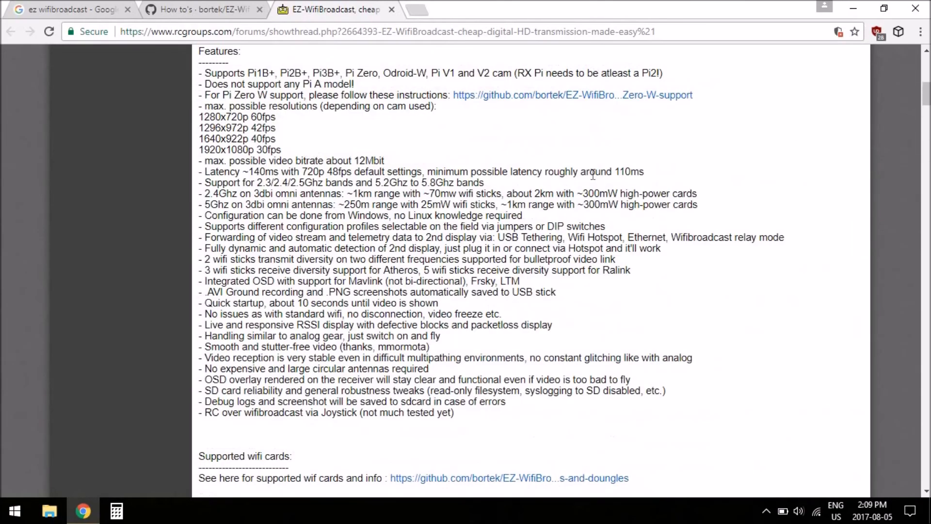
scroll(up, 3)
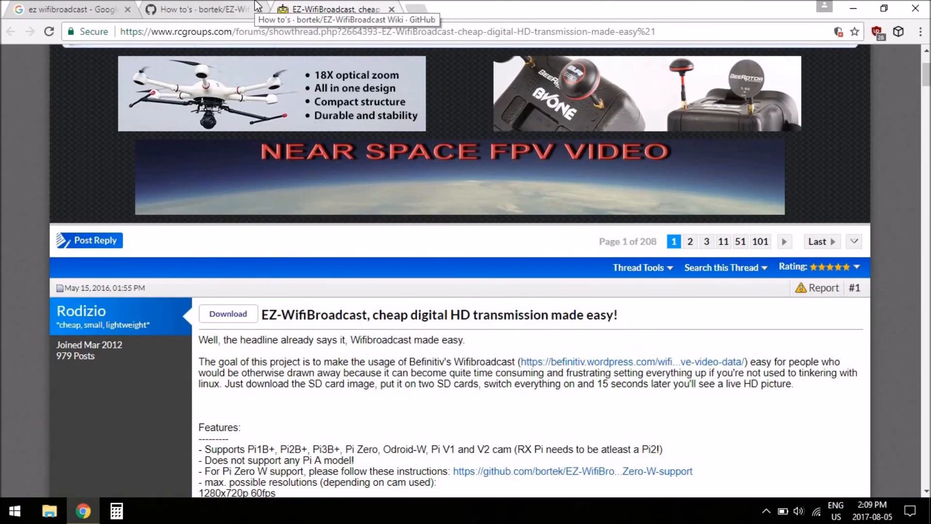
- Return to the How to's wiki tab and read through OSD telemetry and osdconfig.txt protocol options
click(202, 9)
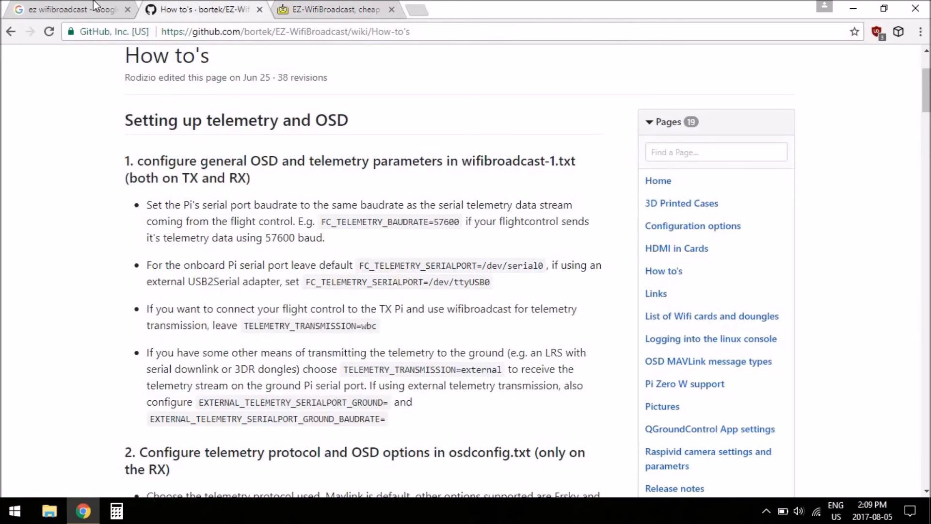
mouse_move(74, 196)
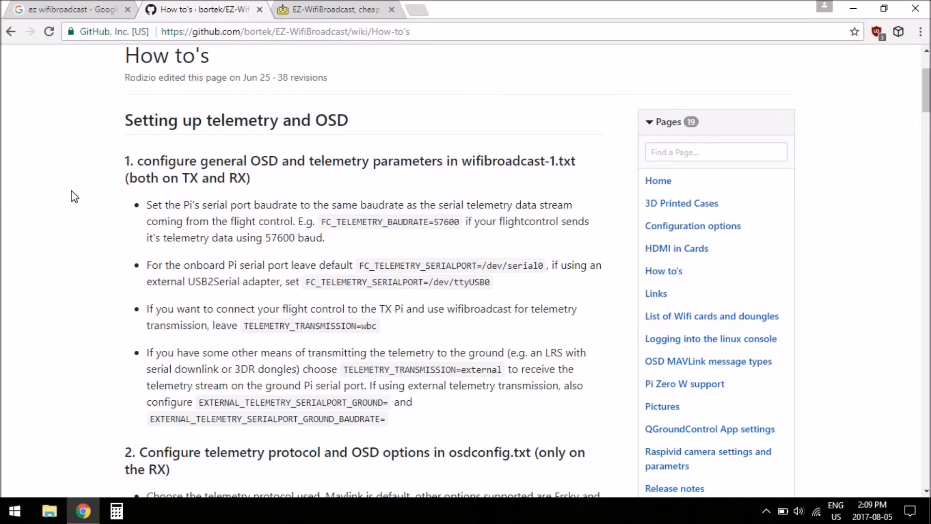
scroll(down, 3)
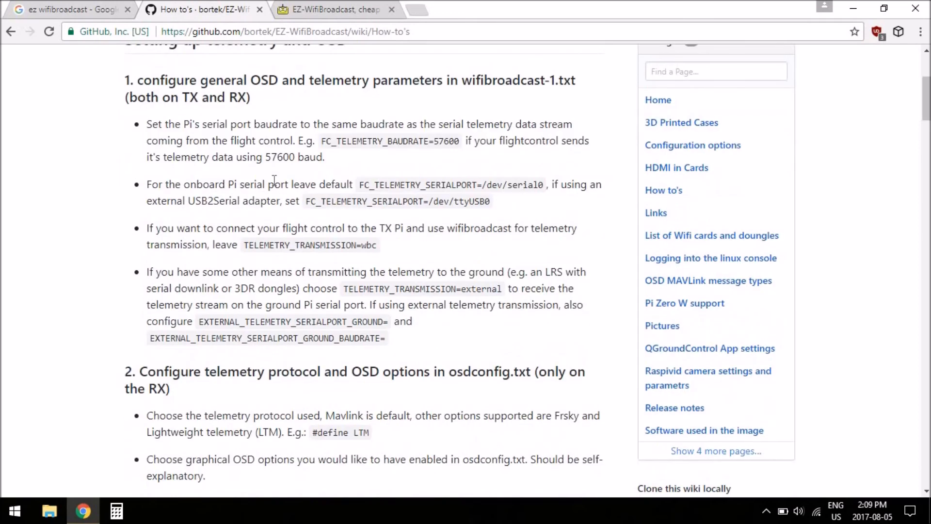
scroll(up, 3)
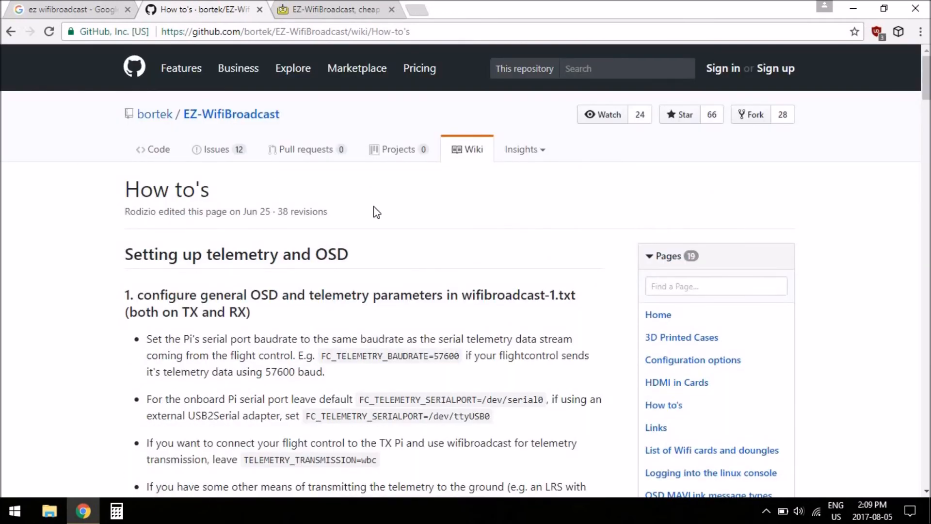
scroll(down, 3)
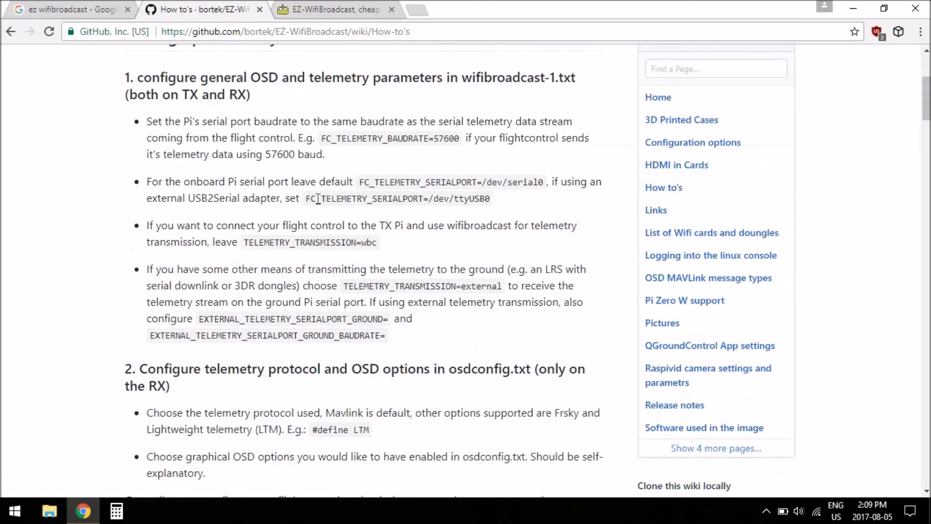
mouse_move(326, 5)
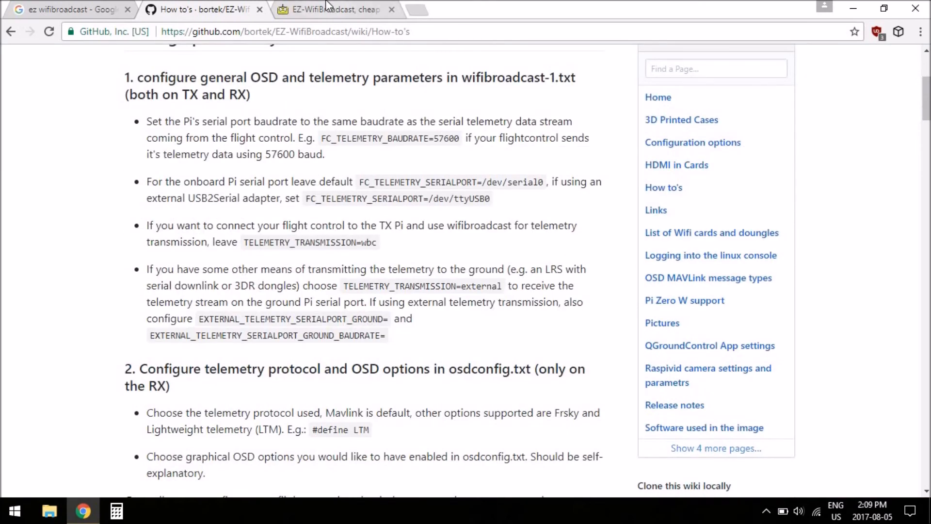
mouse_move(334, 9)
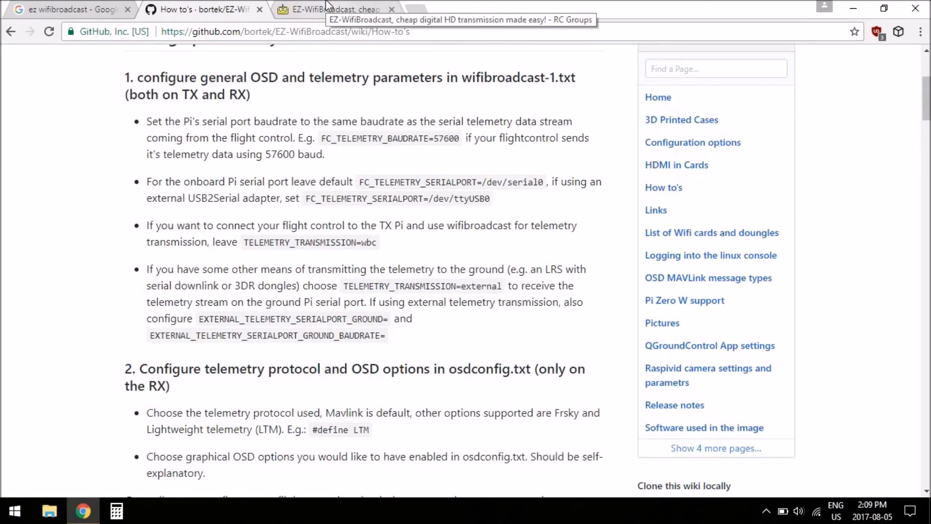
mouse_move(339, 61)
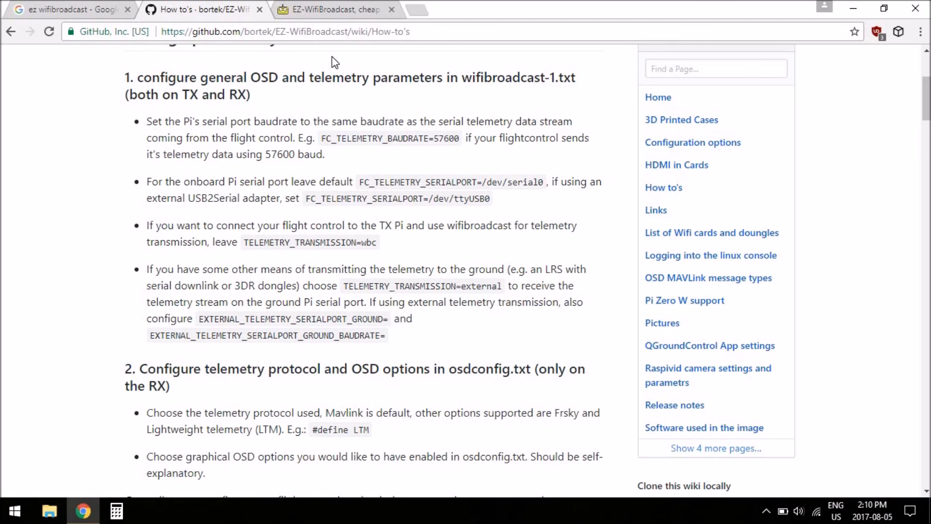
mouse_move(281, 262)
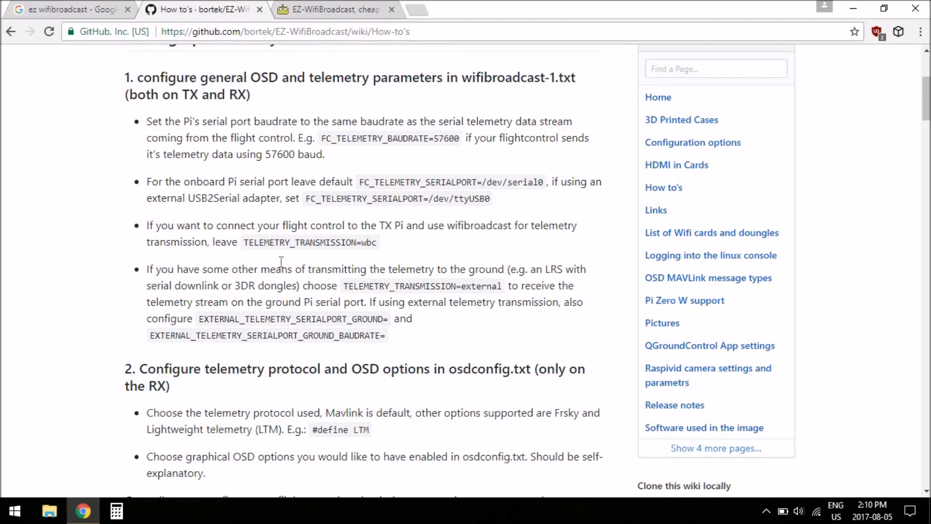
mouse_move(109, 227)
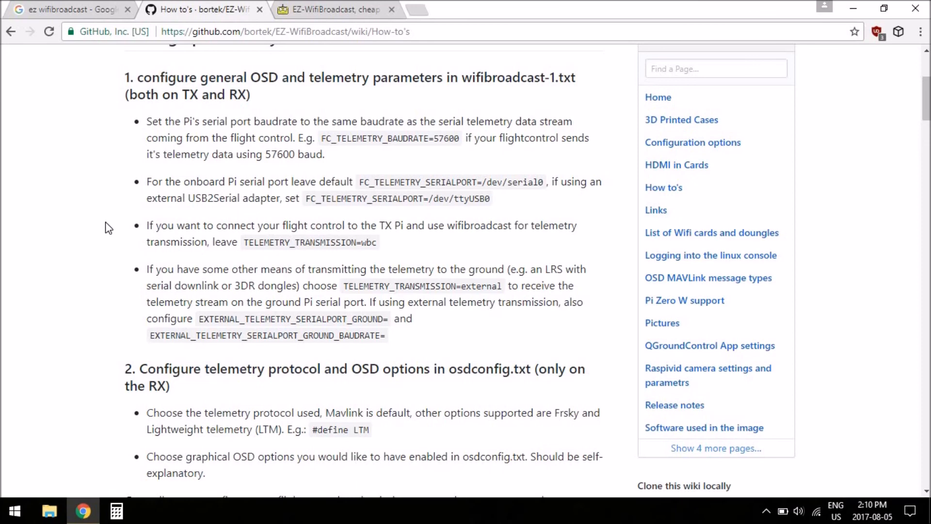
scroll(down, 3)
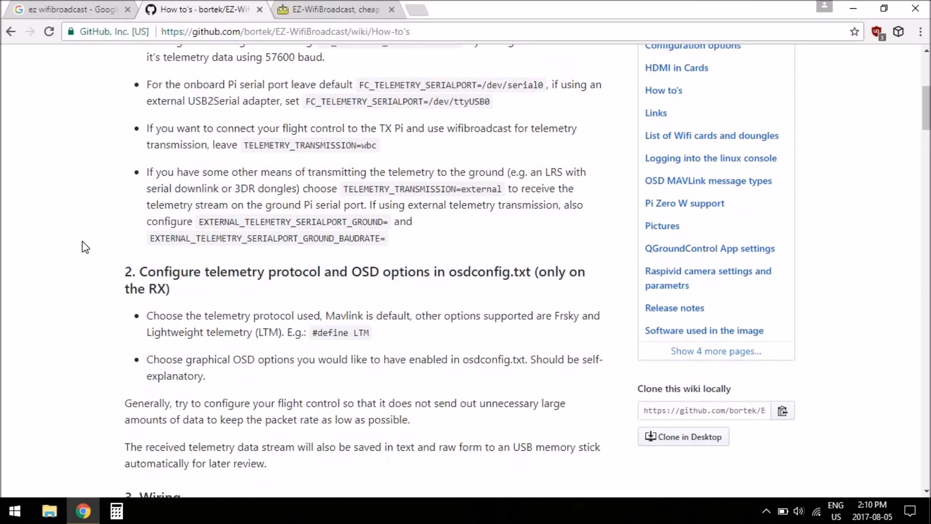